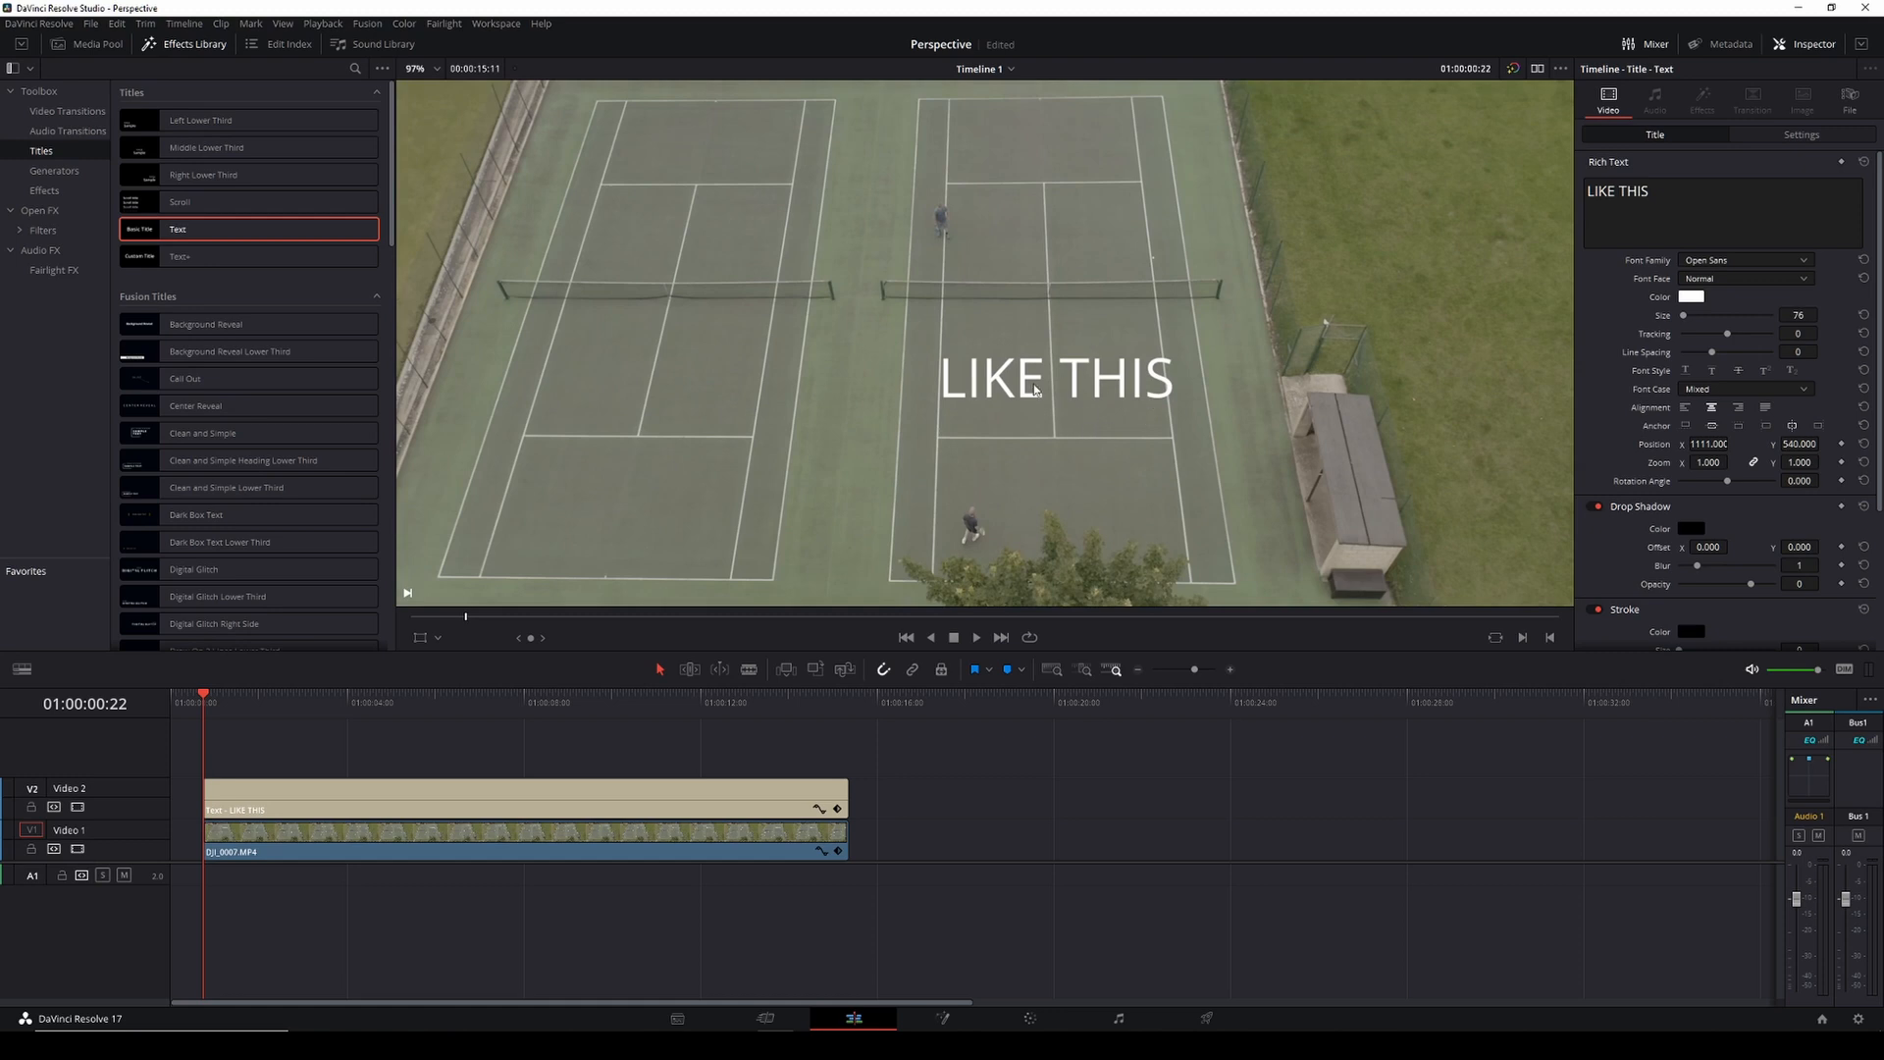
mouse_move(954, 613)
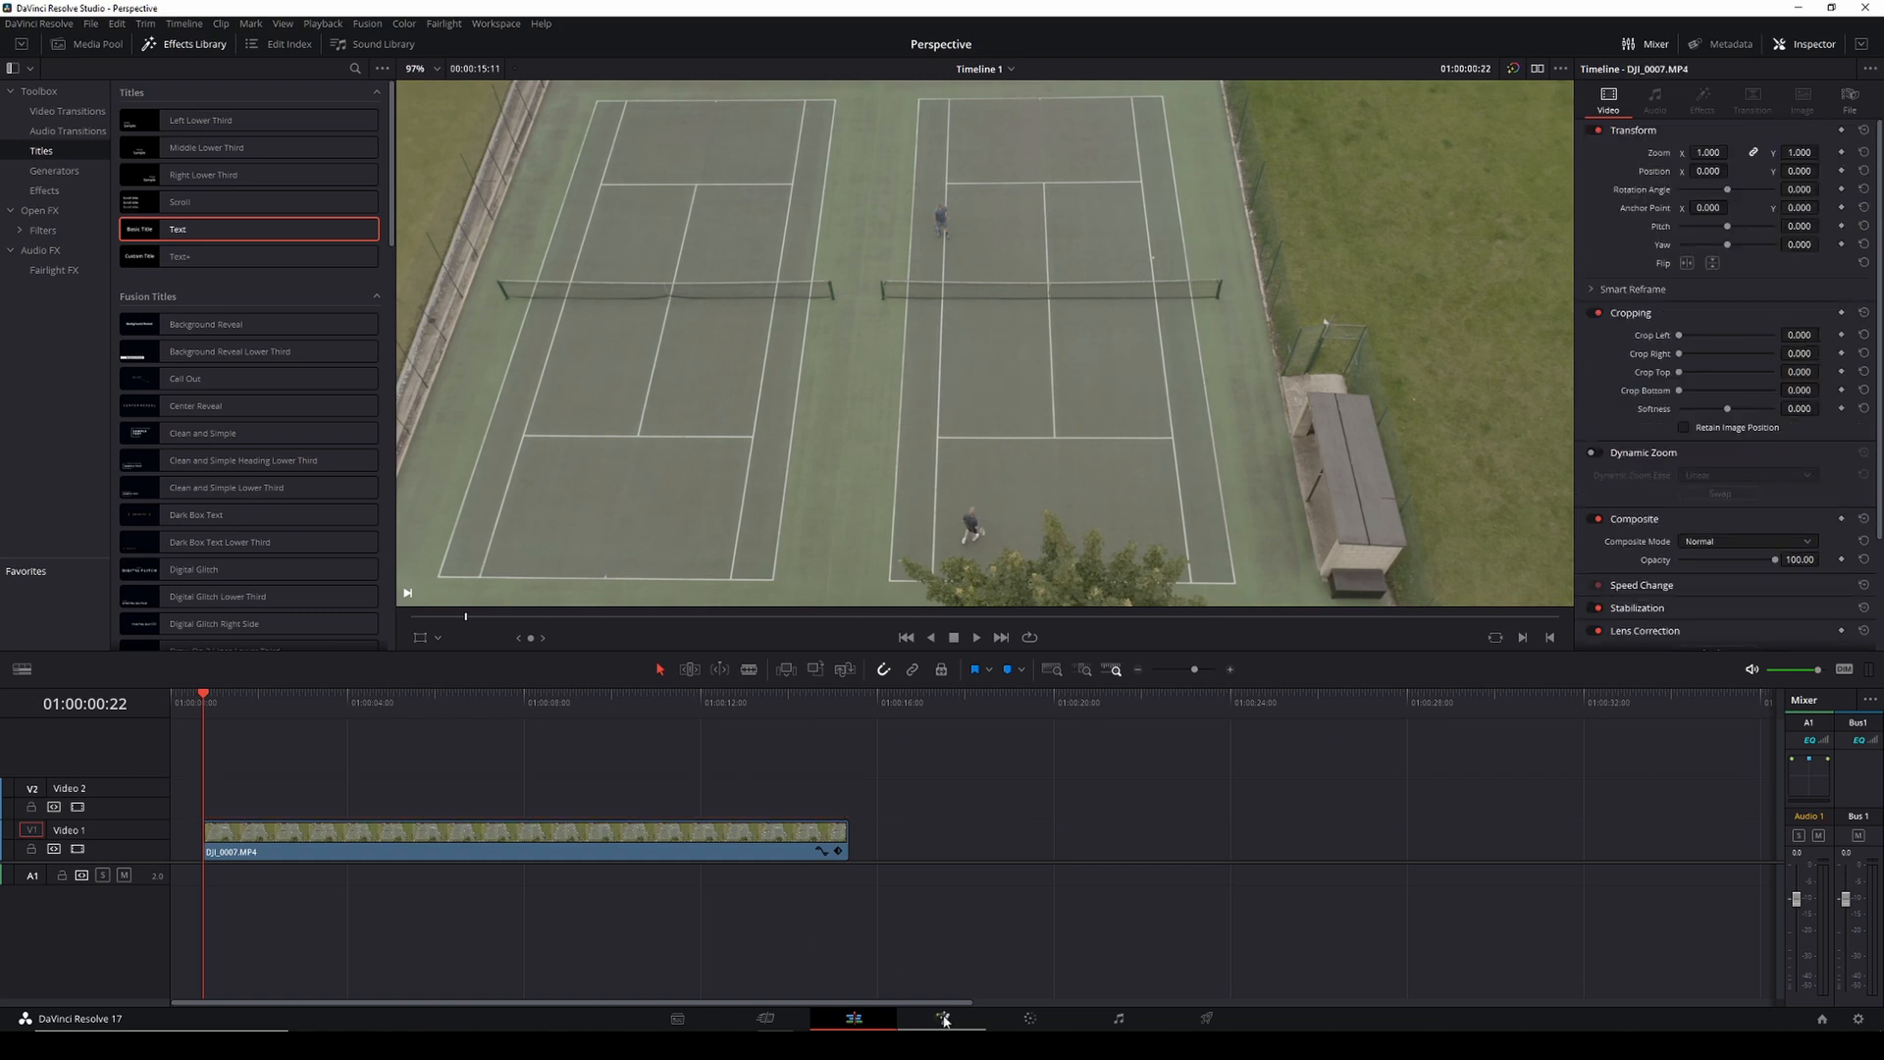
- Bring the drone tennis-court clip onto the Fusion page for compositing
left_click(942, 1018)
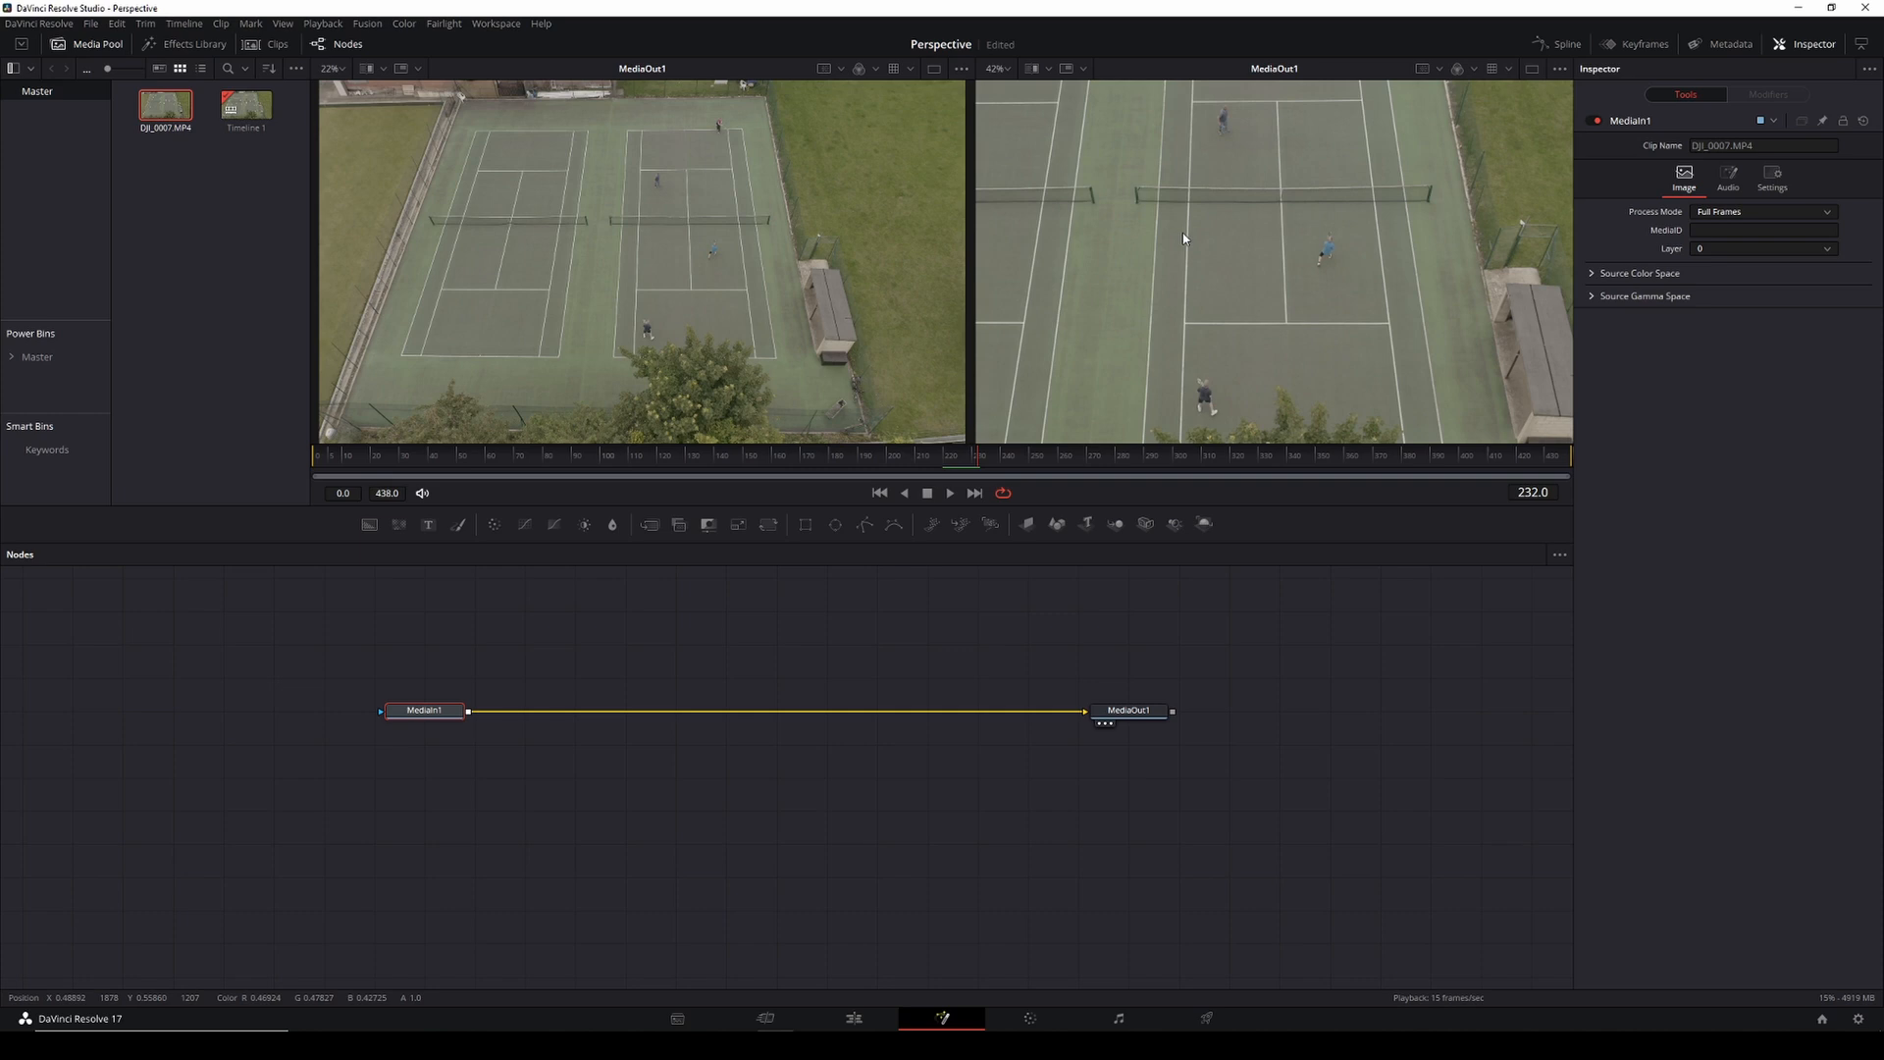
- Add a Planar Tracker node right after the MediaIn1 clip node
left_click(426, 711)
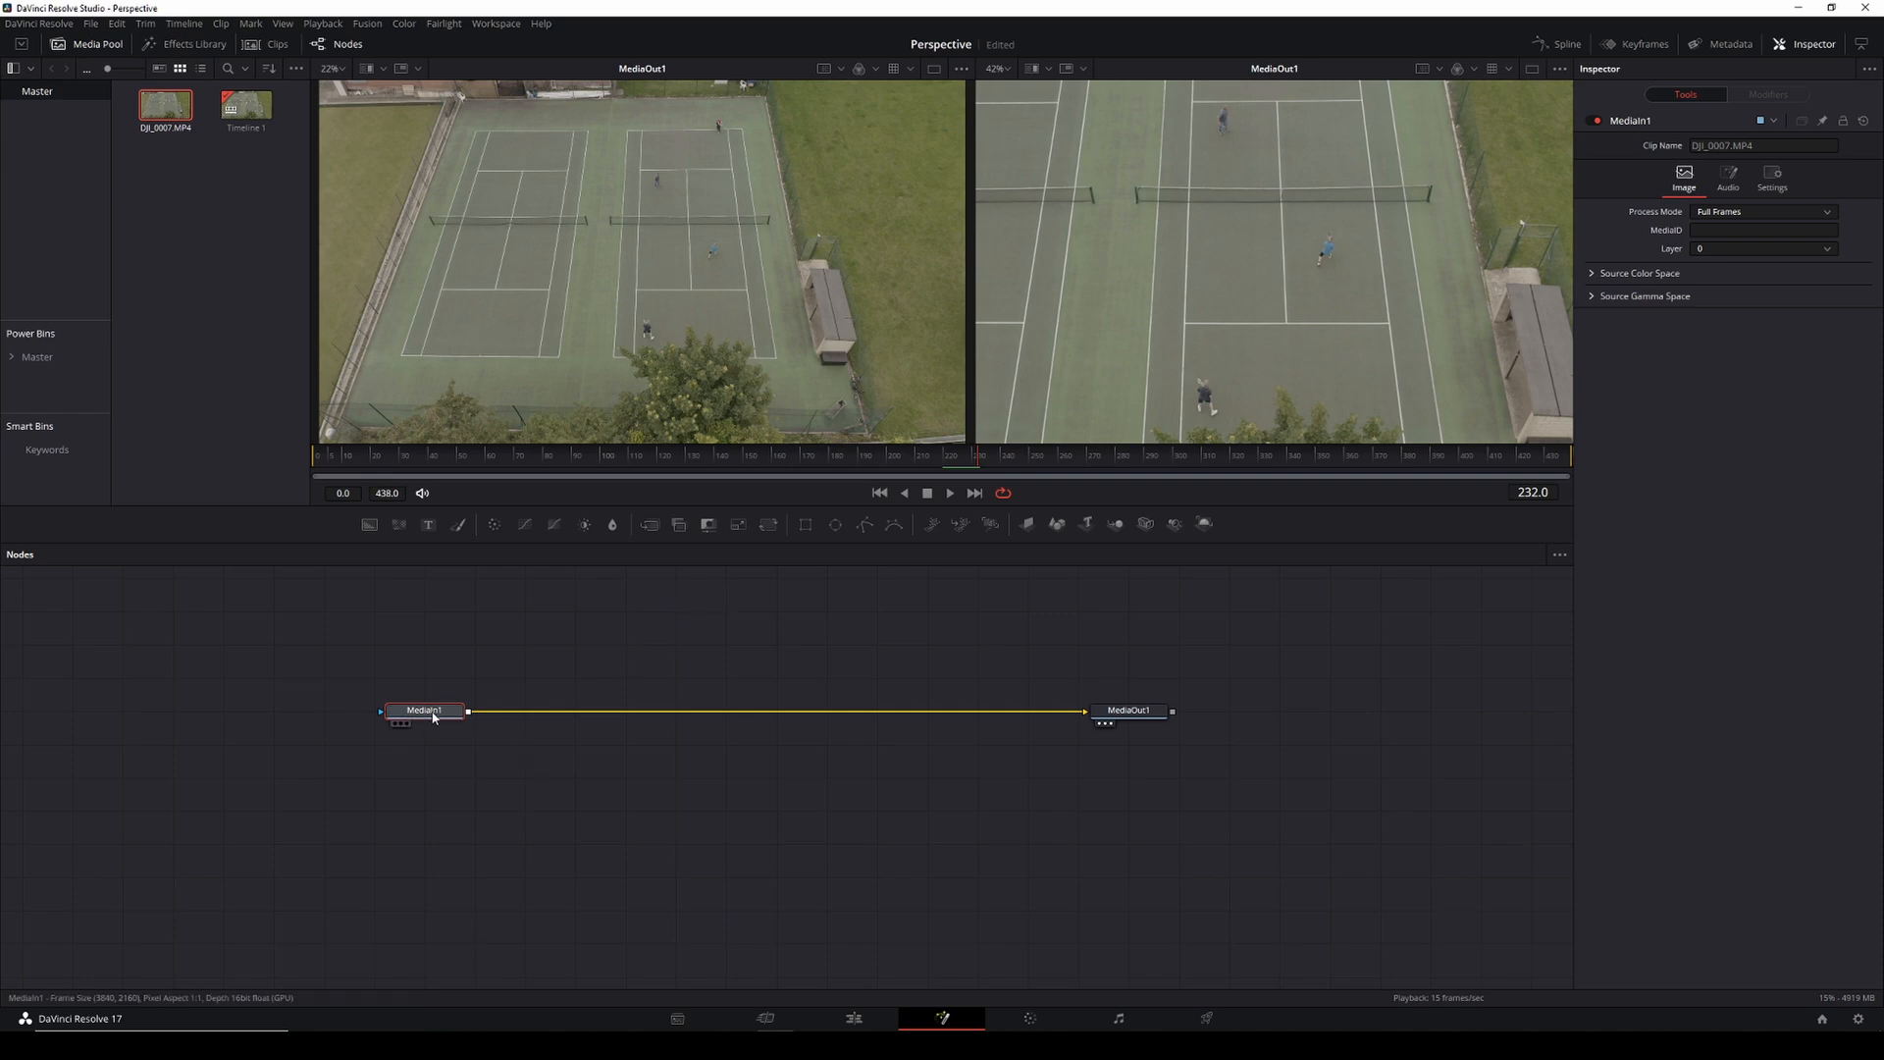
mouse_move(426, 710)
type("PLA")
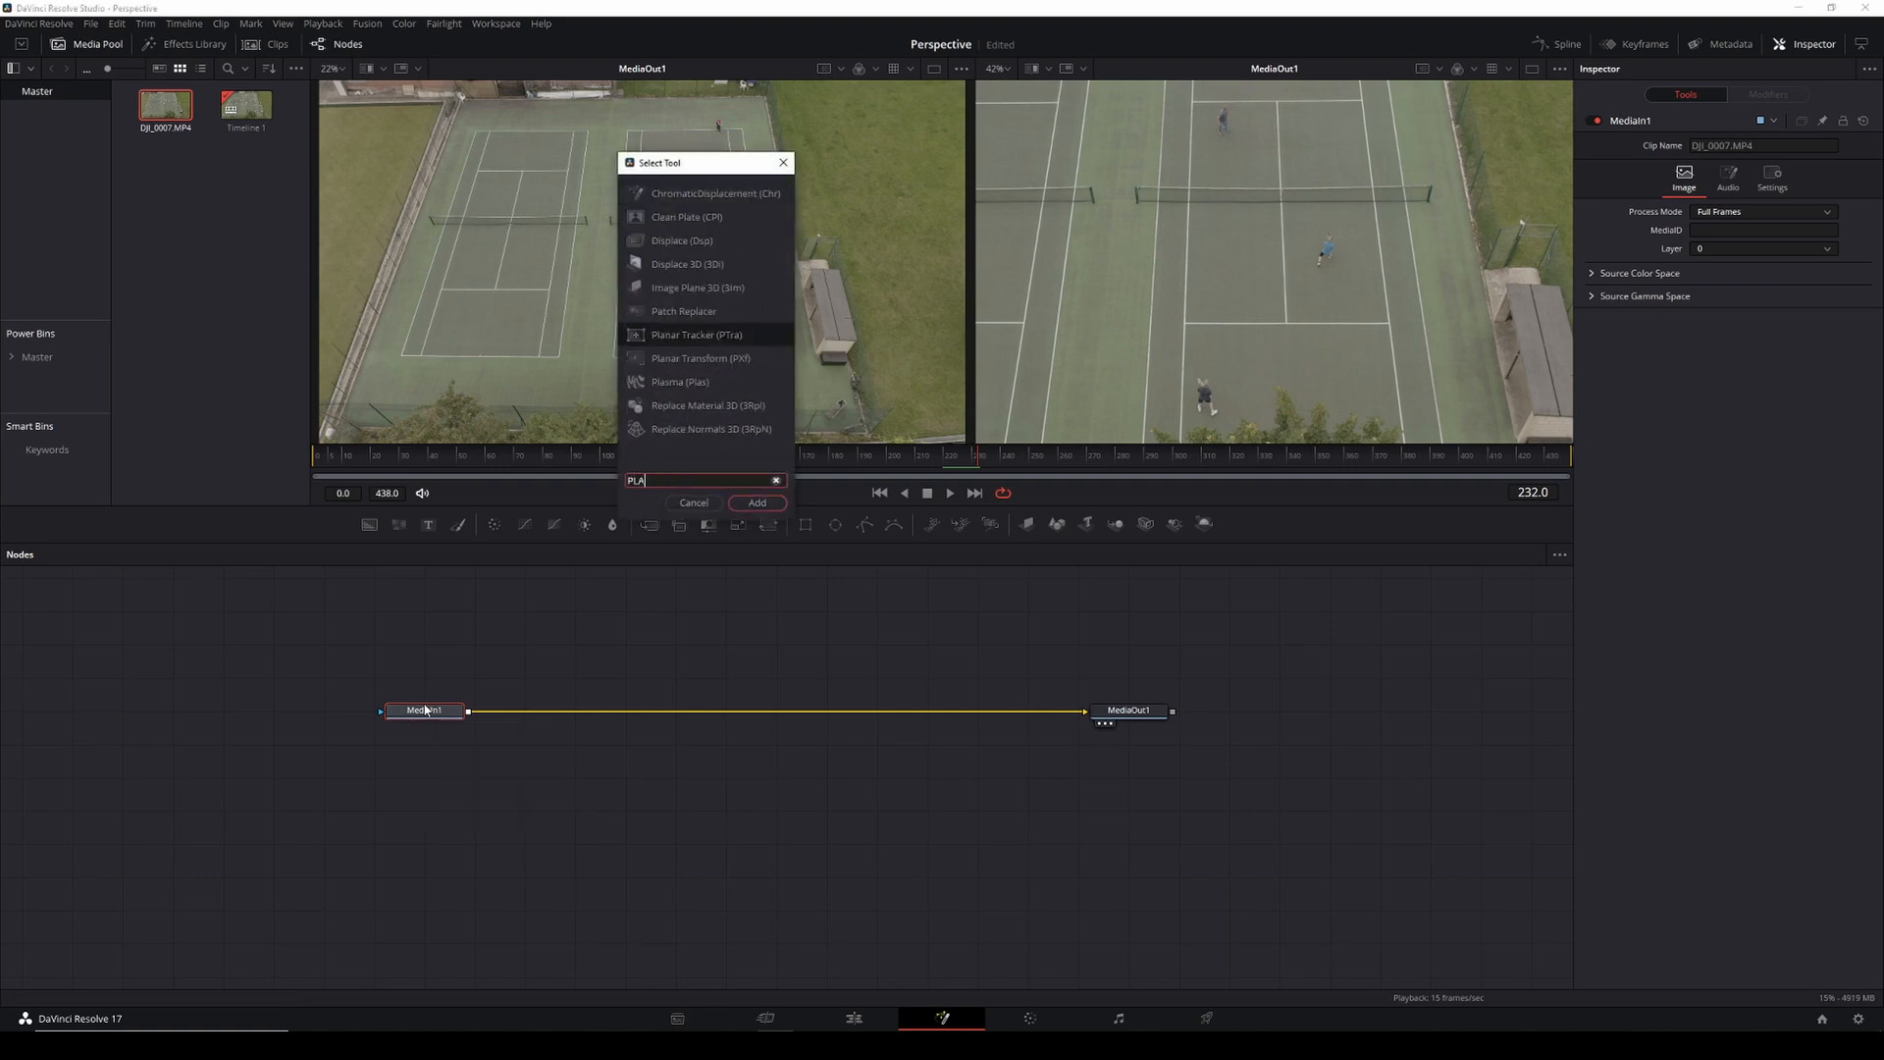
left_click(756, 503)
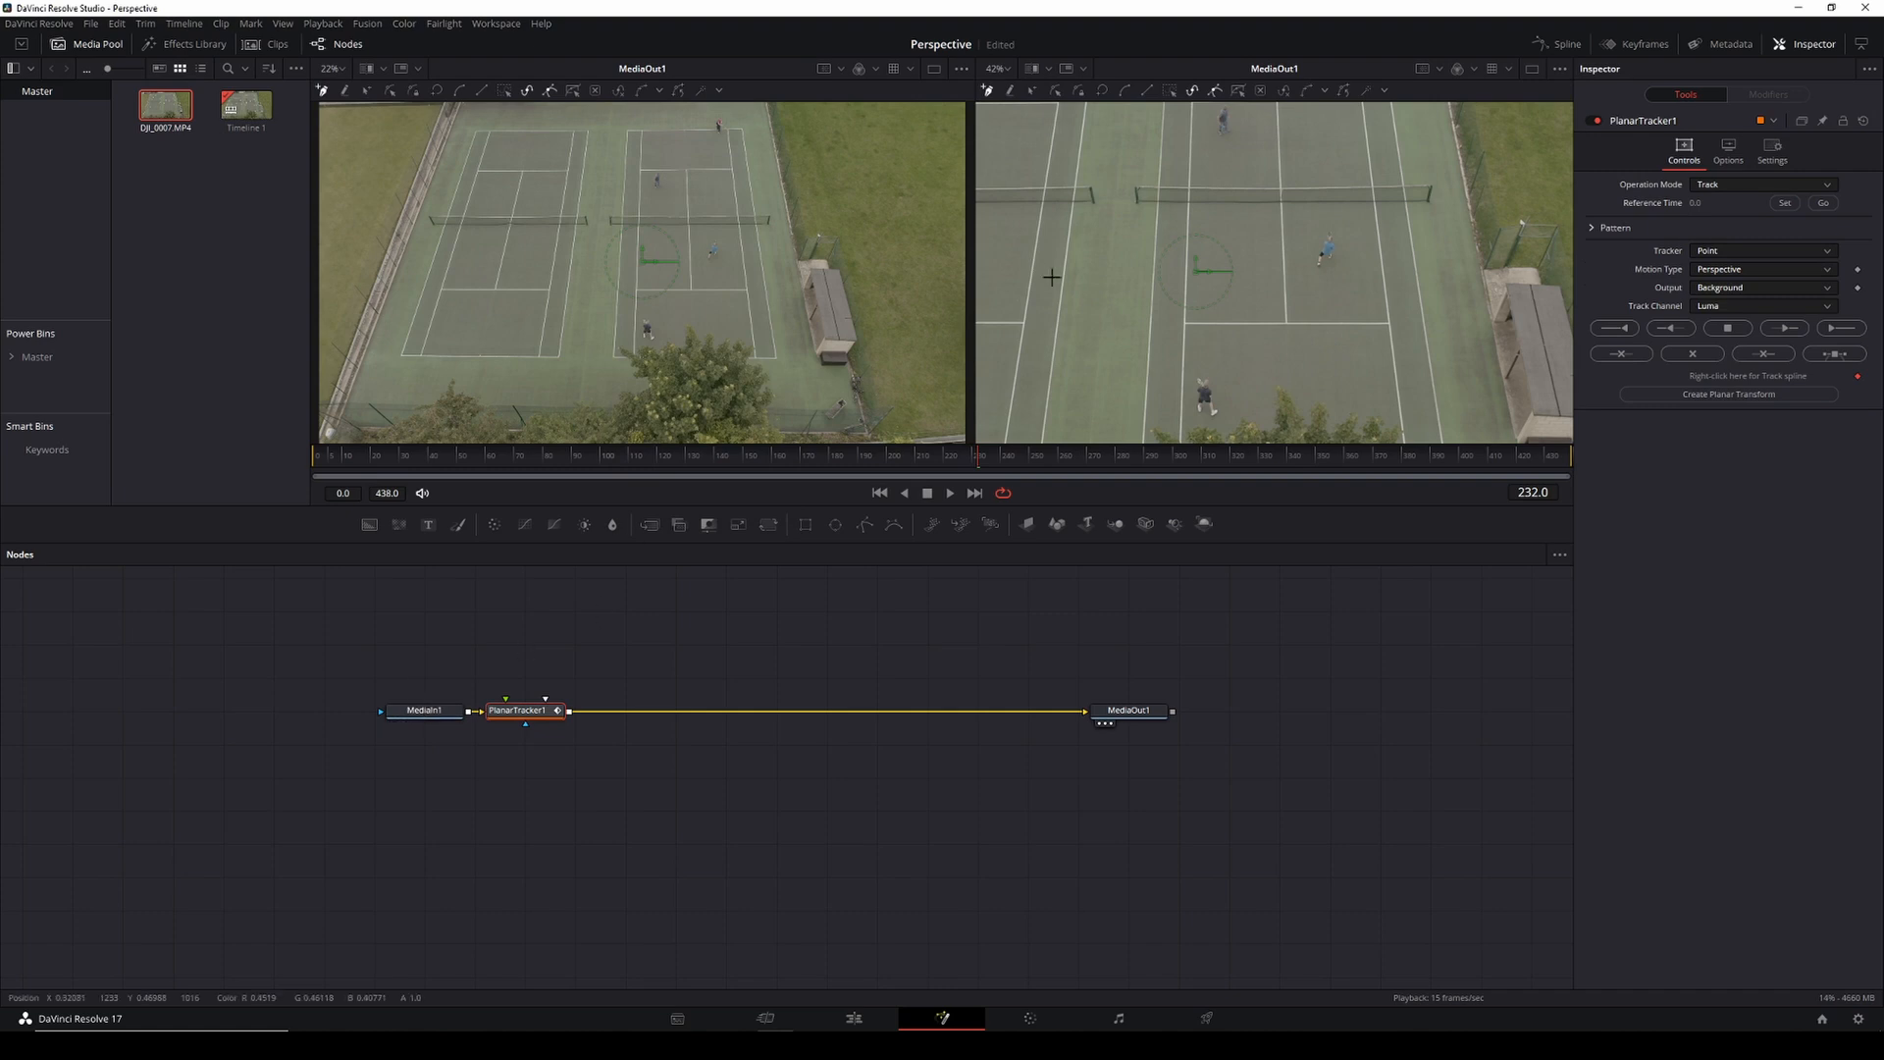
mouse_move(1294, 275)
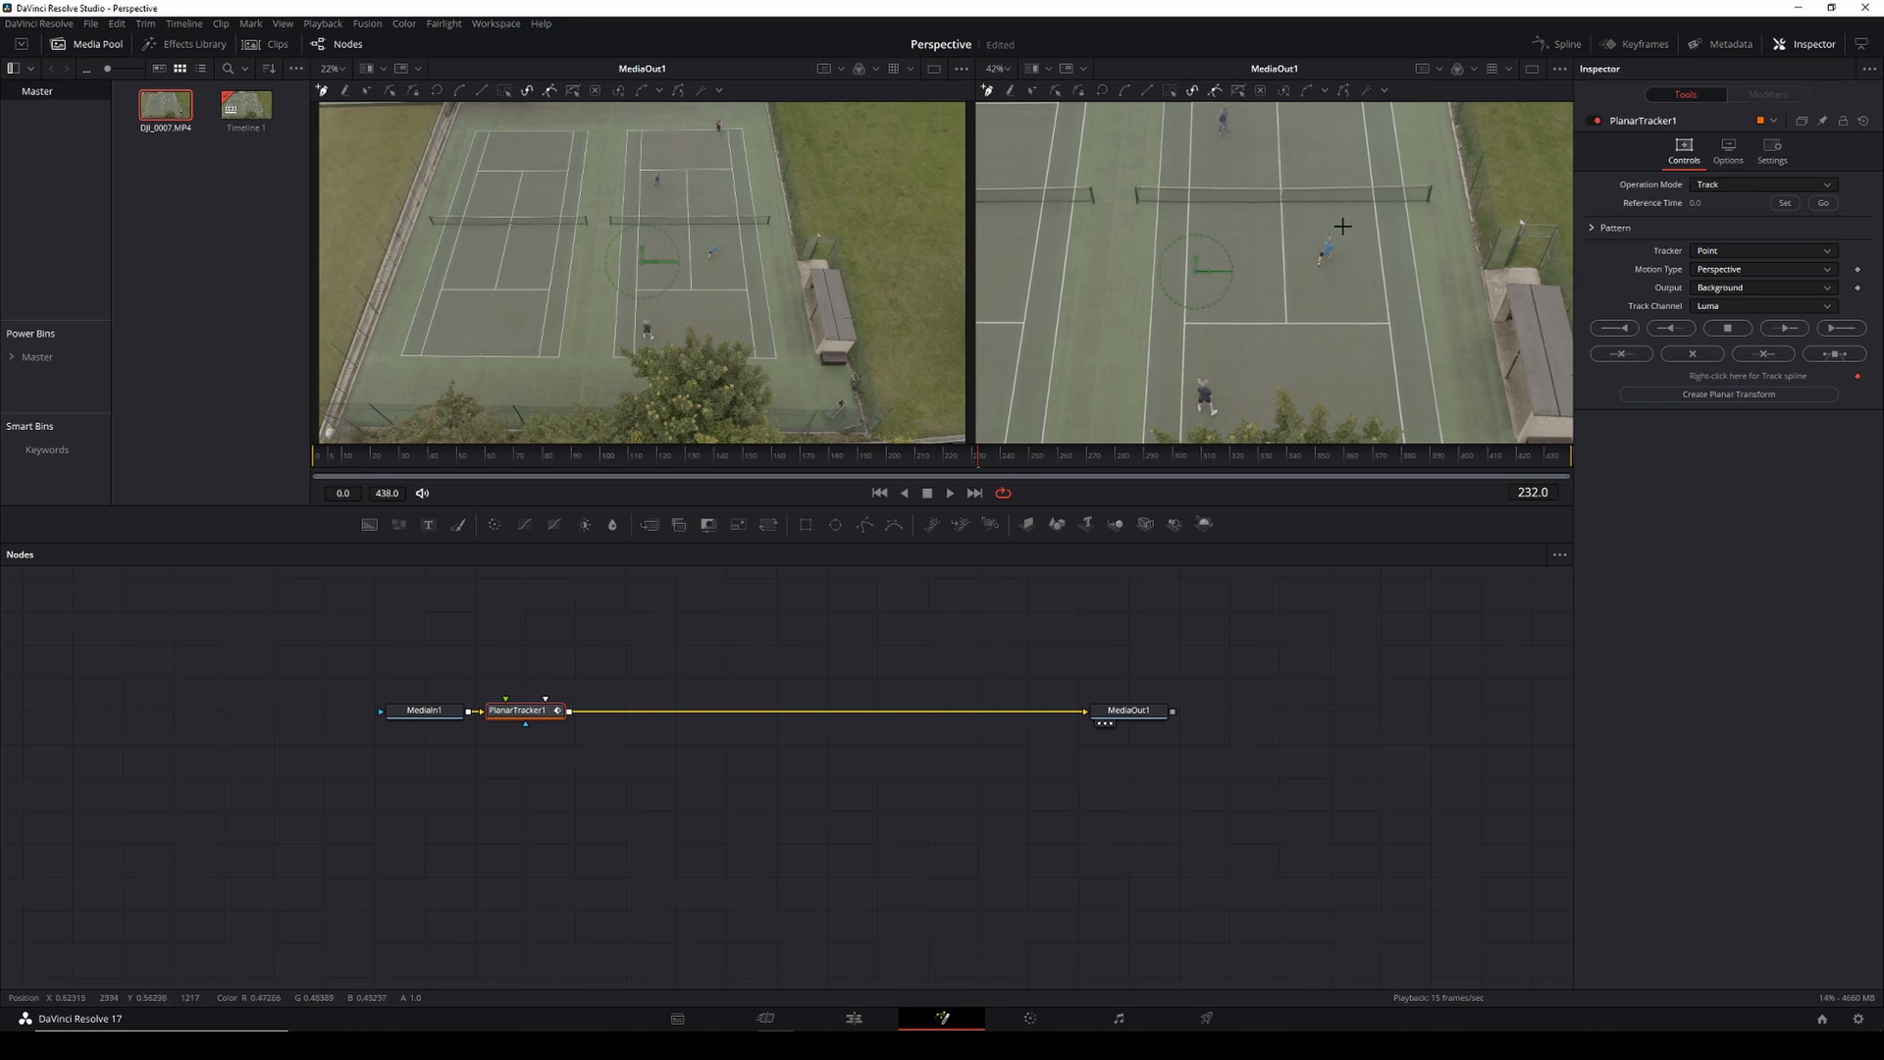
mouse_move(1203, 324)
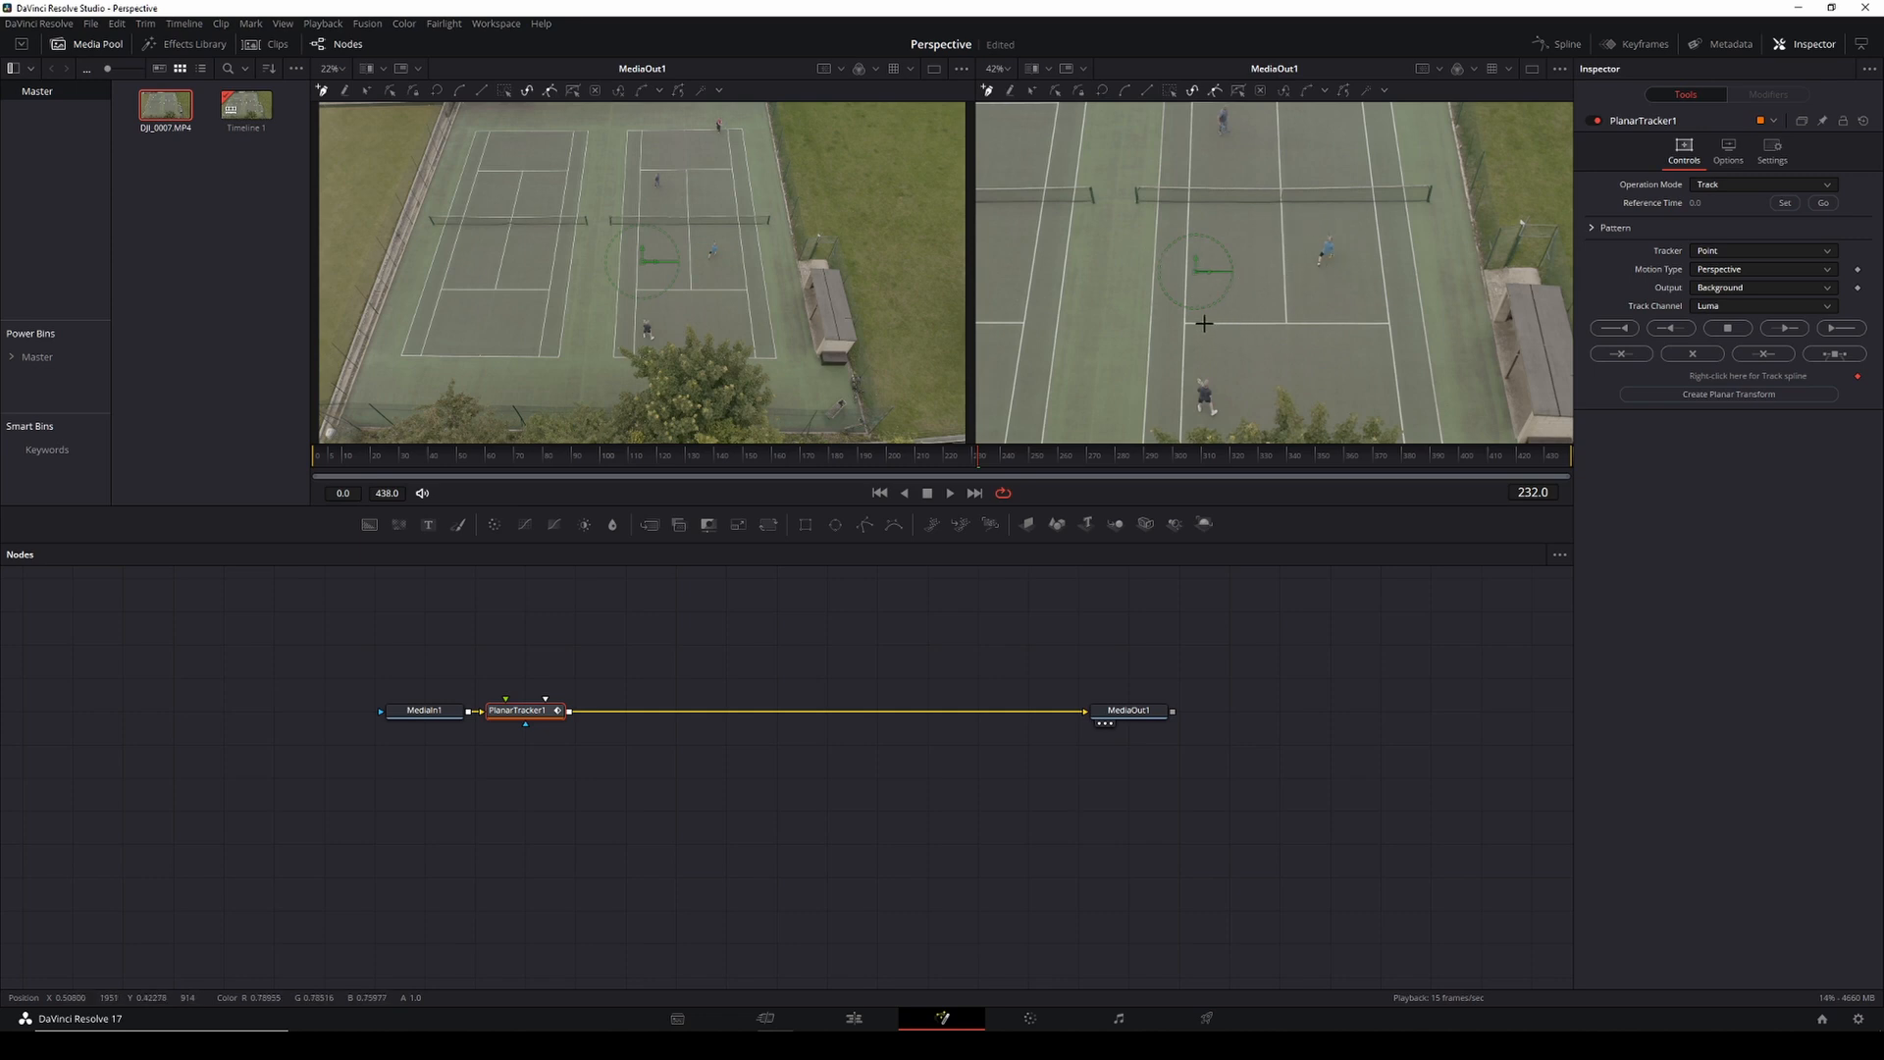
mouse_move(1204, 316)
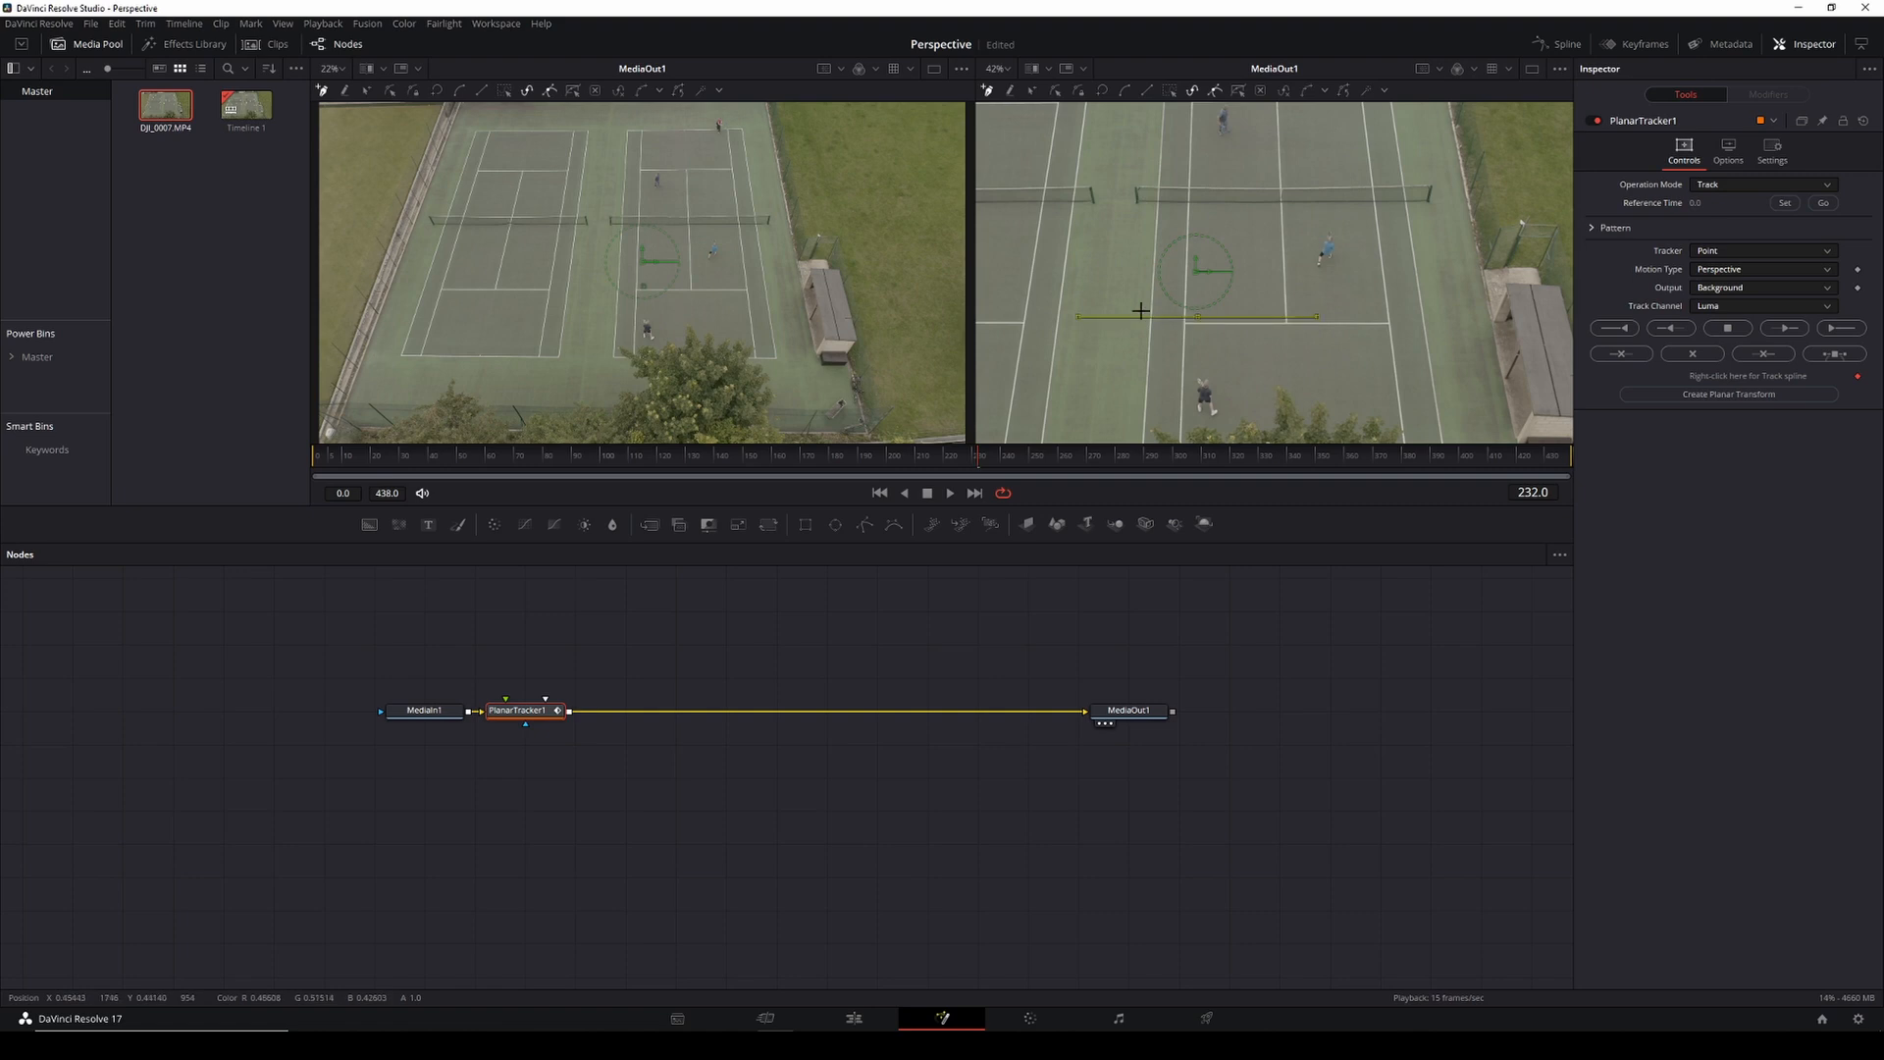
- Outline the service-box rectangle, use Hybrid Point/Area with Translation, Rotation, Scale, reference frame 232, track forward
left_click_drag(1140, 314, 1140, 214)
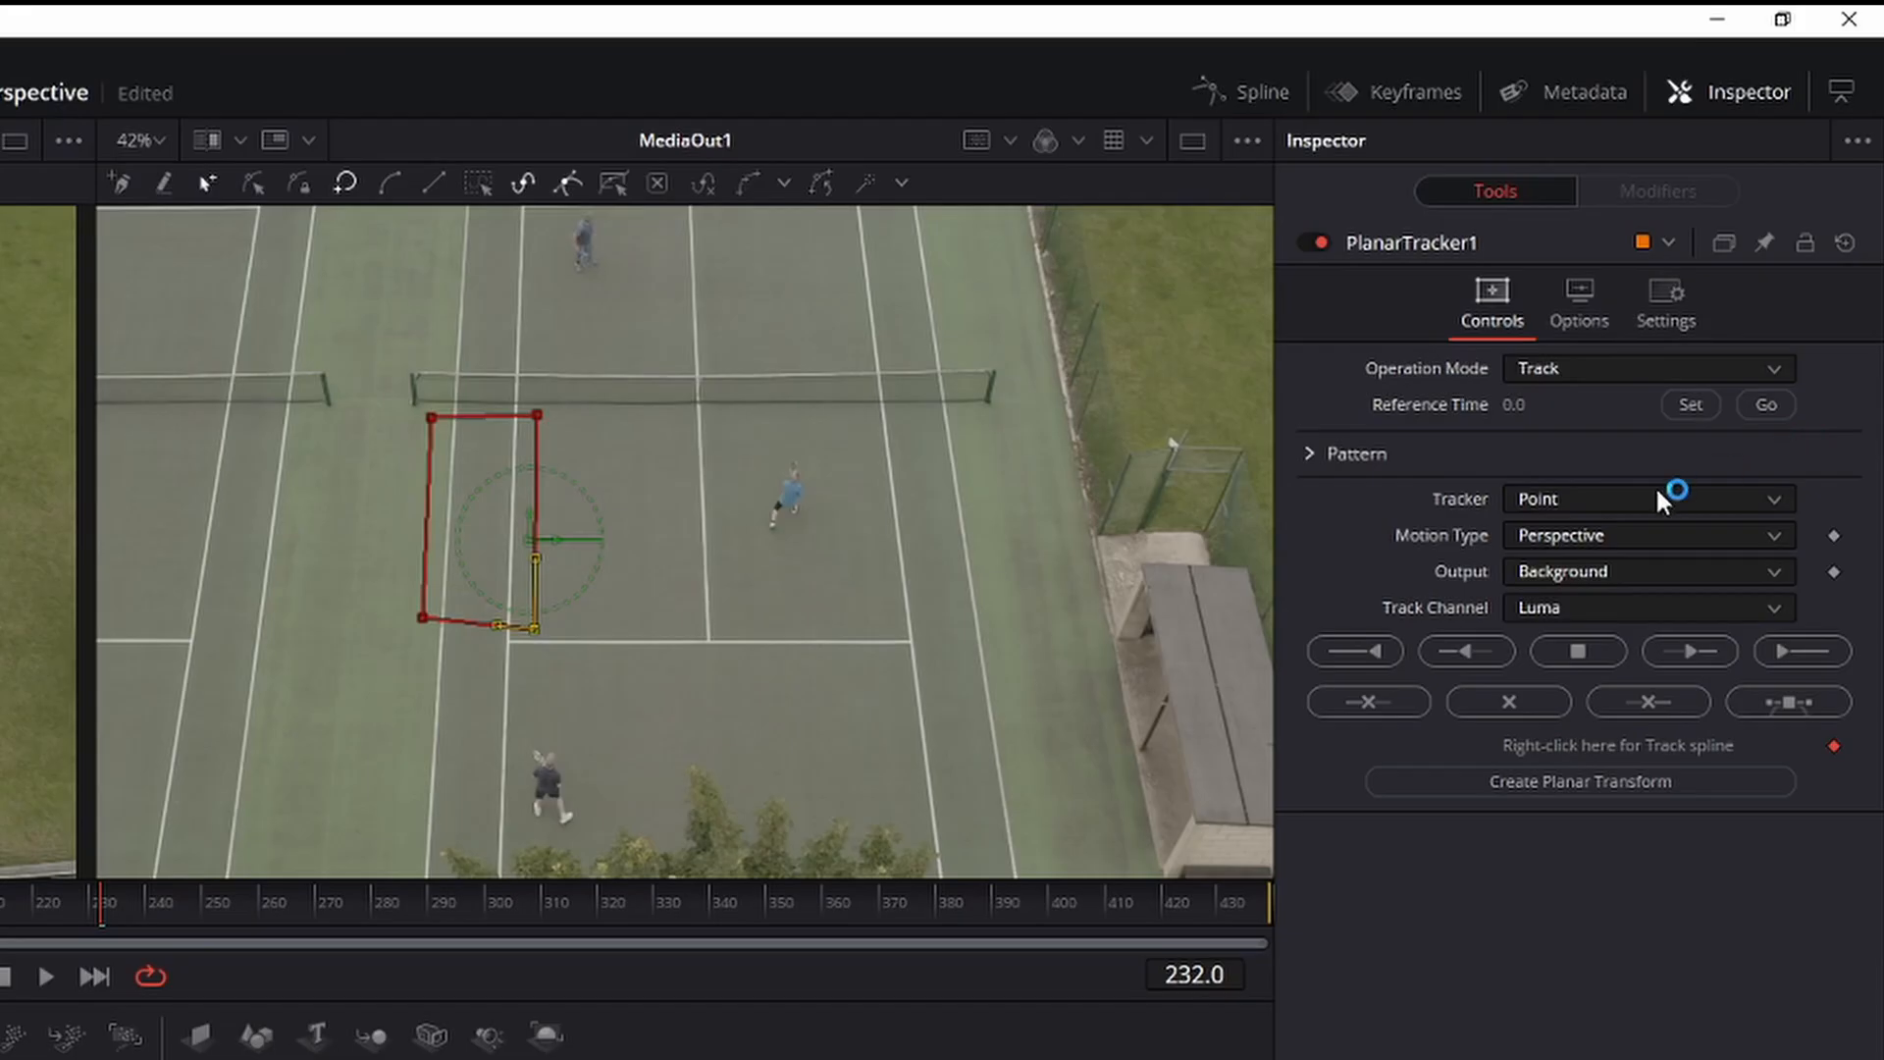
left_click(1647, 498)
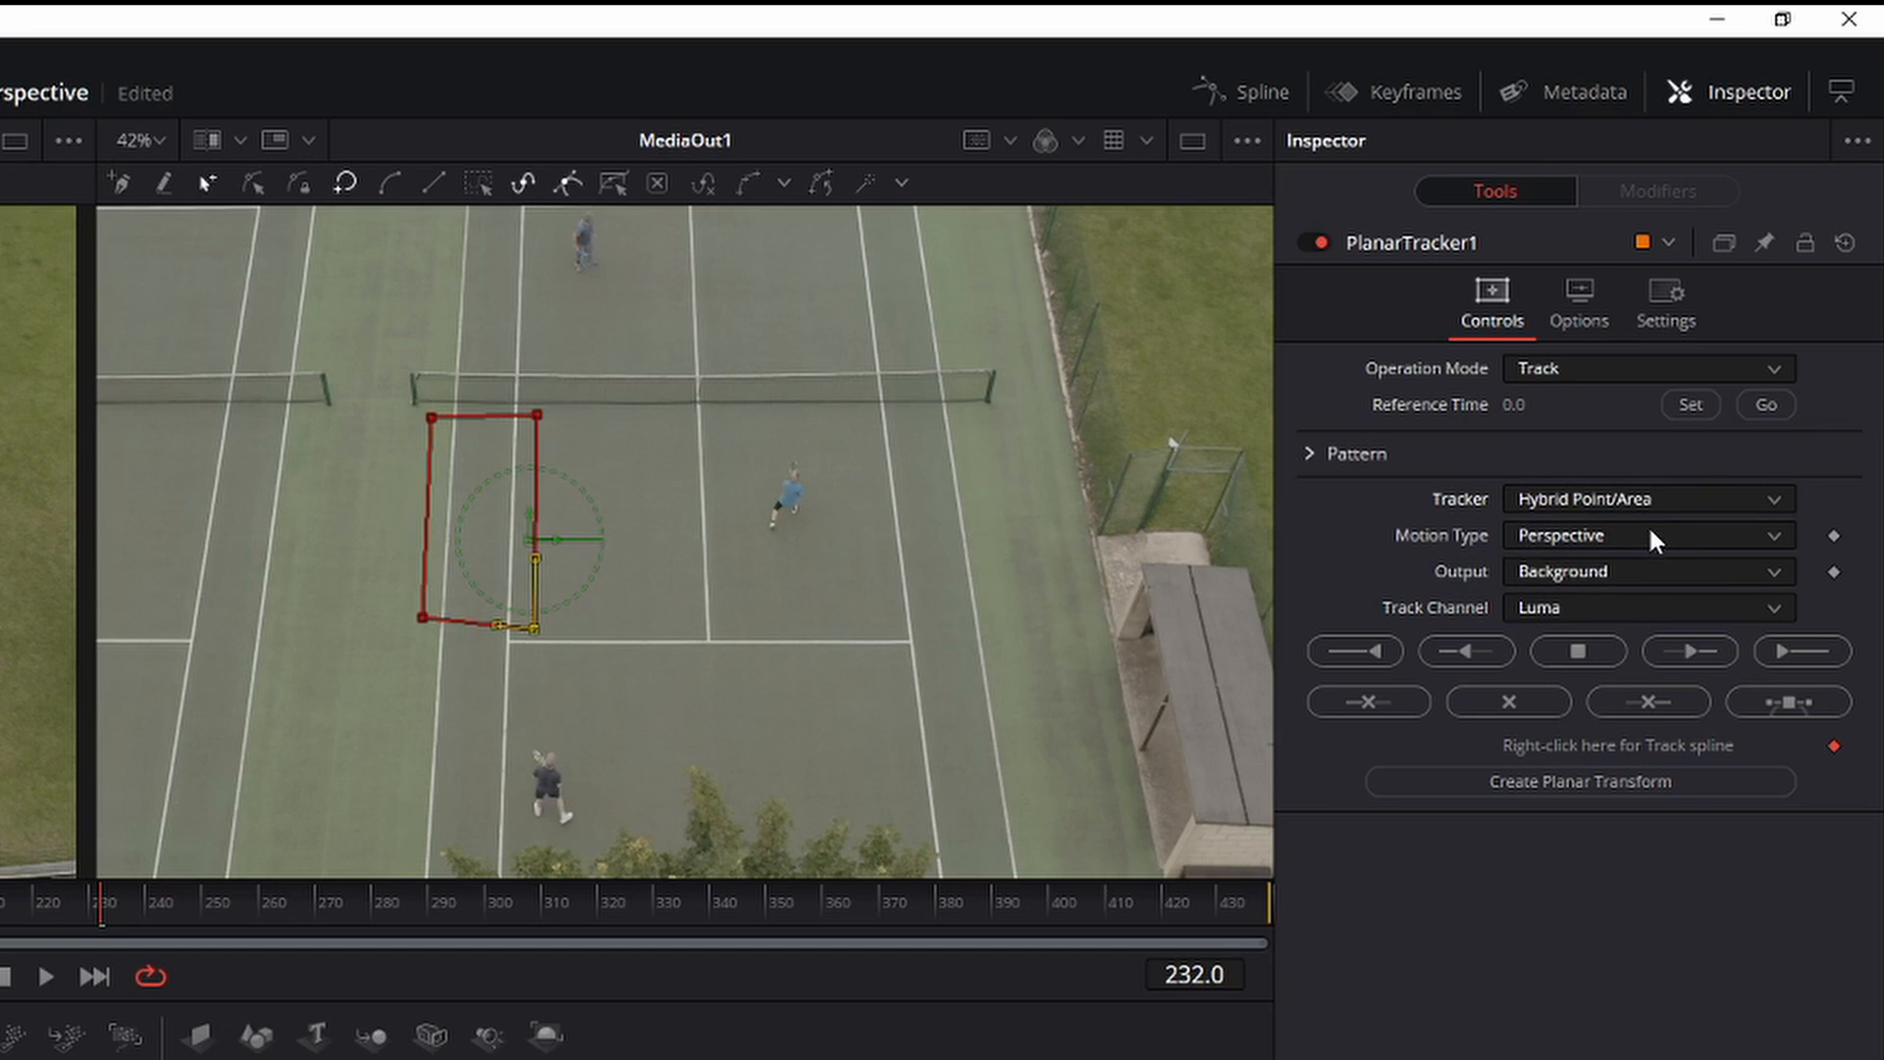
left_click(1647, 534)
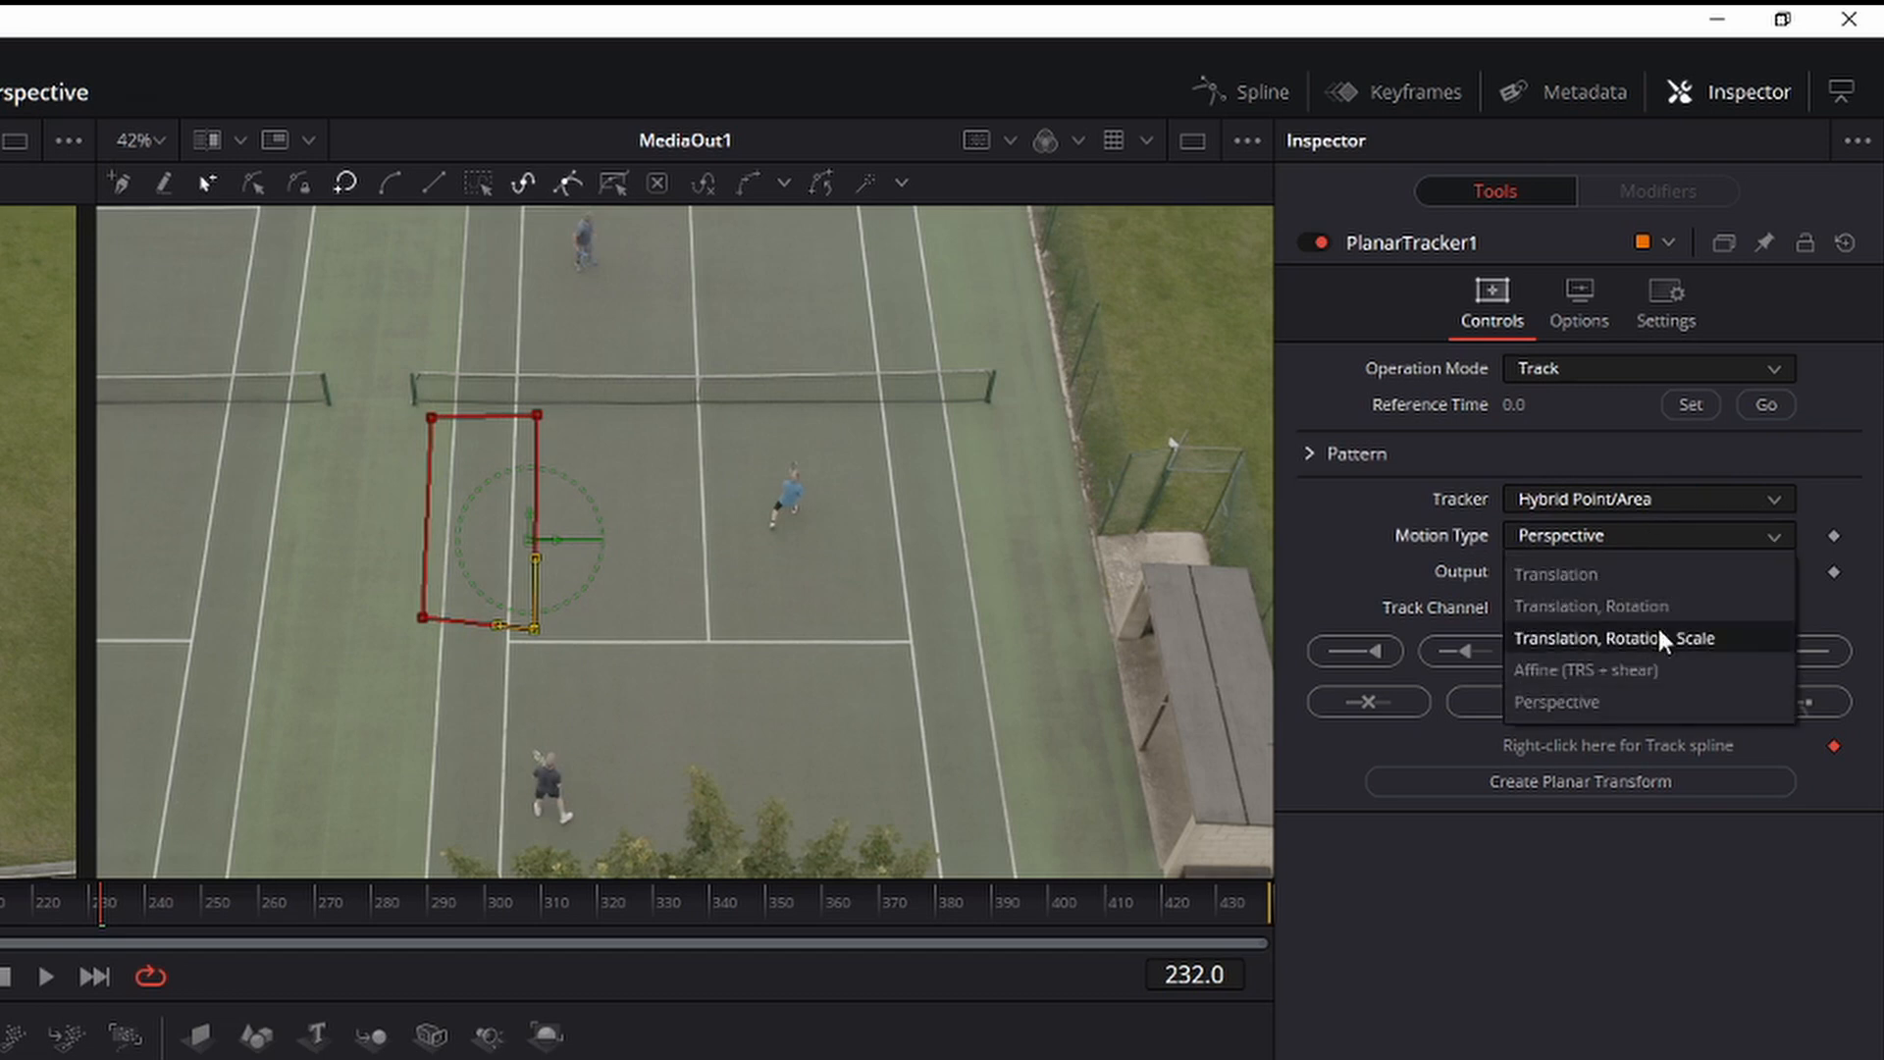
left_click(1615, 638)
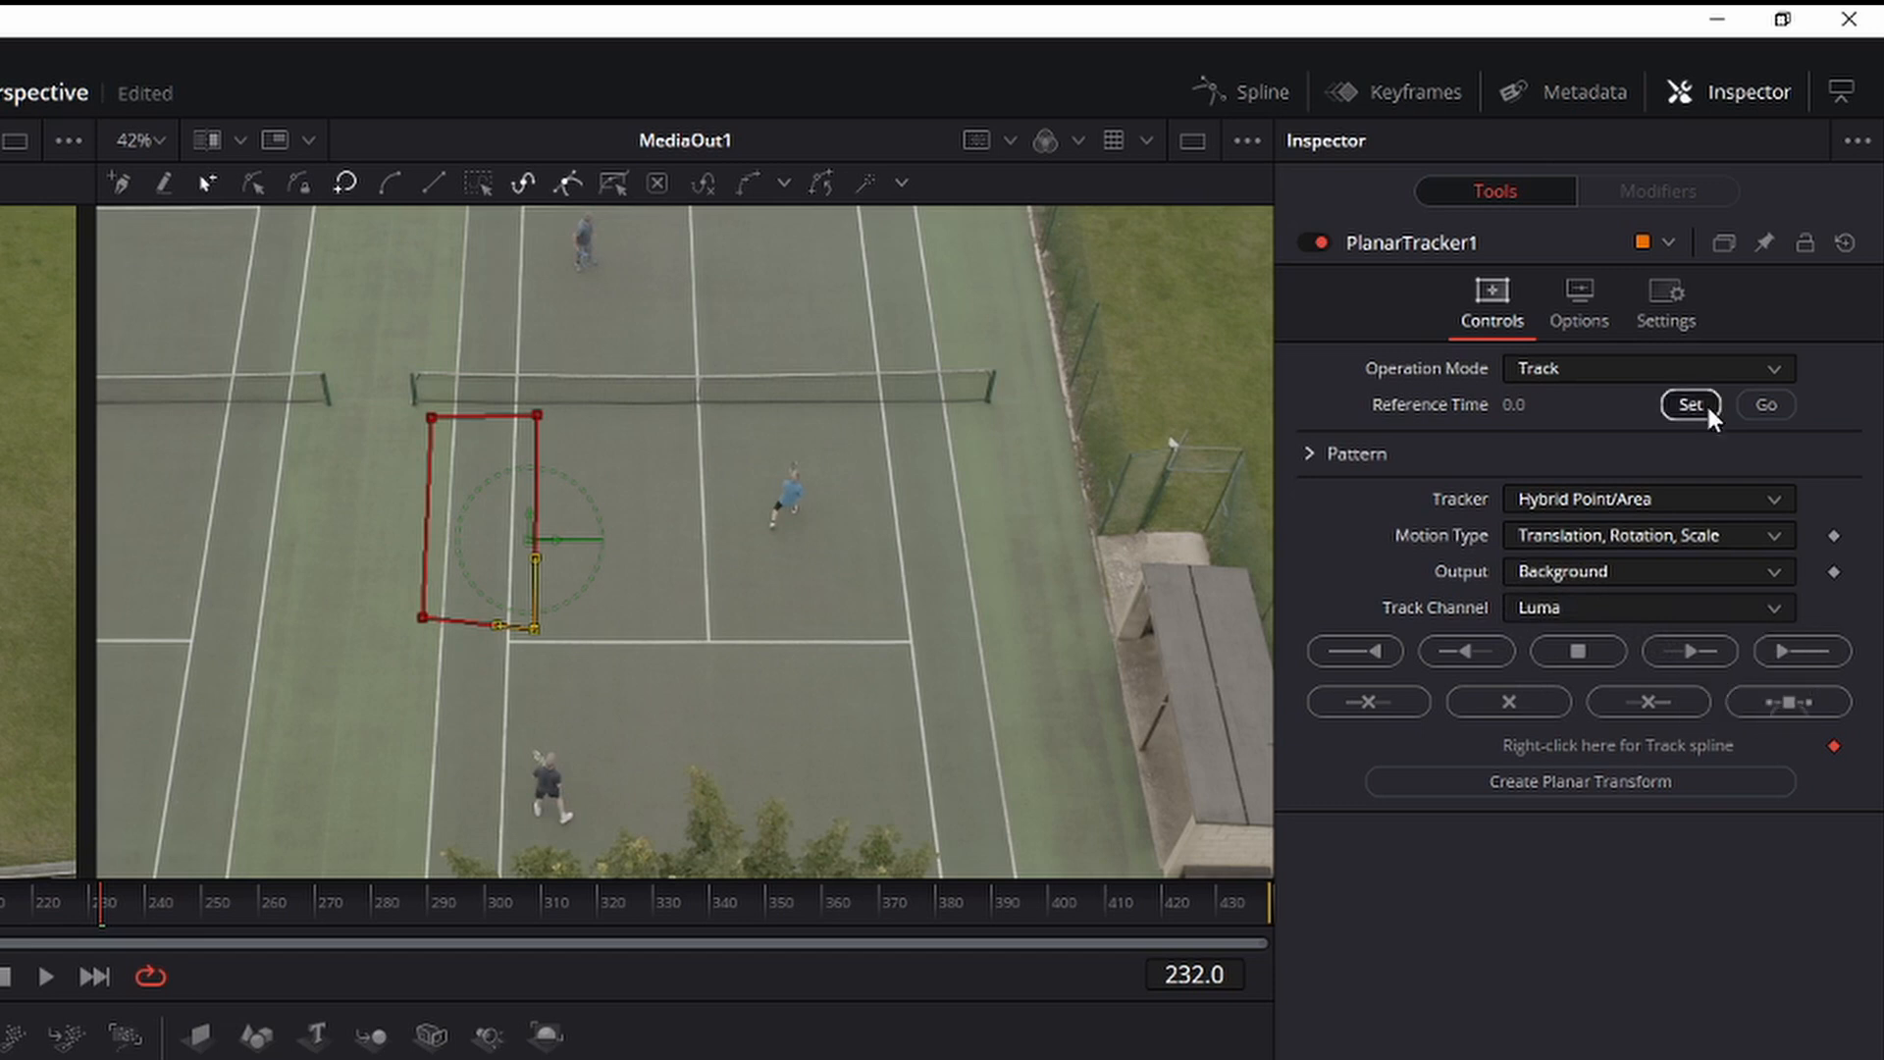
left_click(1690, 405)
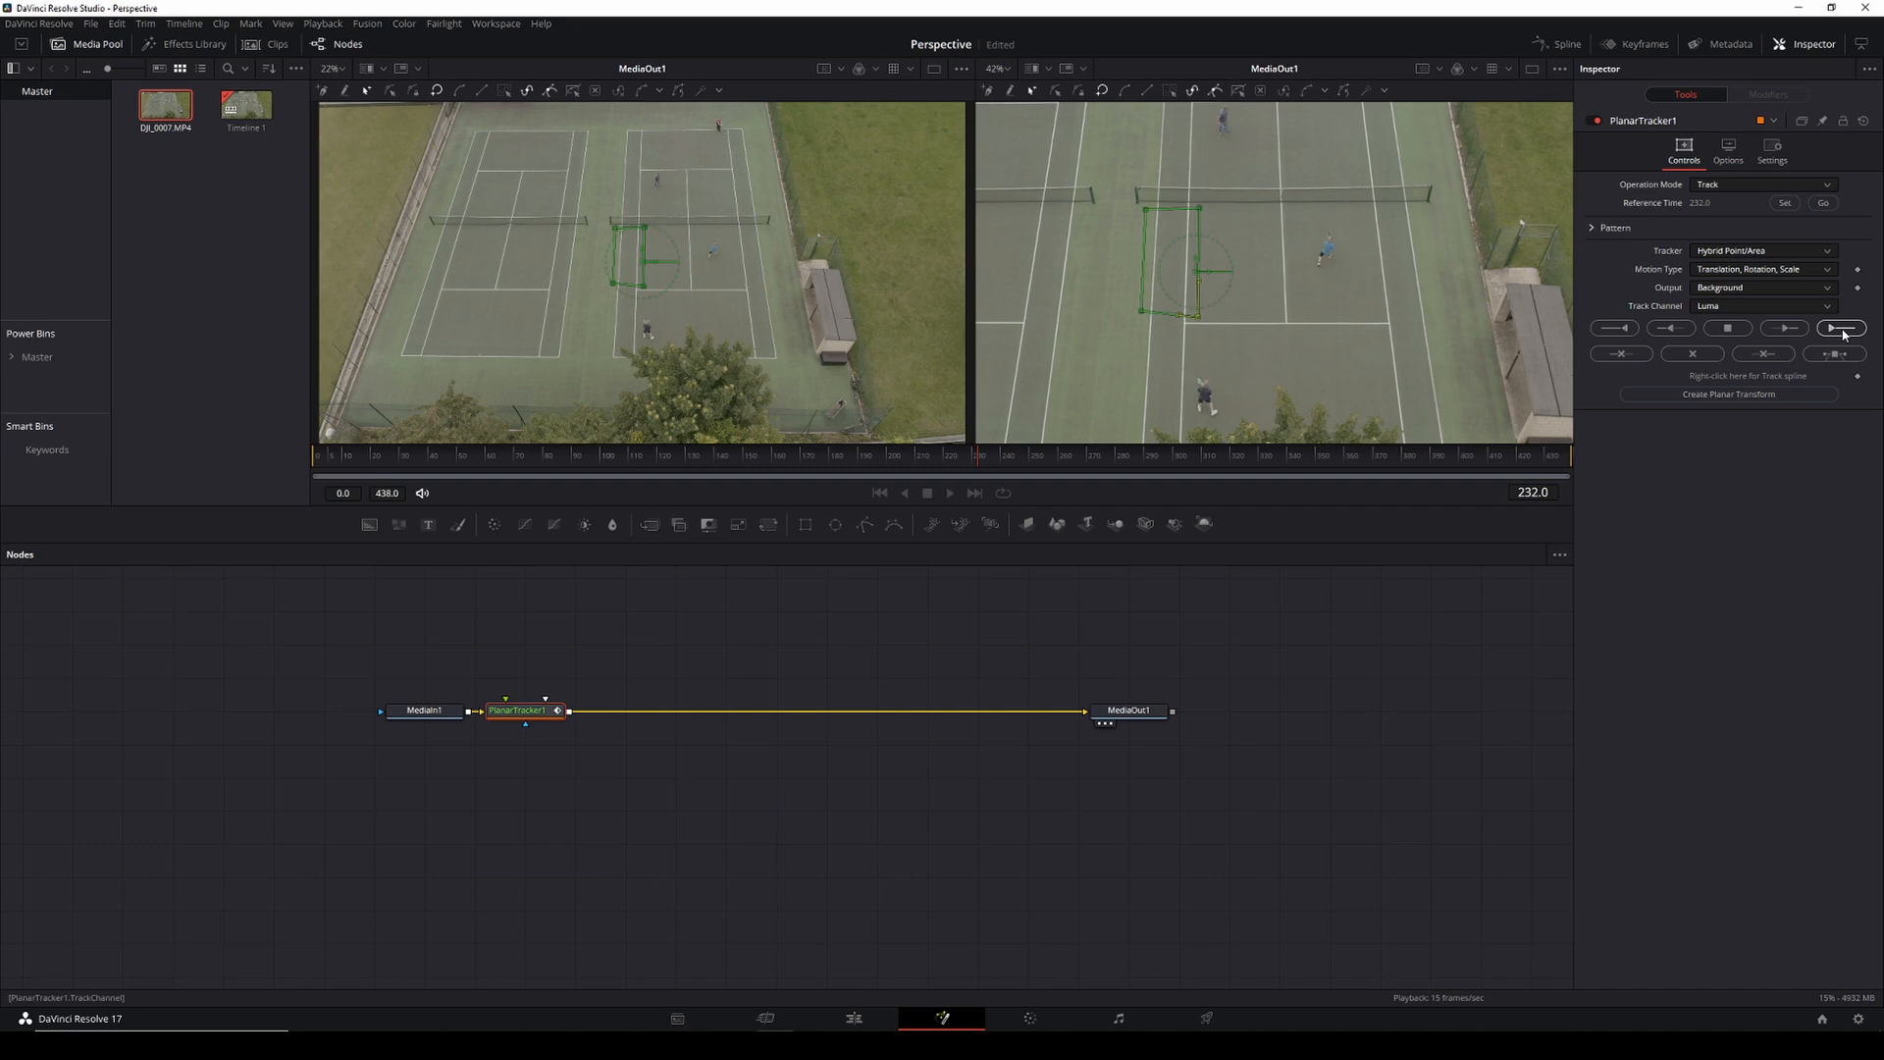
left_click(1837, 328)
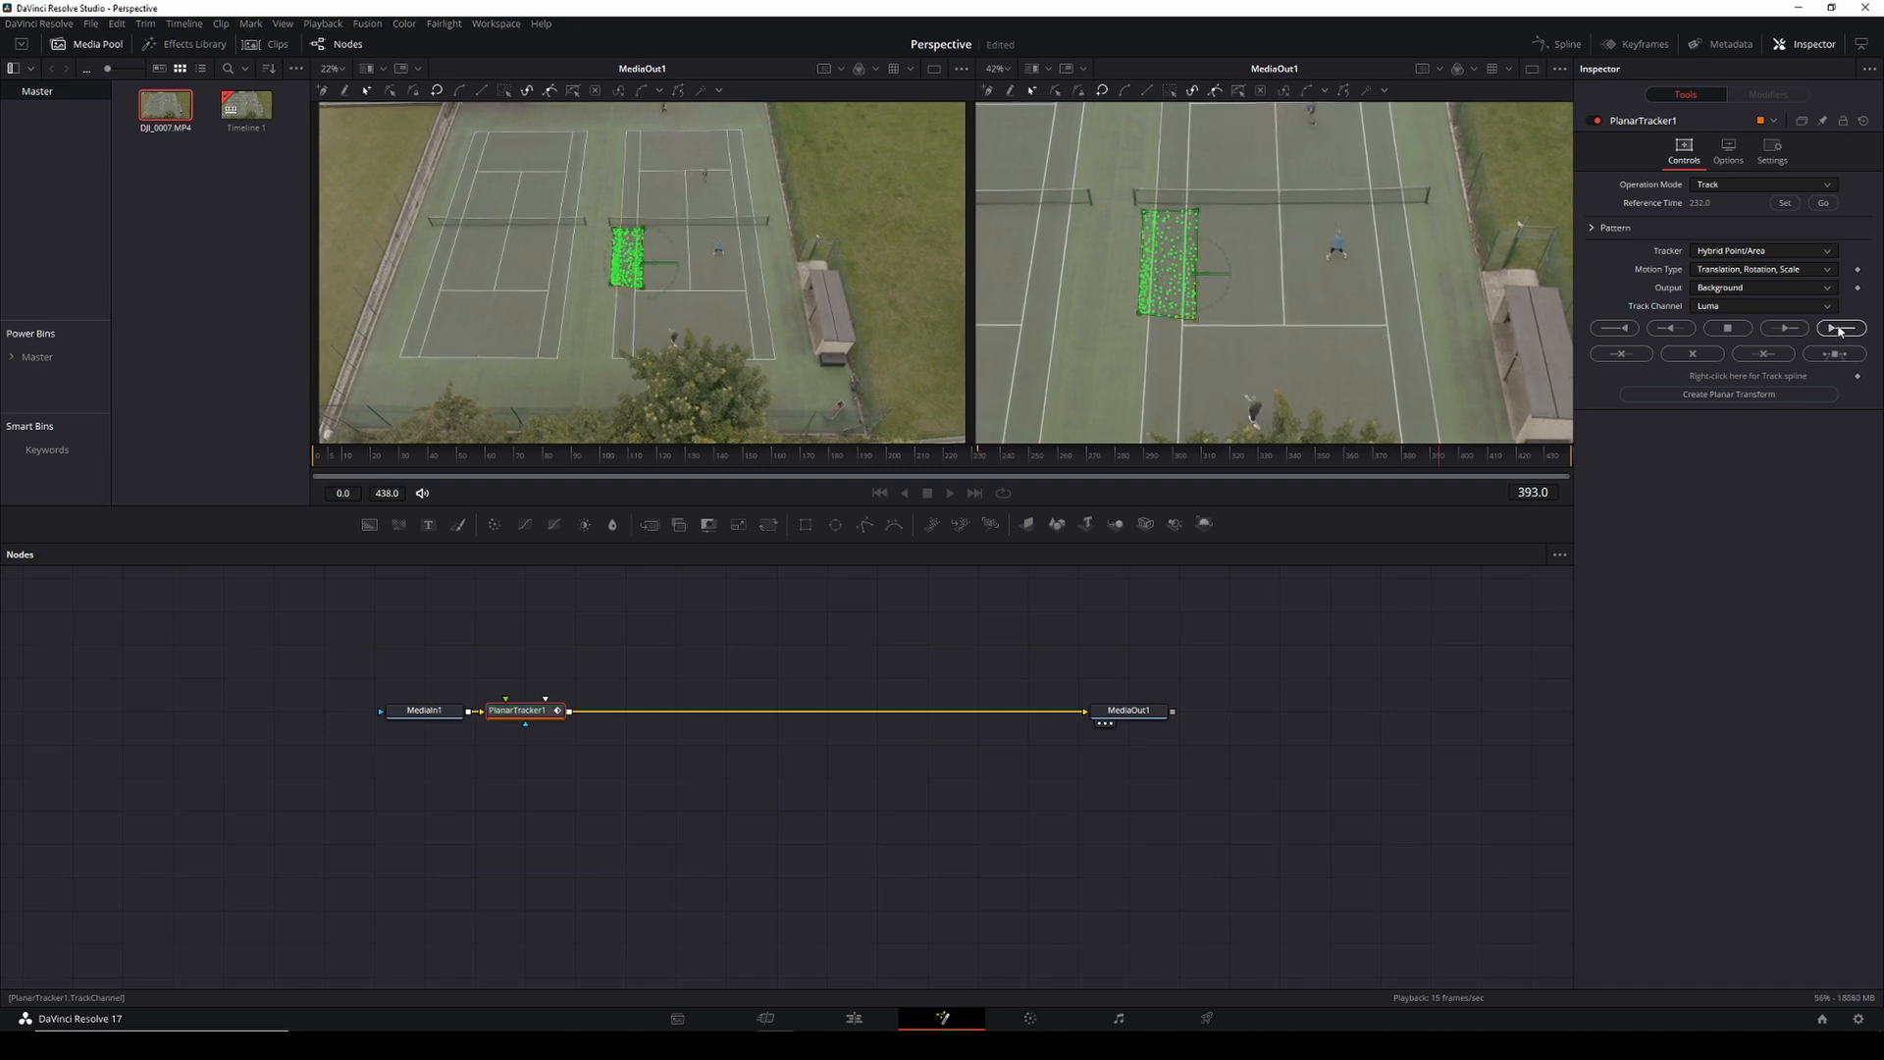
- Run the planar track backward from the reference frame to frame 0
left_click(1823, 202)
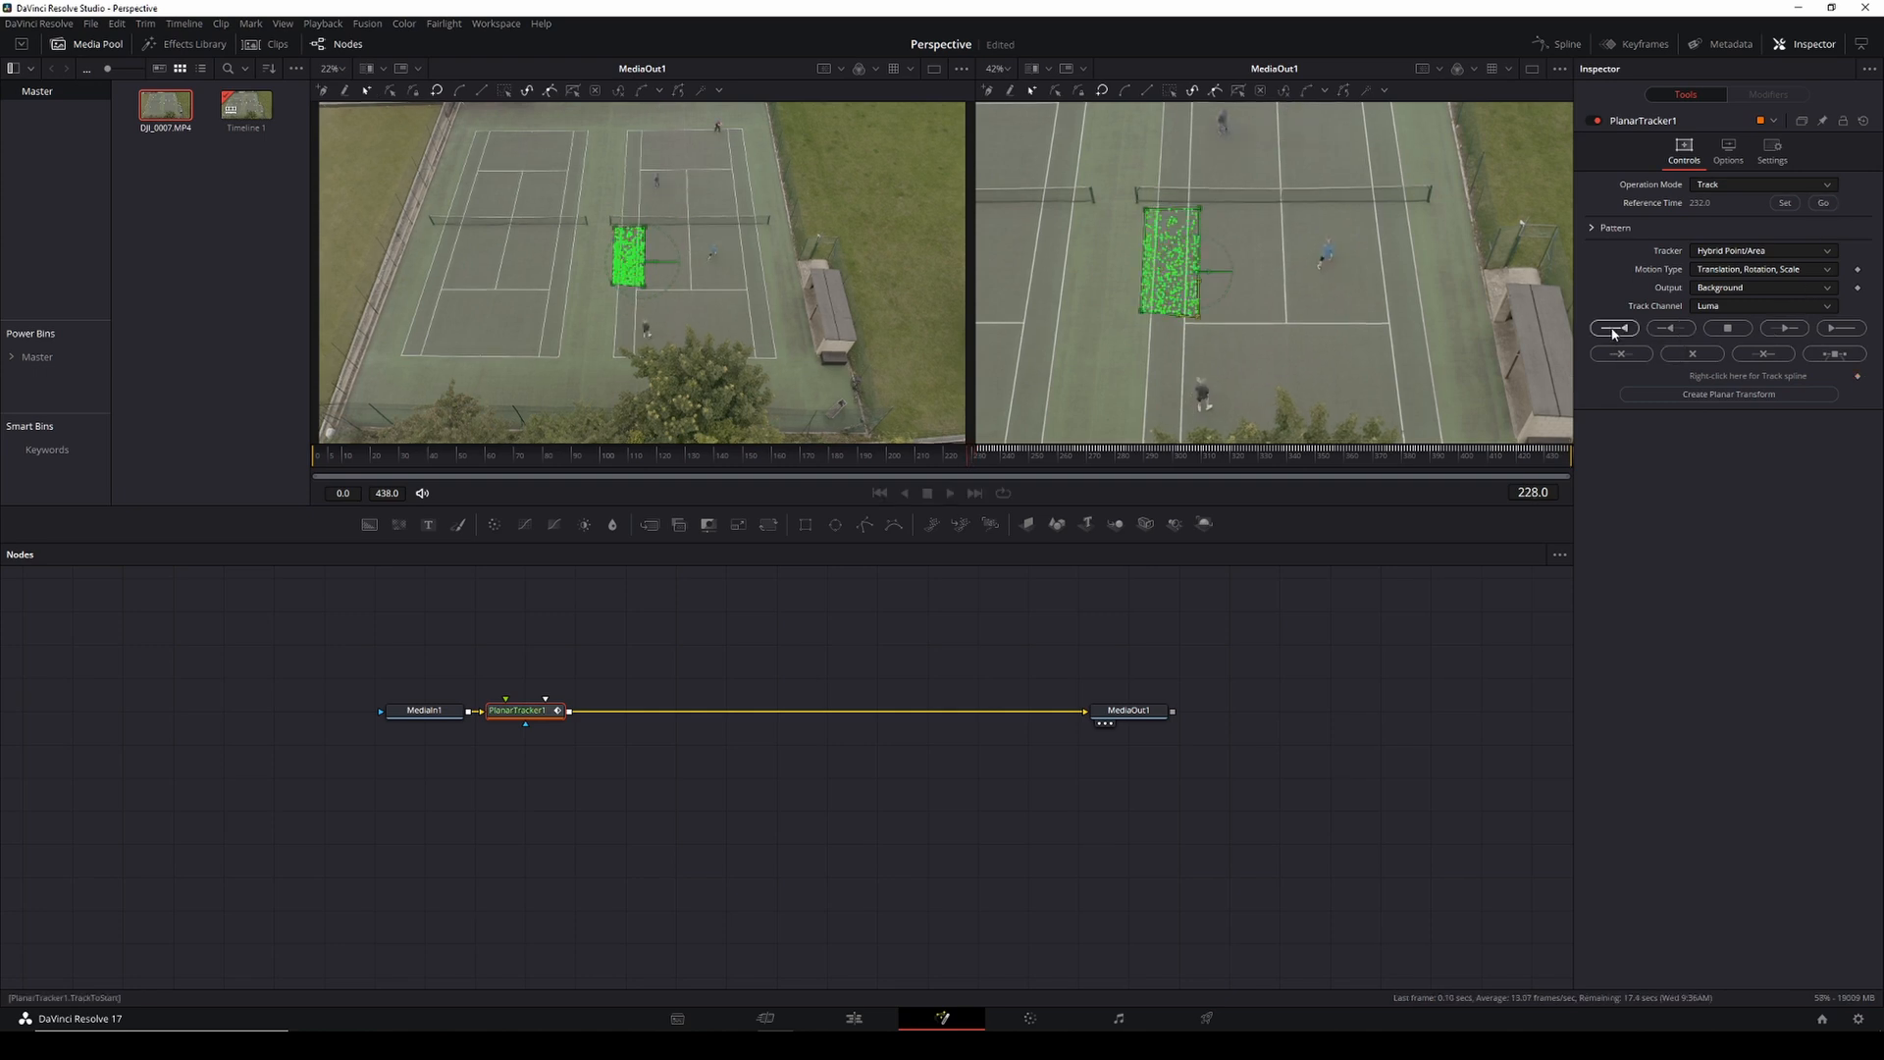
left_click(1613, 327)
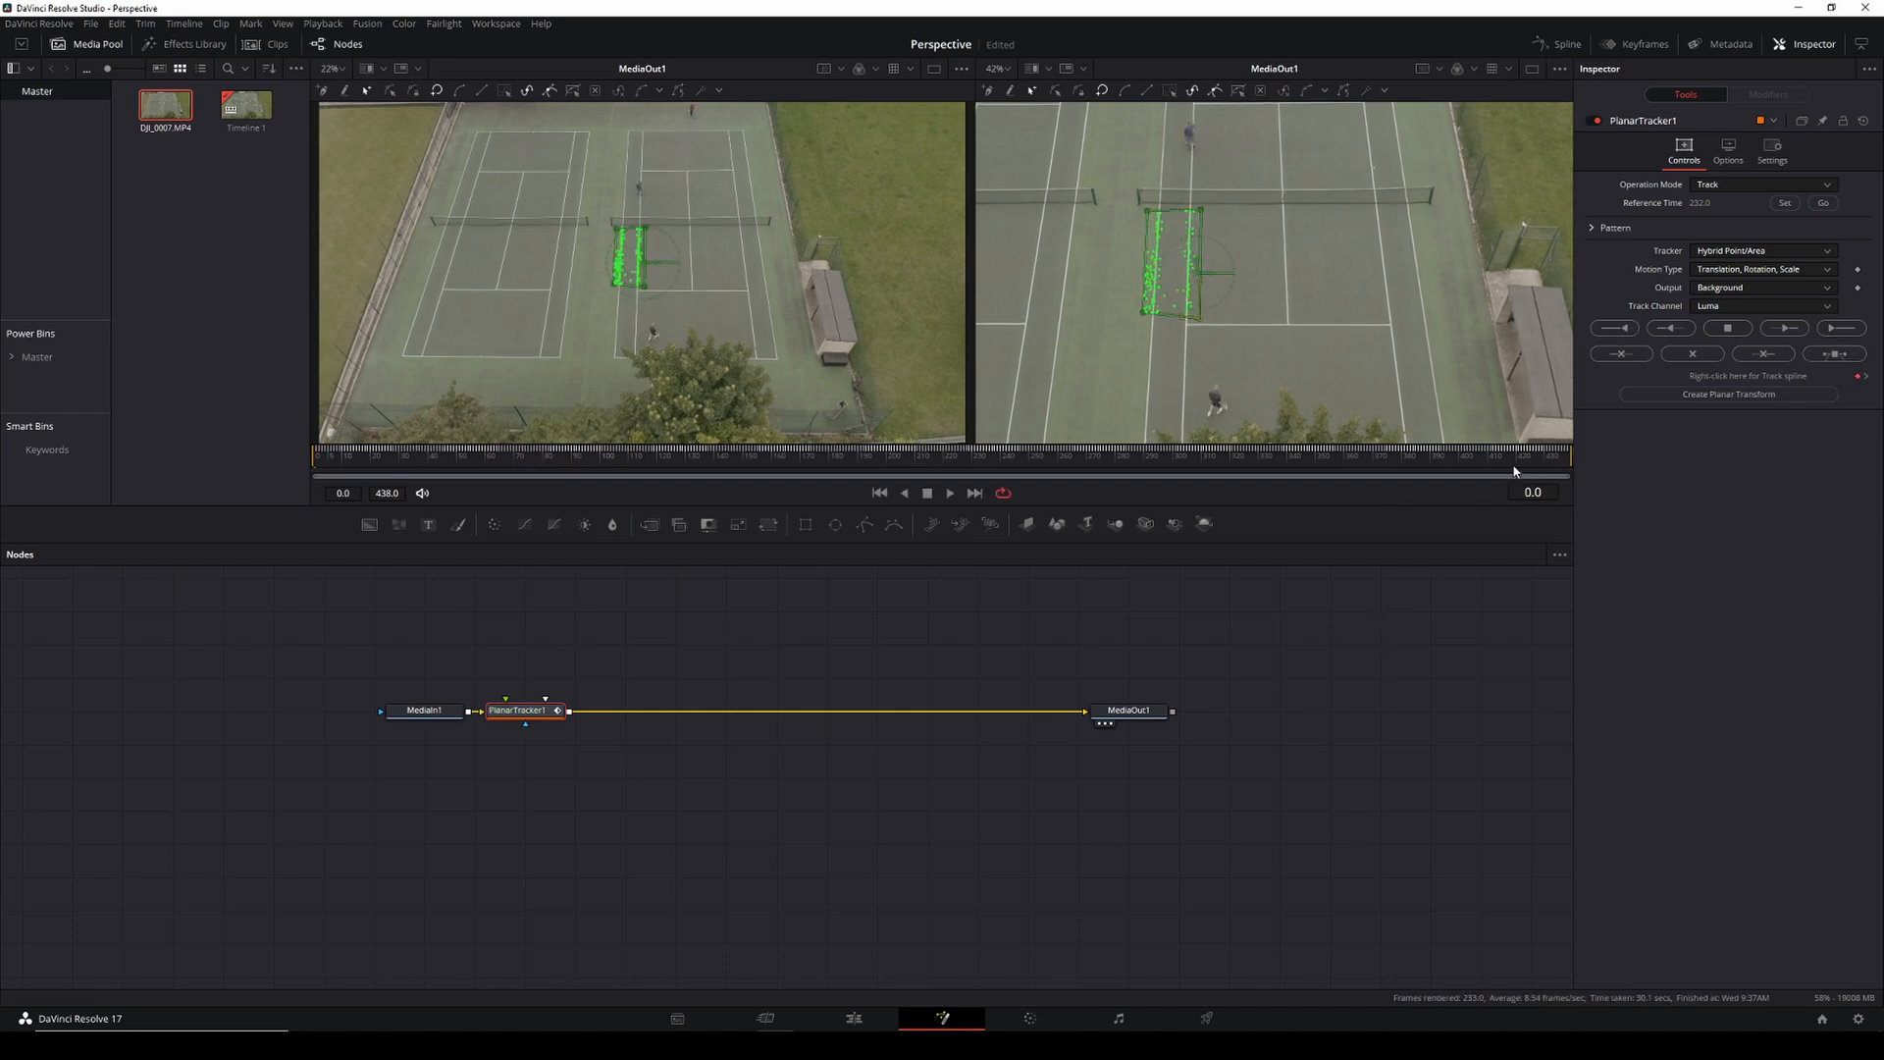
mouse_move(1299, 497)
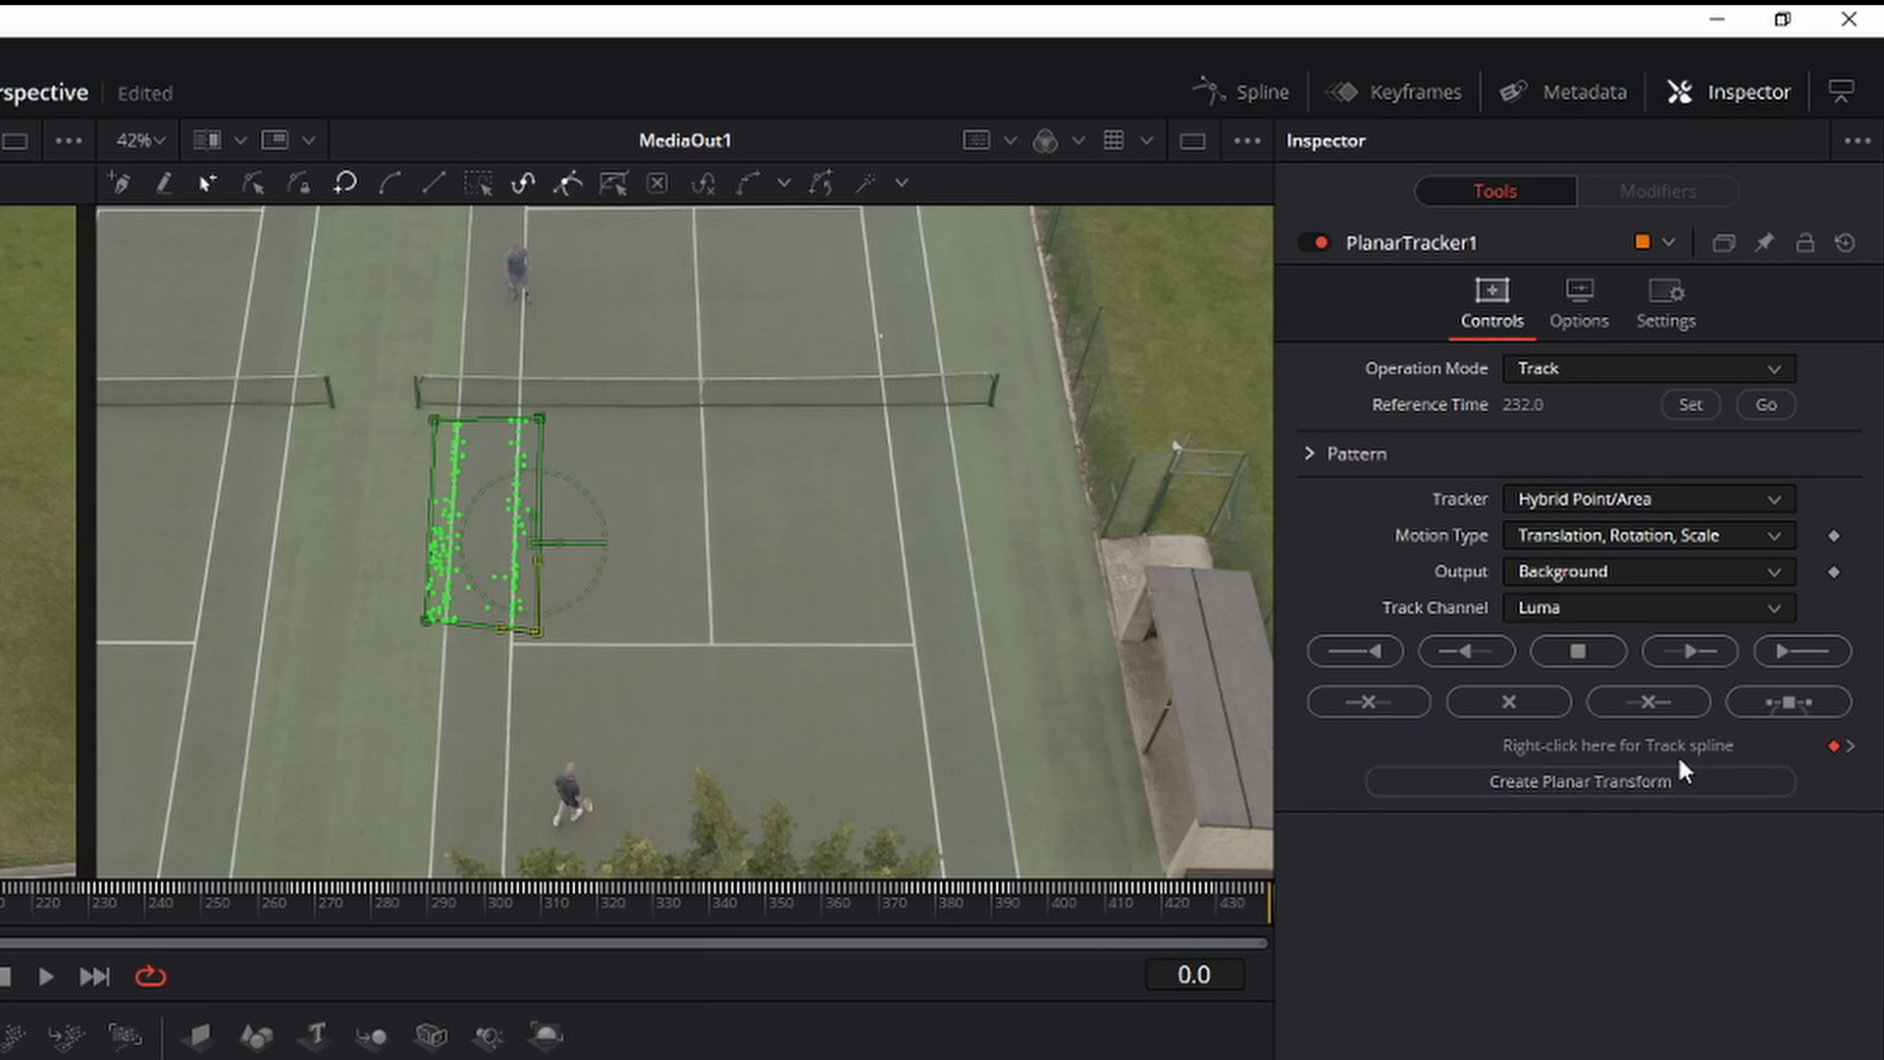
mouse_move(967, 1052)
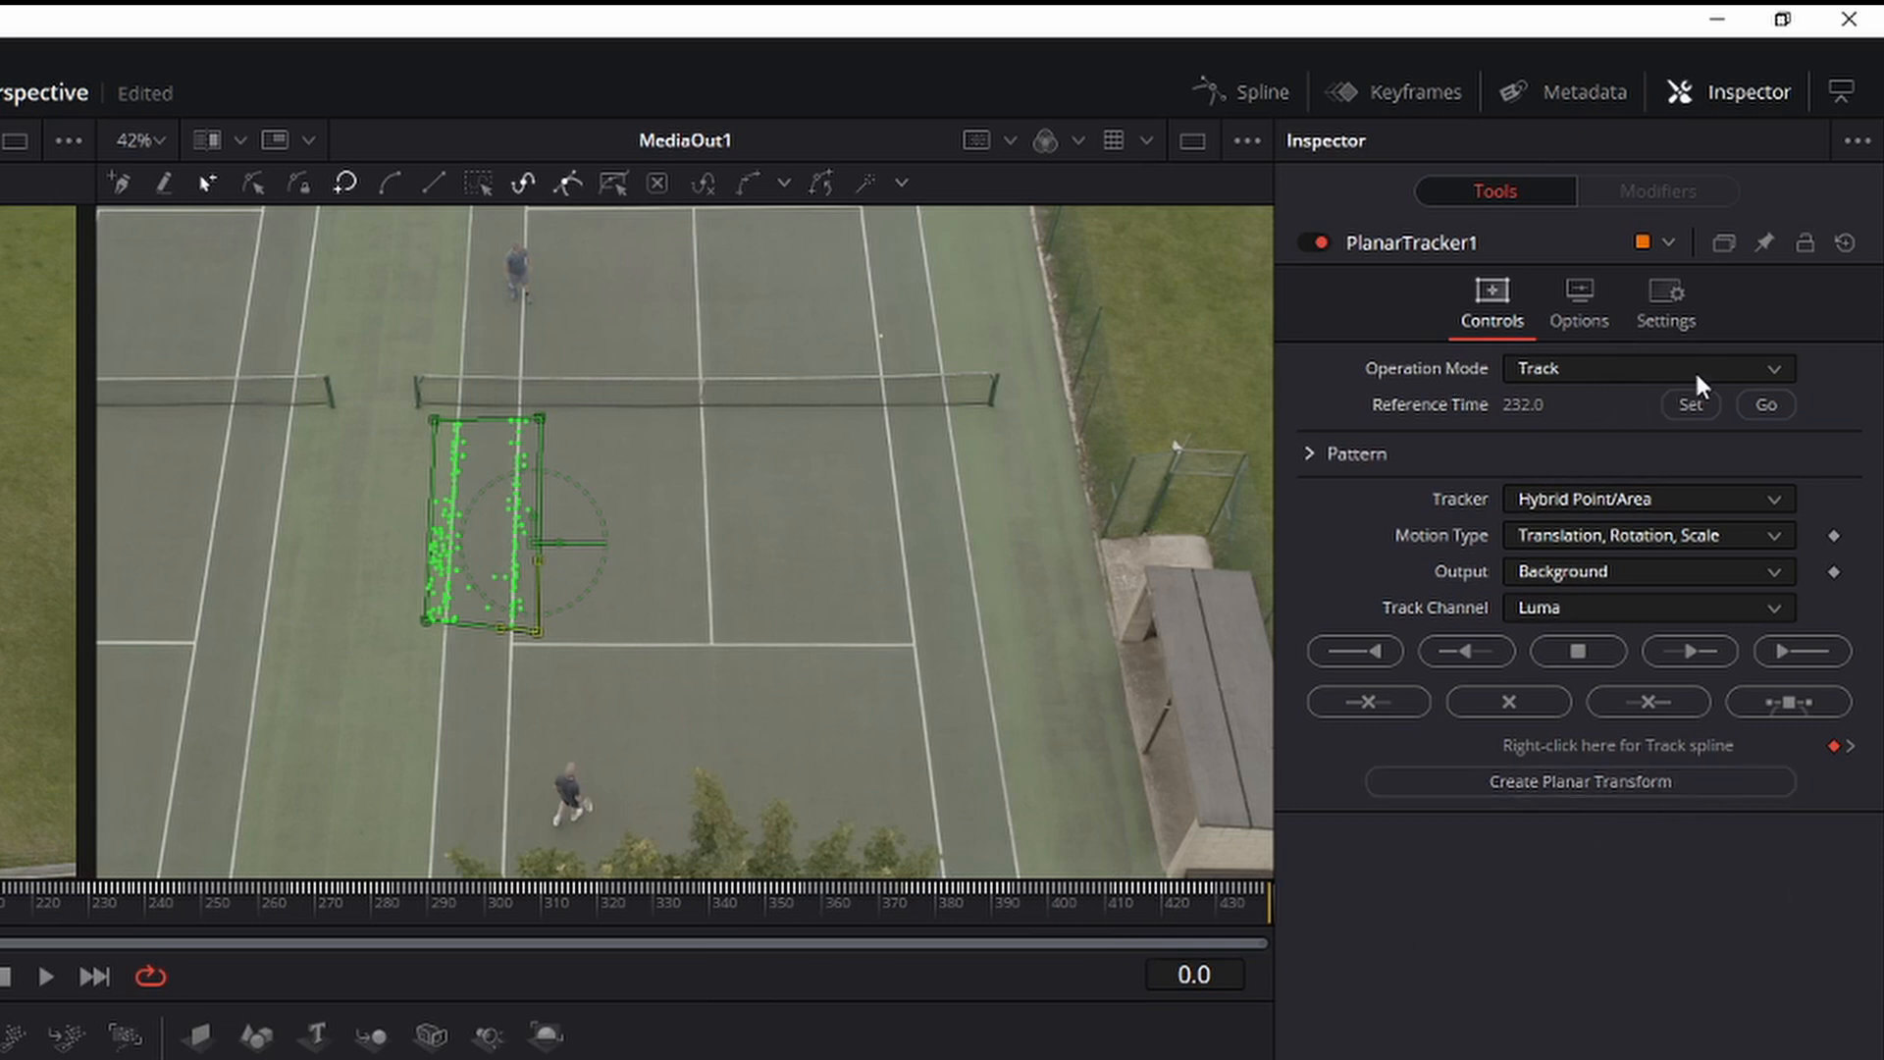
- Switch PlanarTracker1 to Corner Pin and drag its four corners onto the court line intersections
left_click(1646, 367)
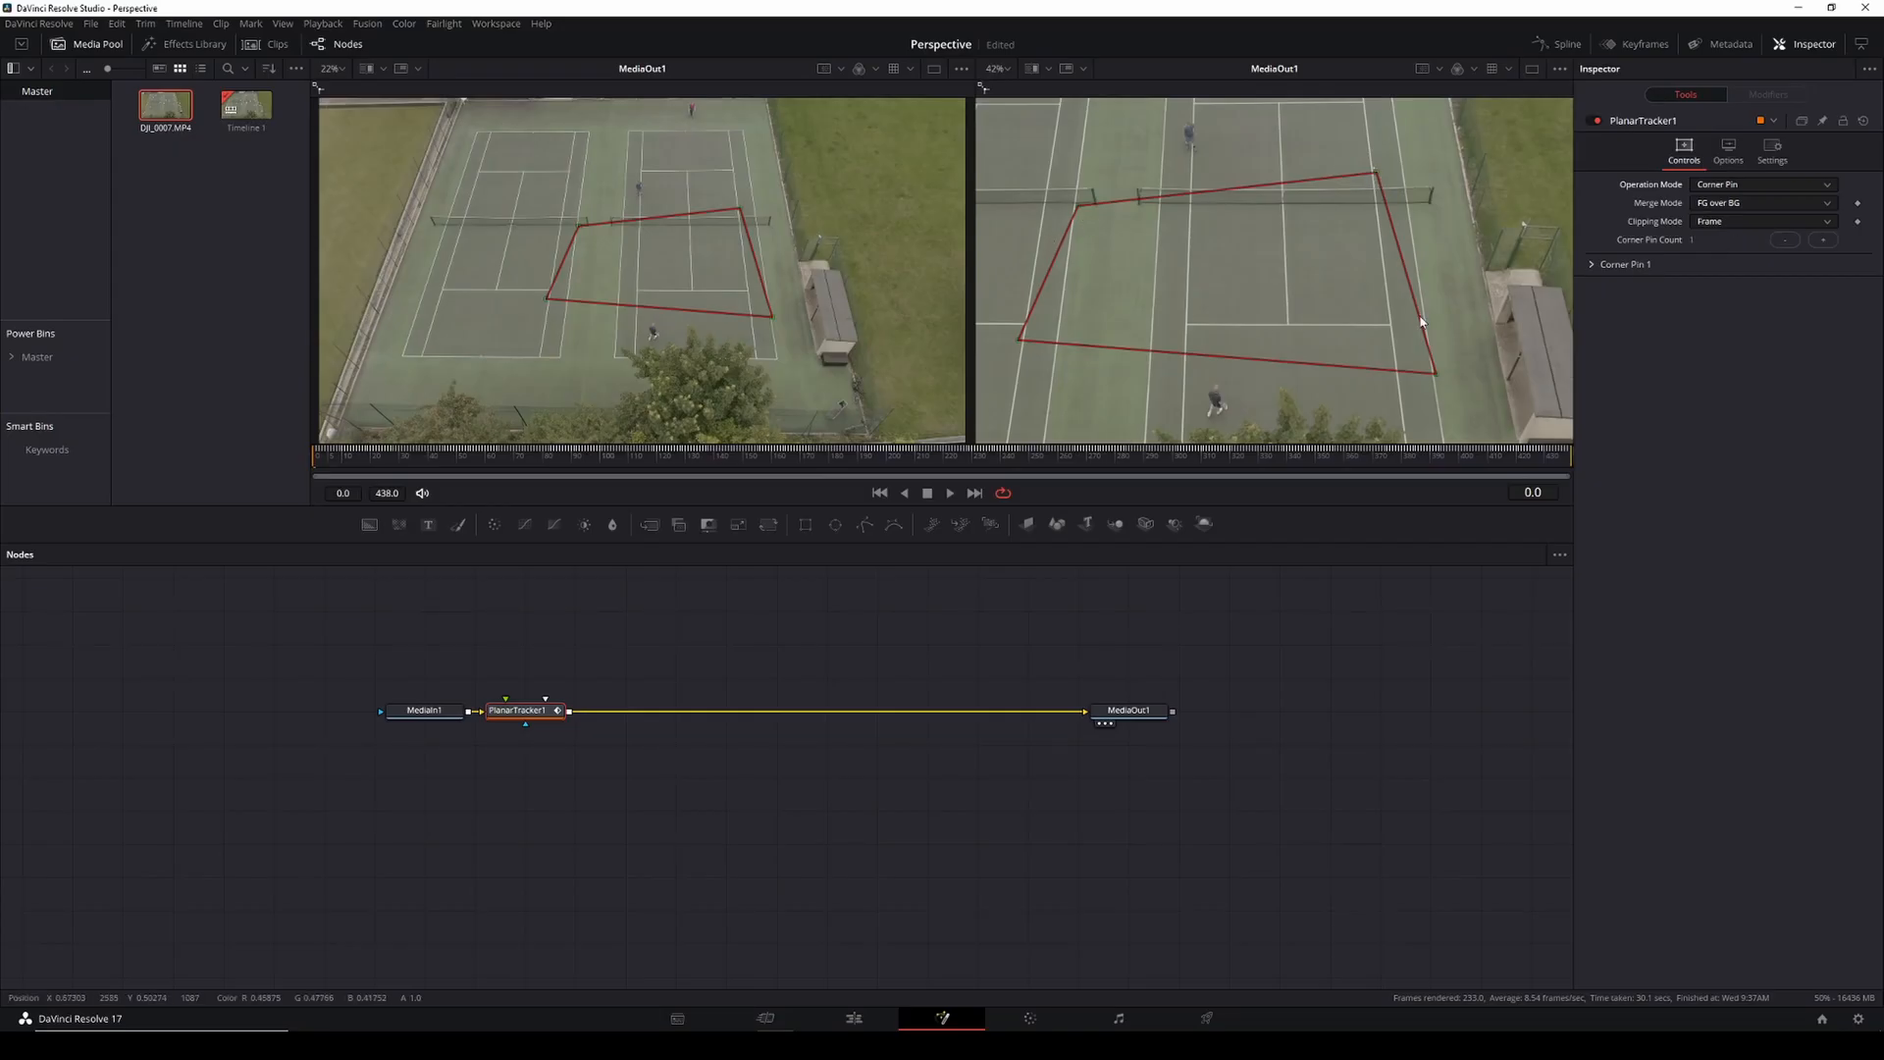
mouse_move(1399, 190)
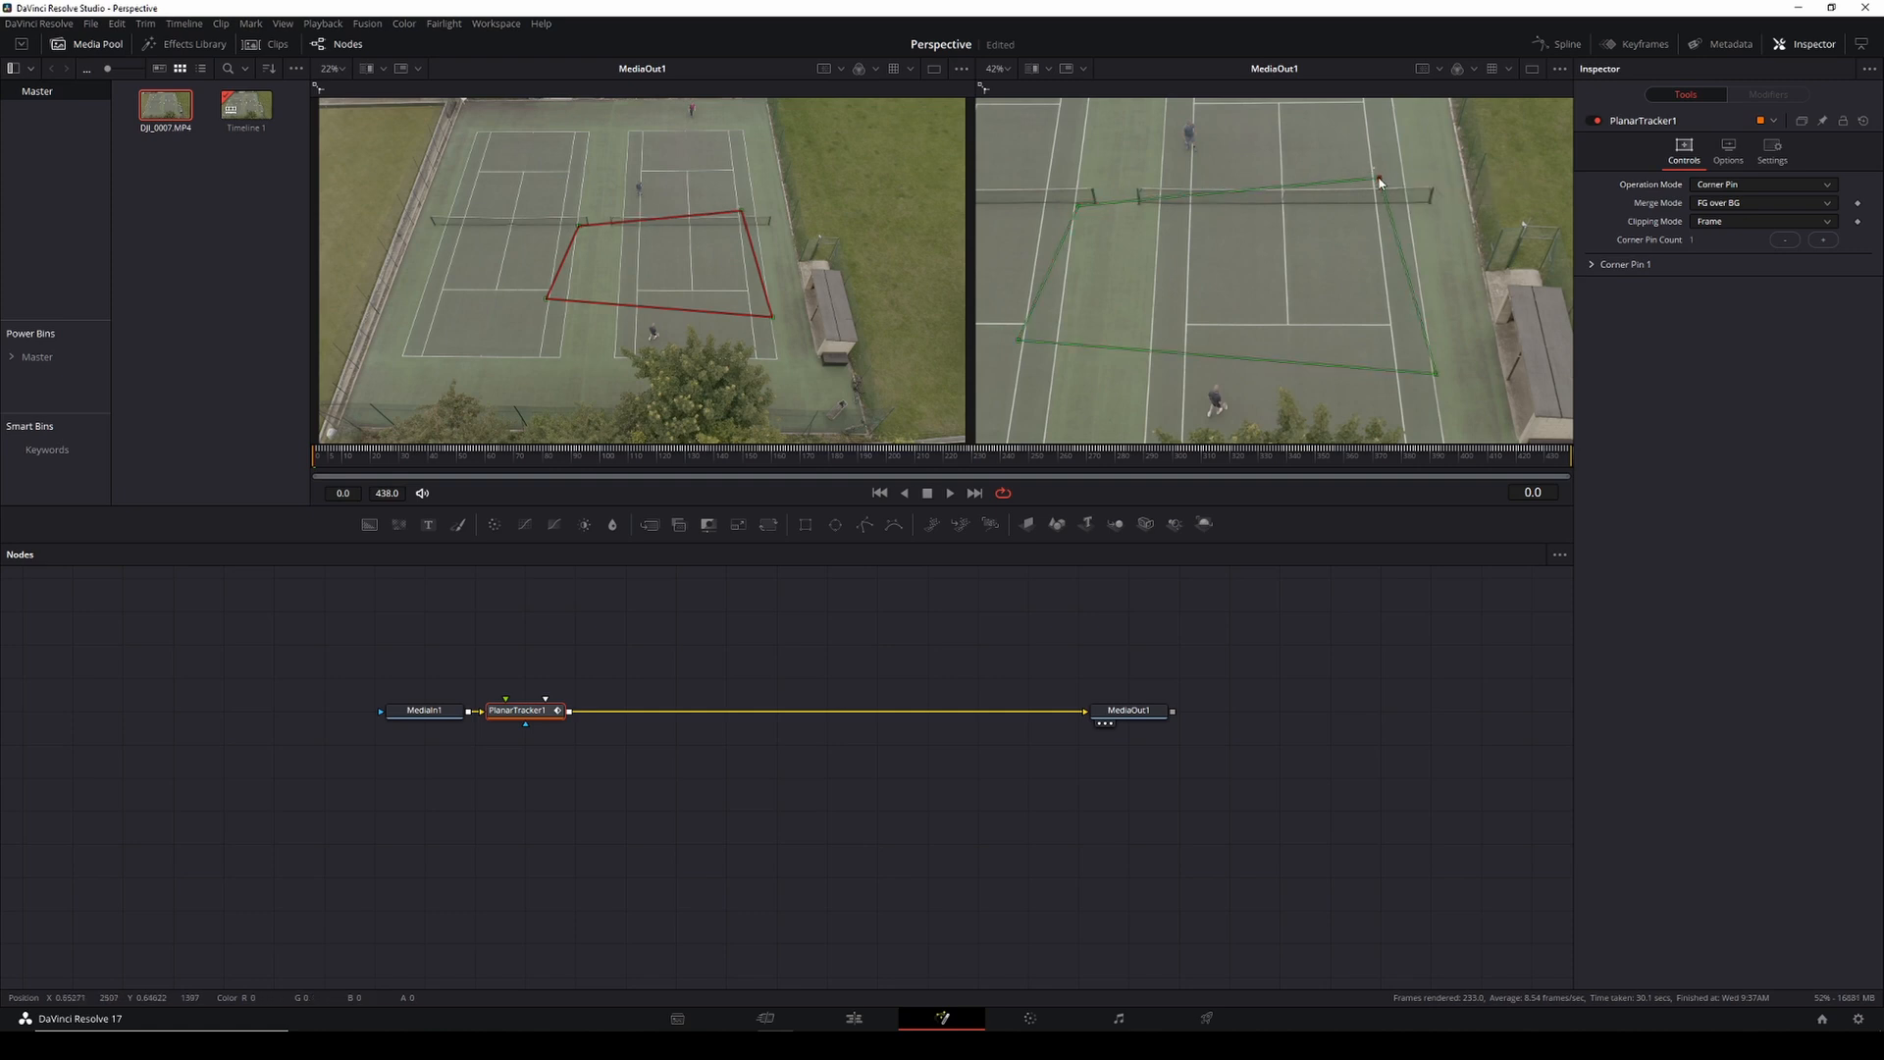
left_click_drag(1378, 181, 1439, 385)
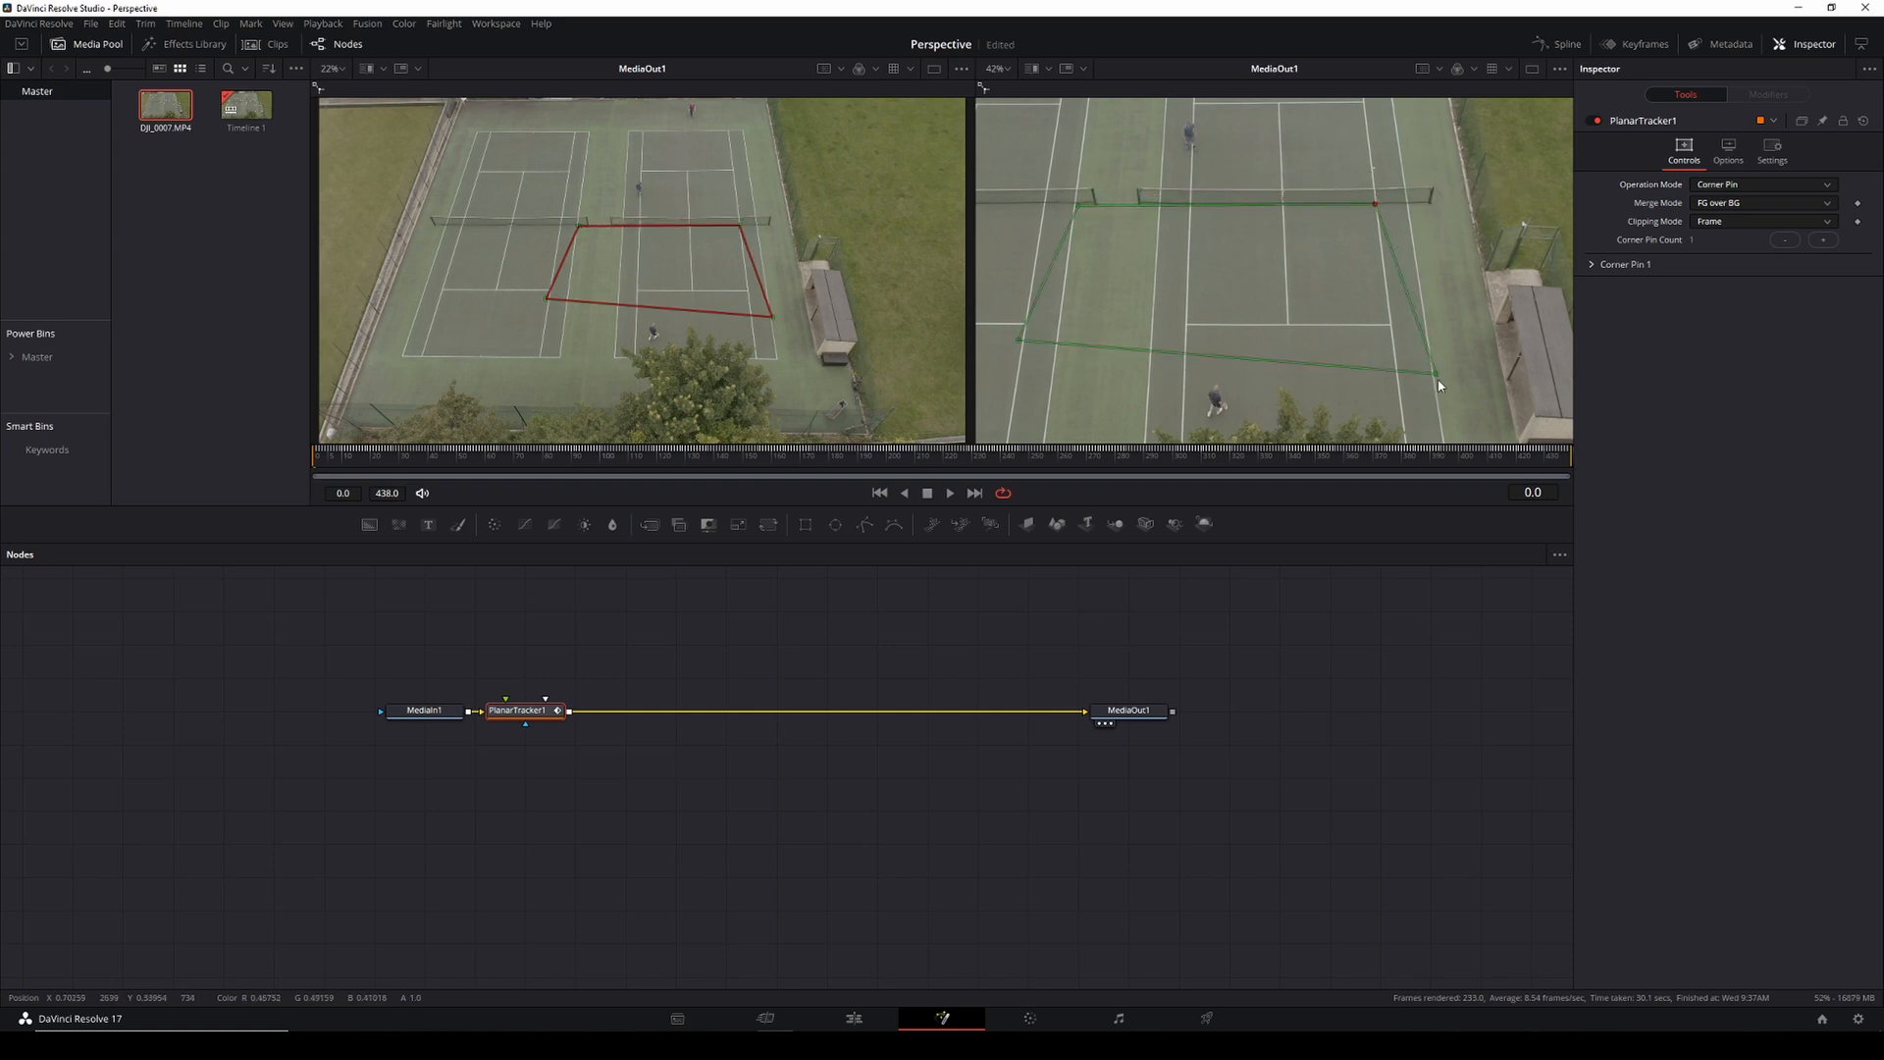
left_click_drag(1438, 385, 1392, 334)
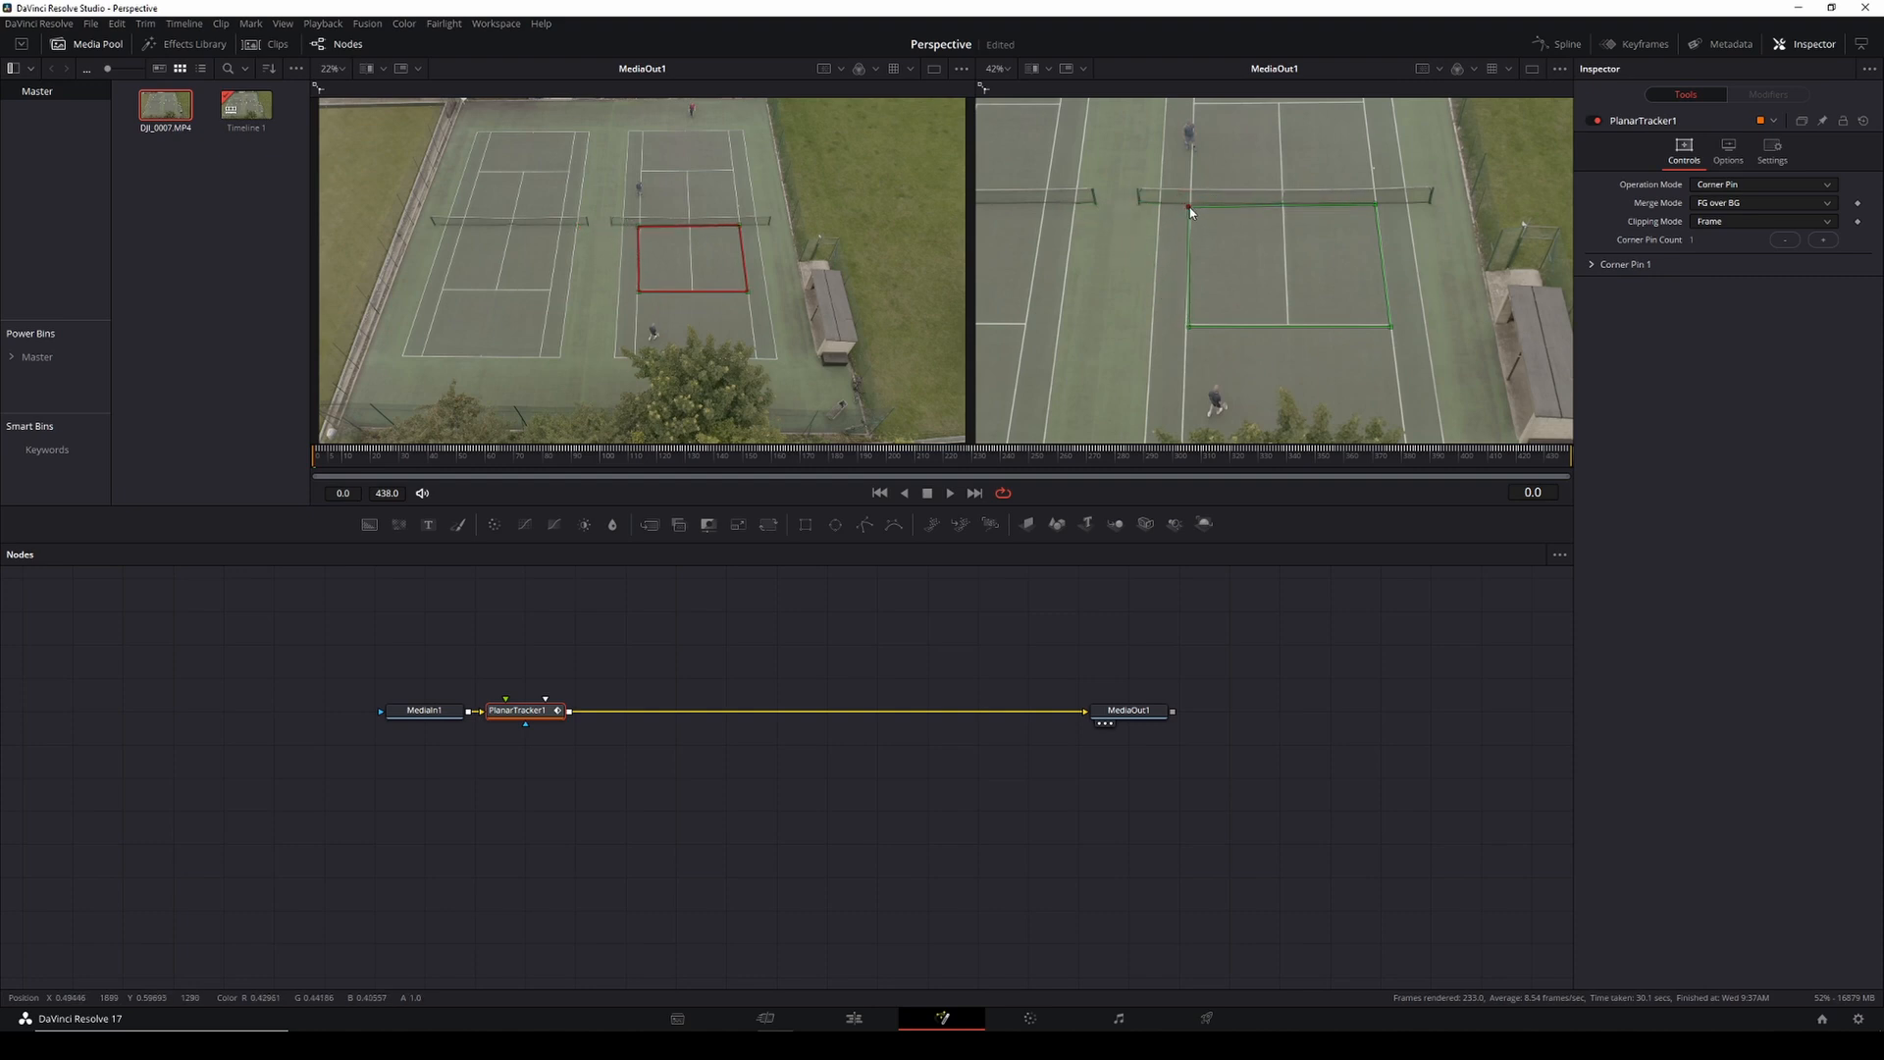
mouse_move(1374, 230)
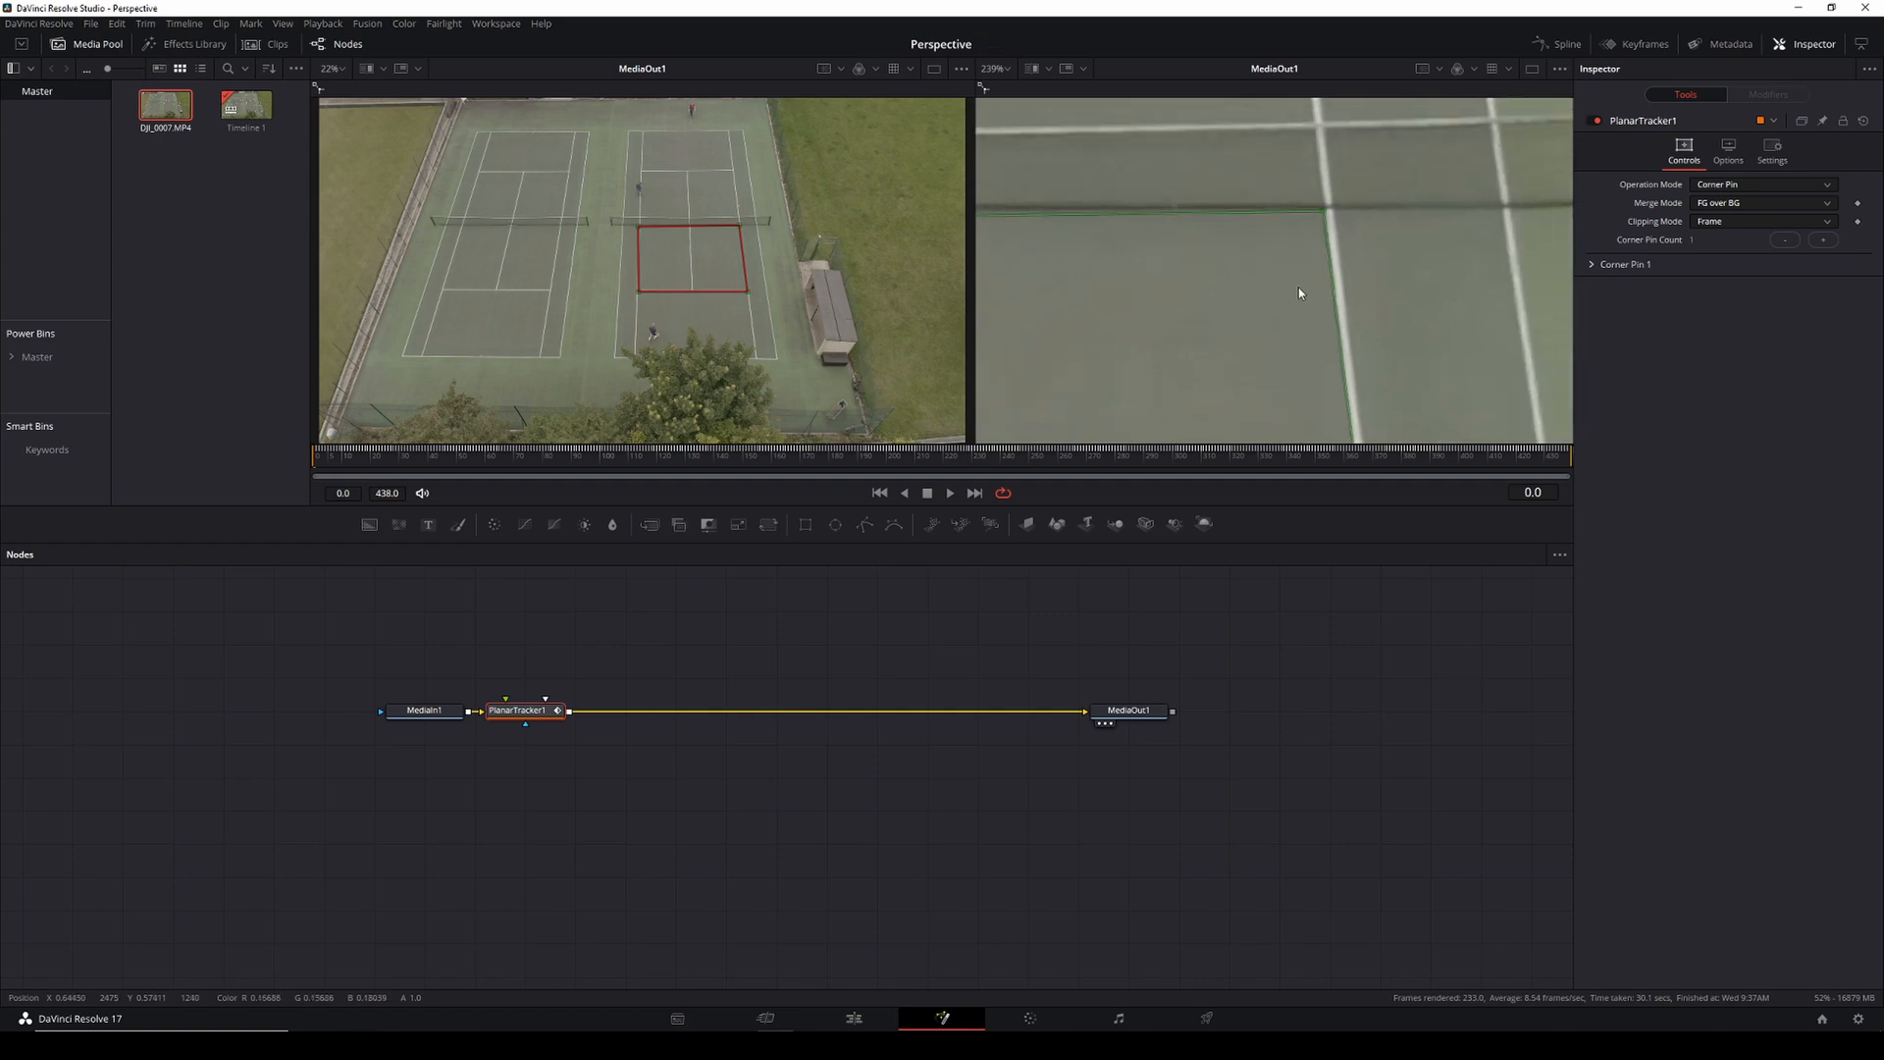
left_click_drag(1298, 293, 1330, 213)
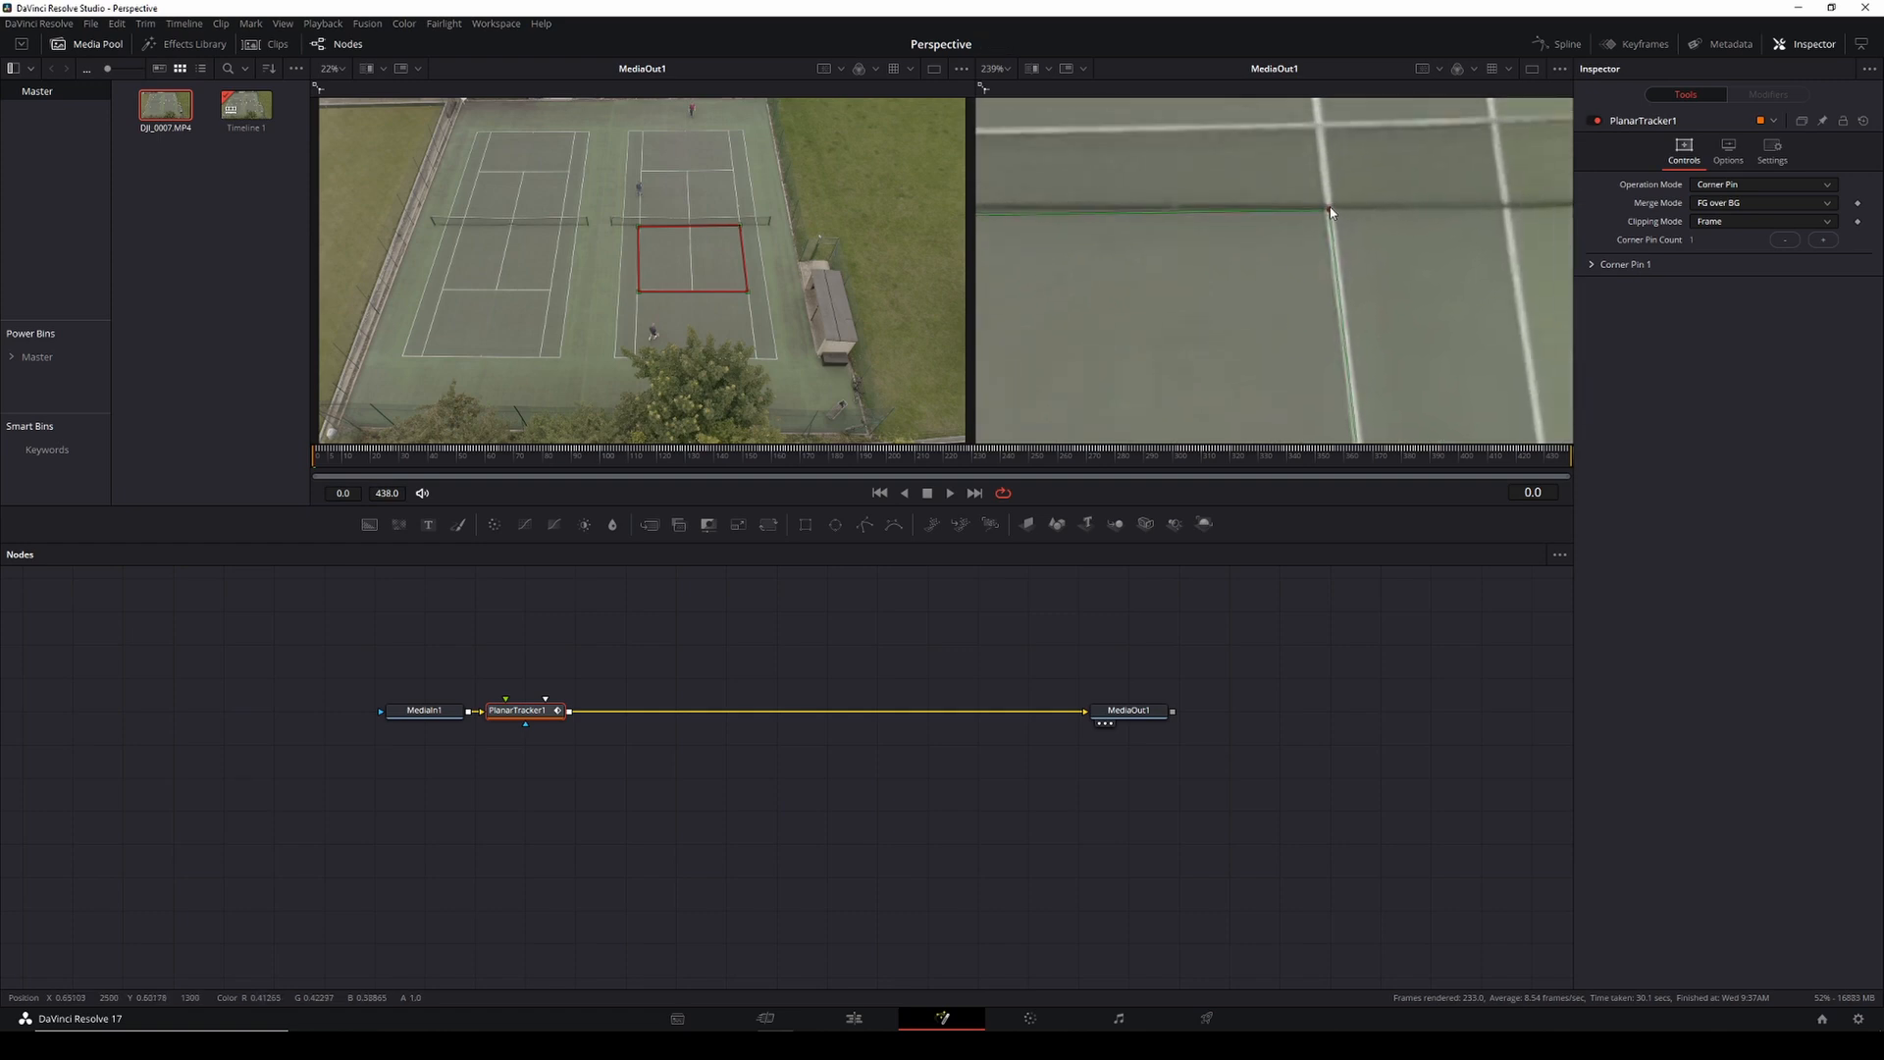
left_click_drag(1331, 211, 1352, 333)
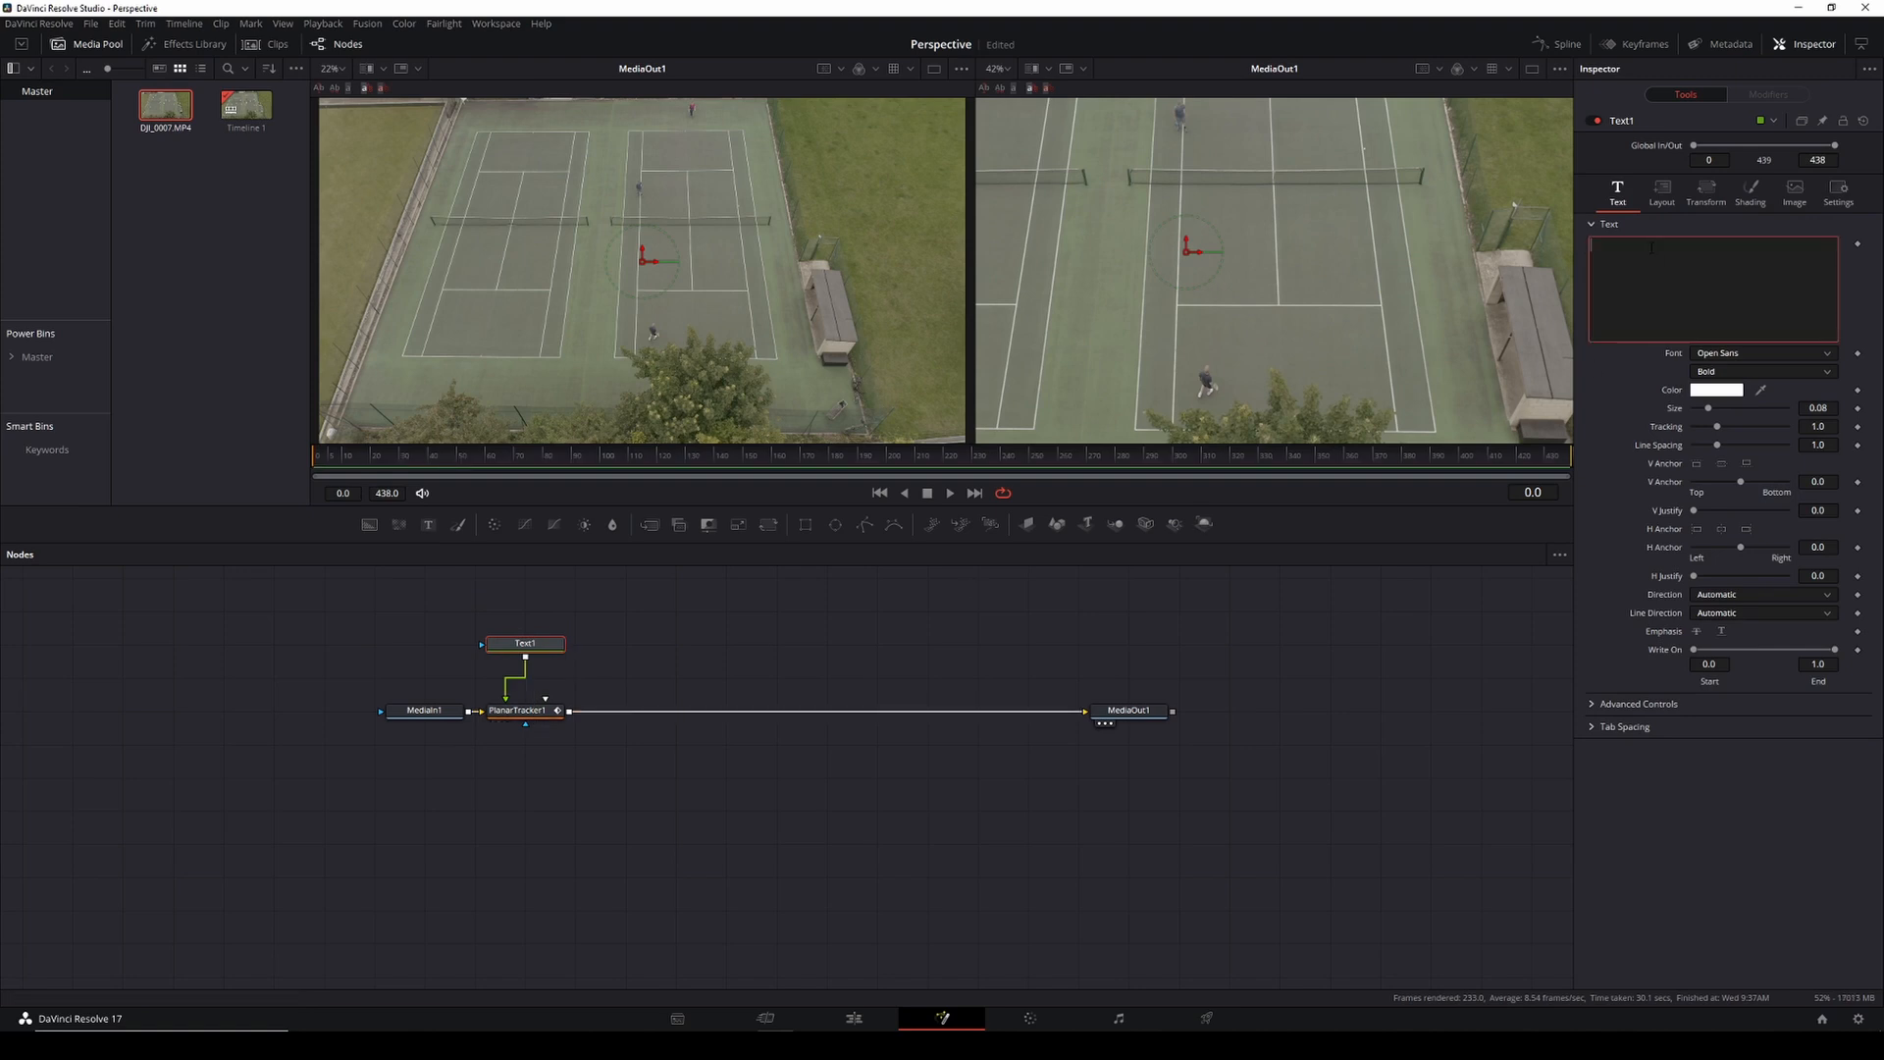
- Make the Text node read TRACKED and enlarge it with the Size slider
type("TRQ")
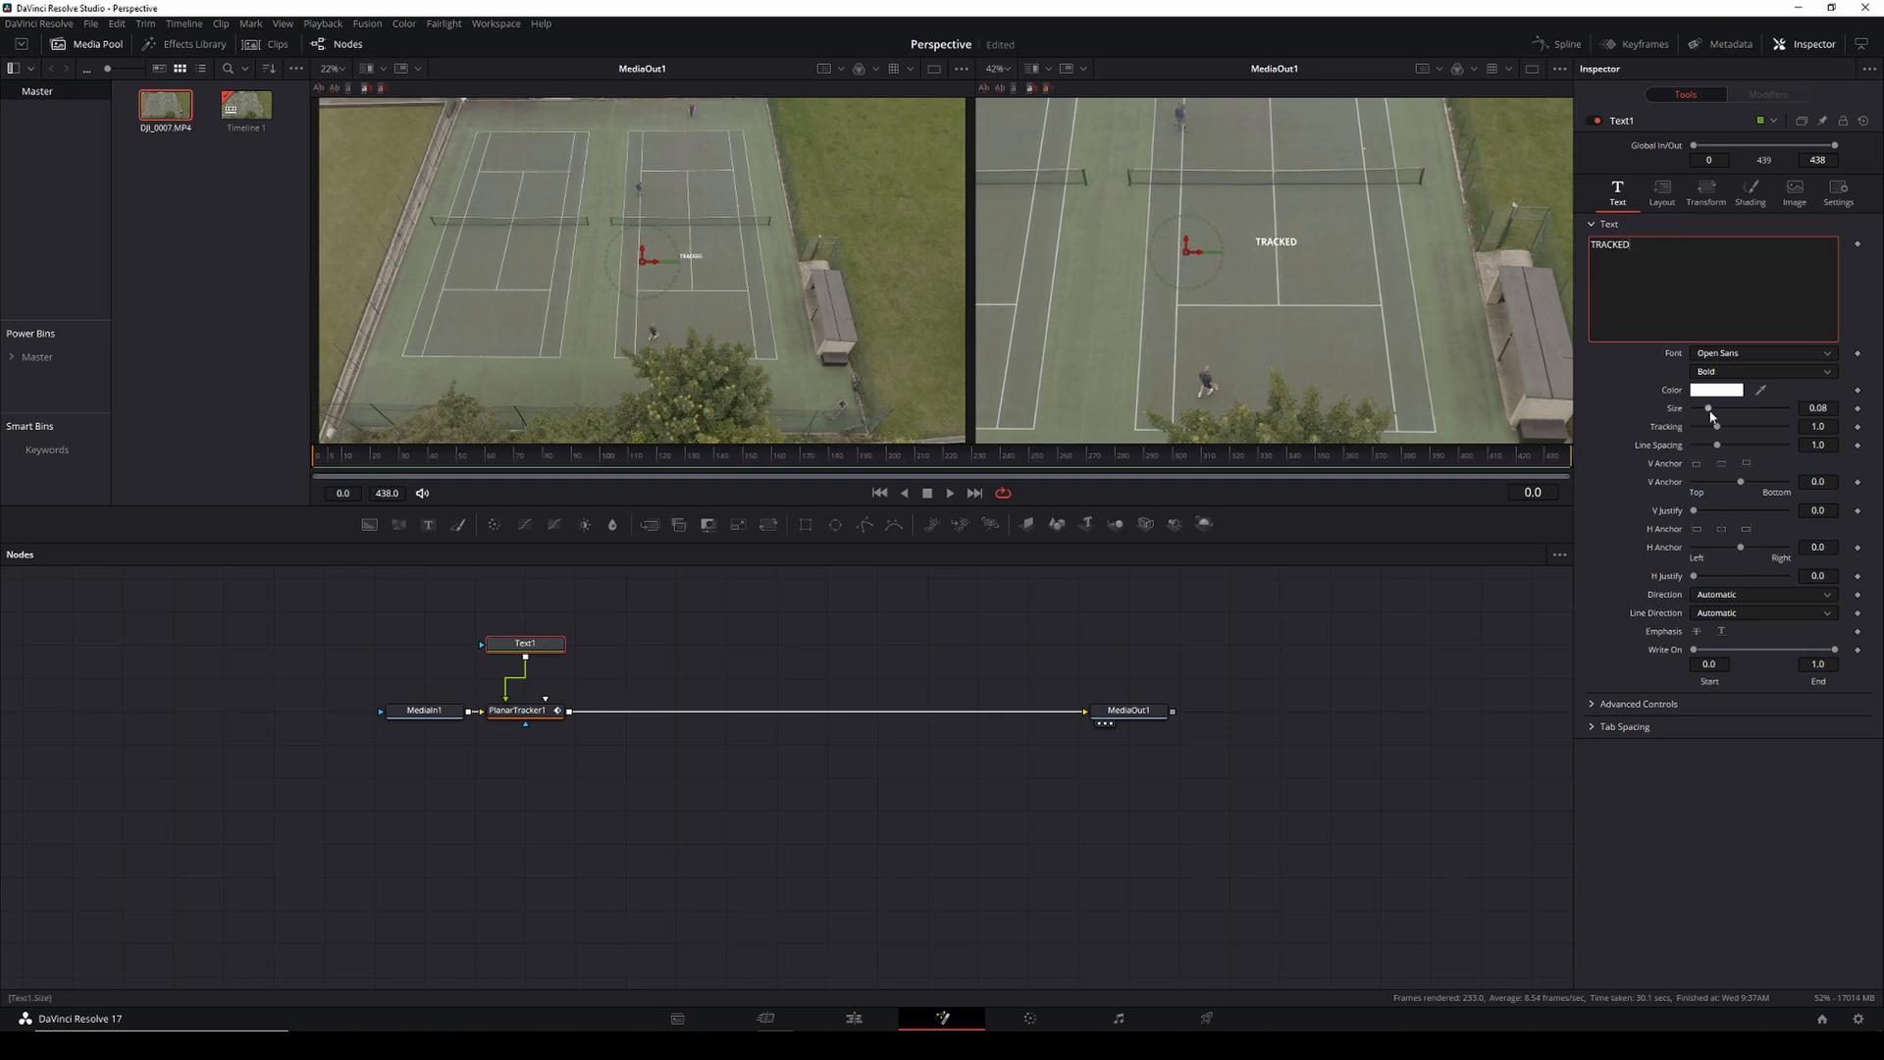
left_click_drag(1712, 409, 1759, 408)
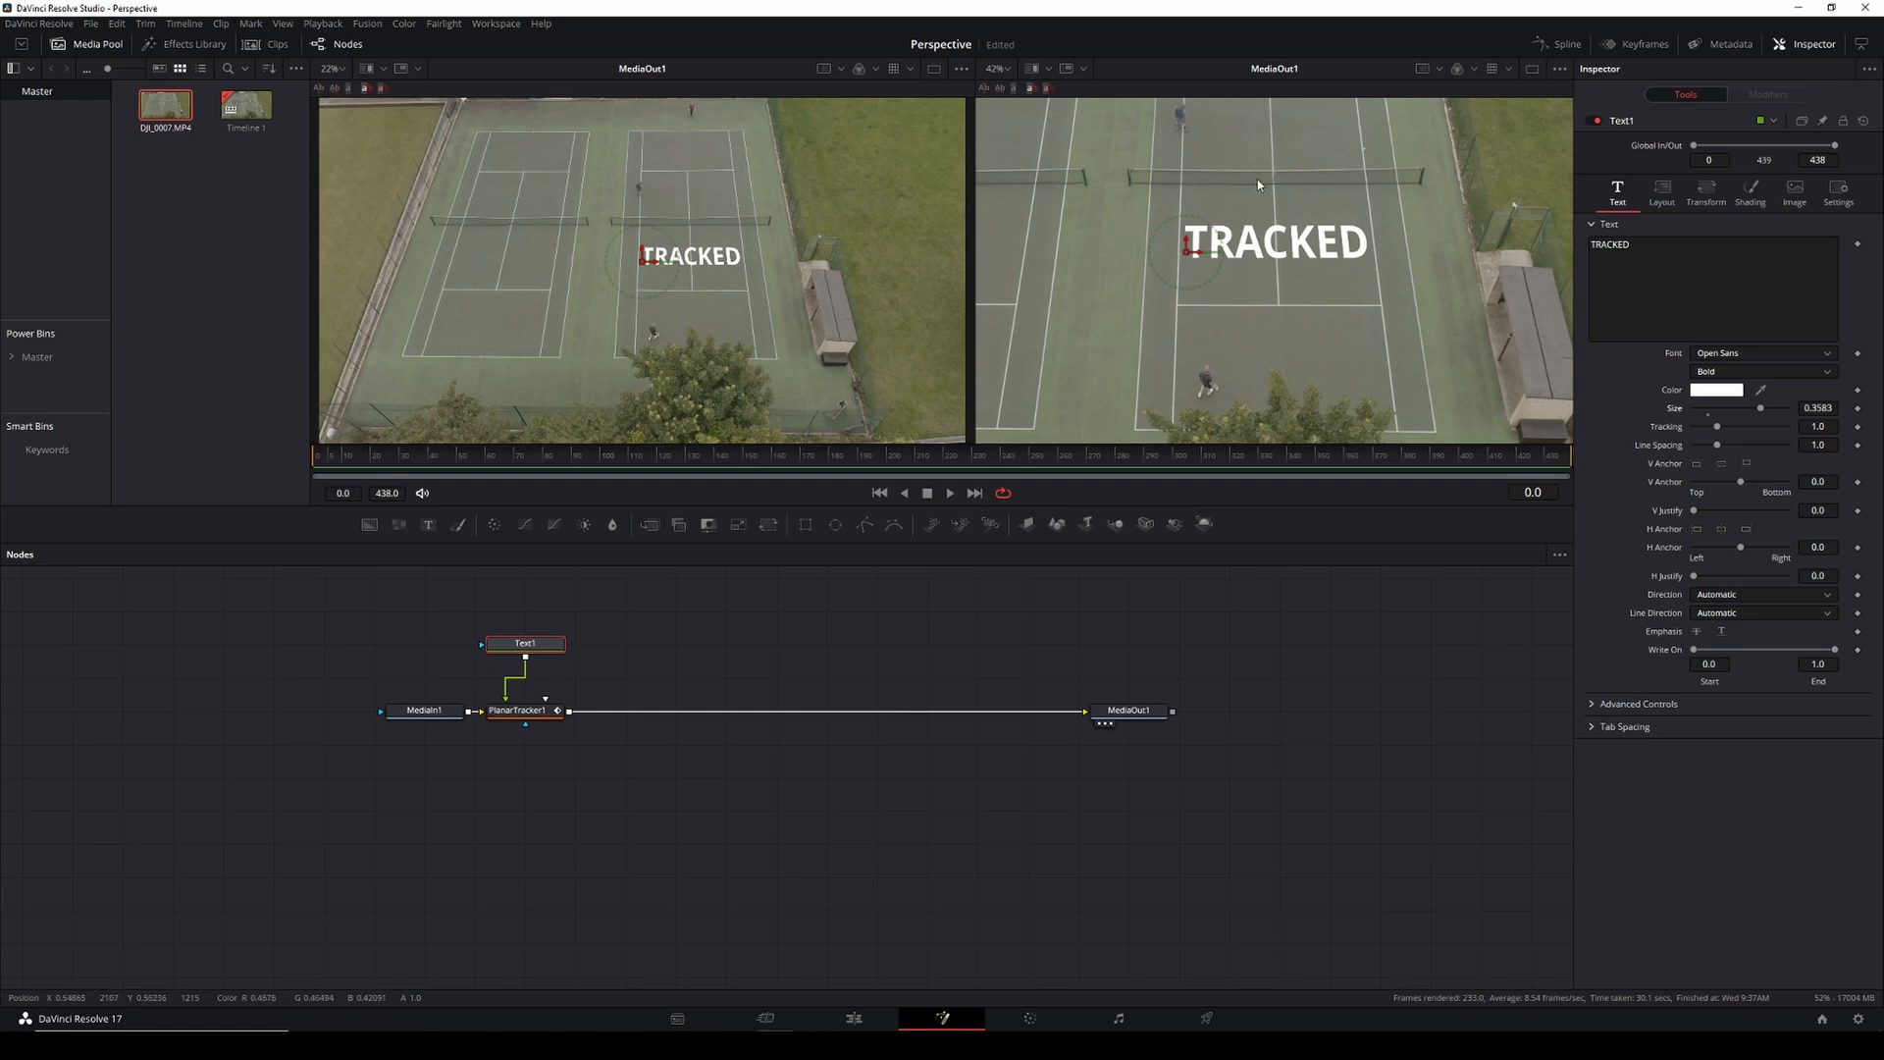
mouse_move(1232, 218)
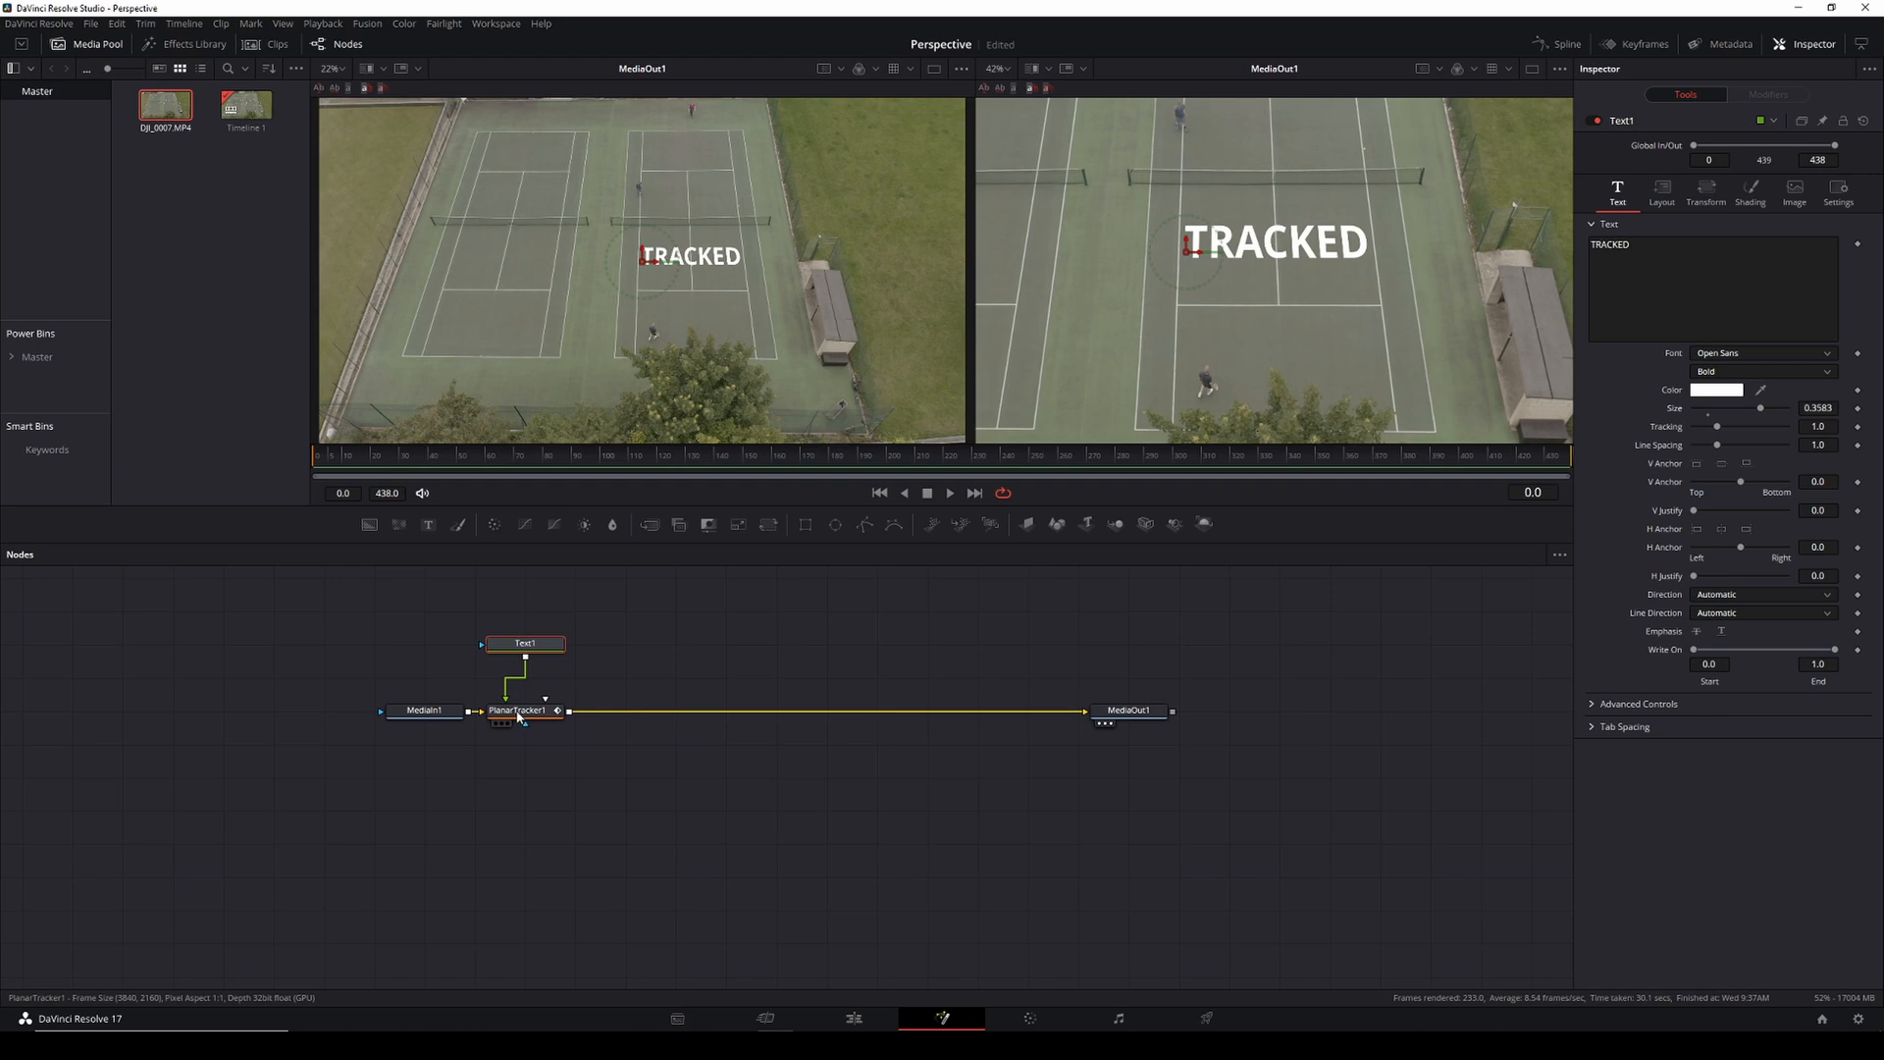
- View PlanarTracker1's corner-pinned TRACKED text and zoom the viewer onto the court
left_click(516, 708)
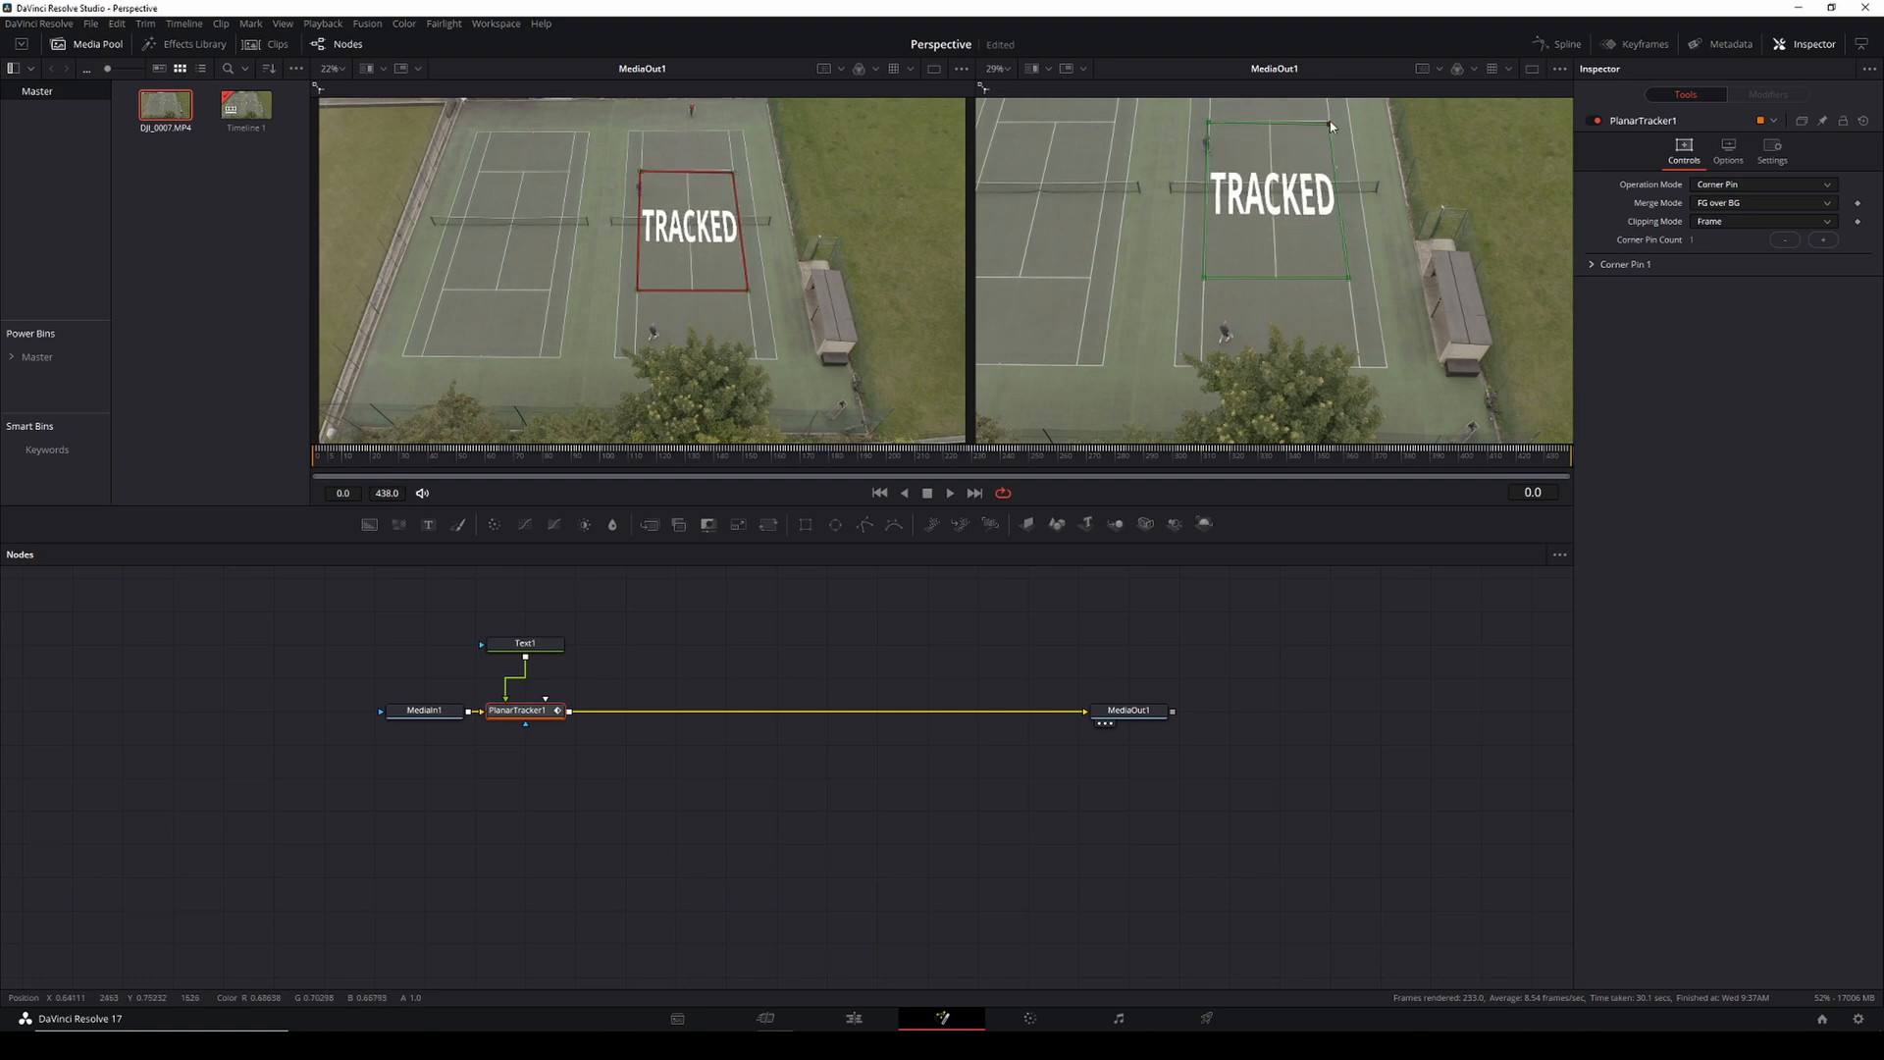
left_click_drag(1331, 126, 1335, 200)
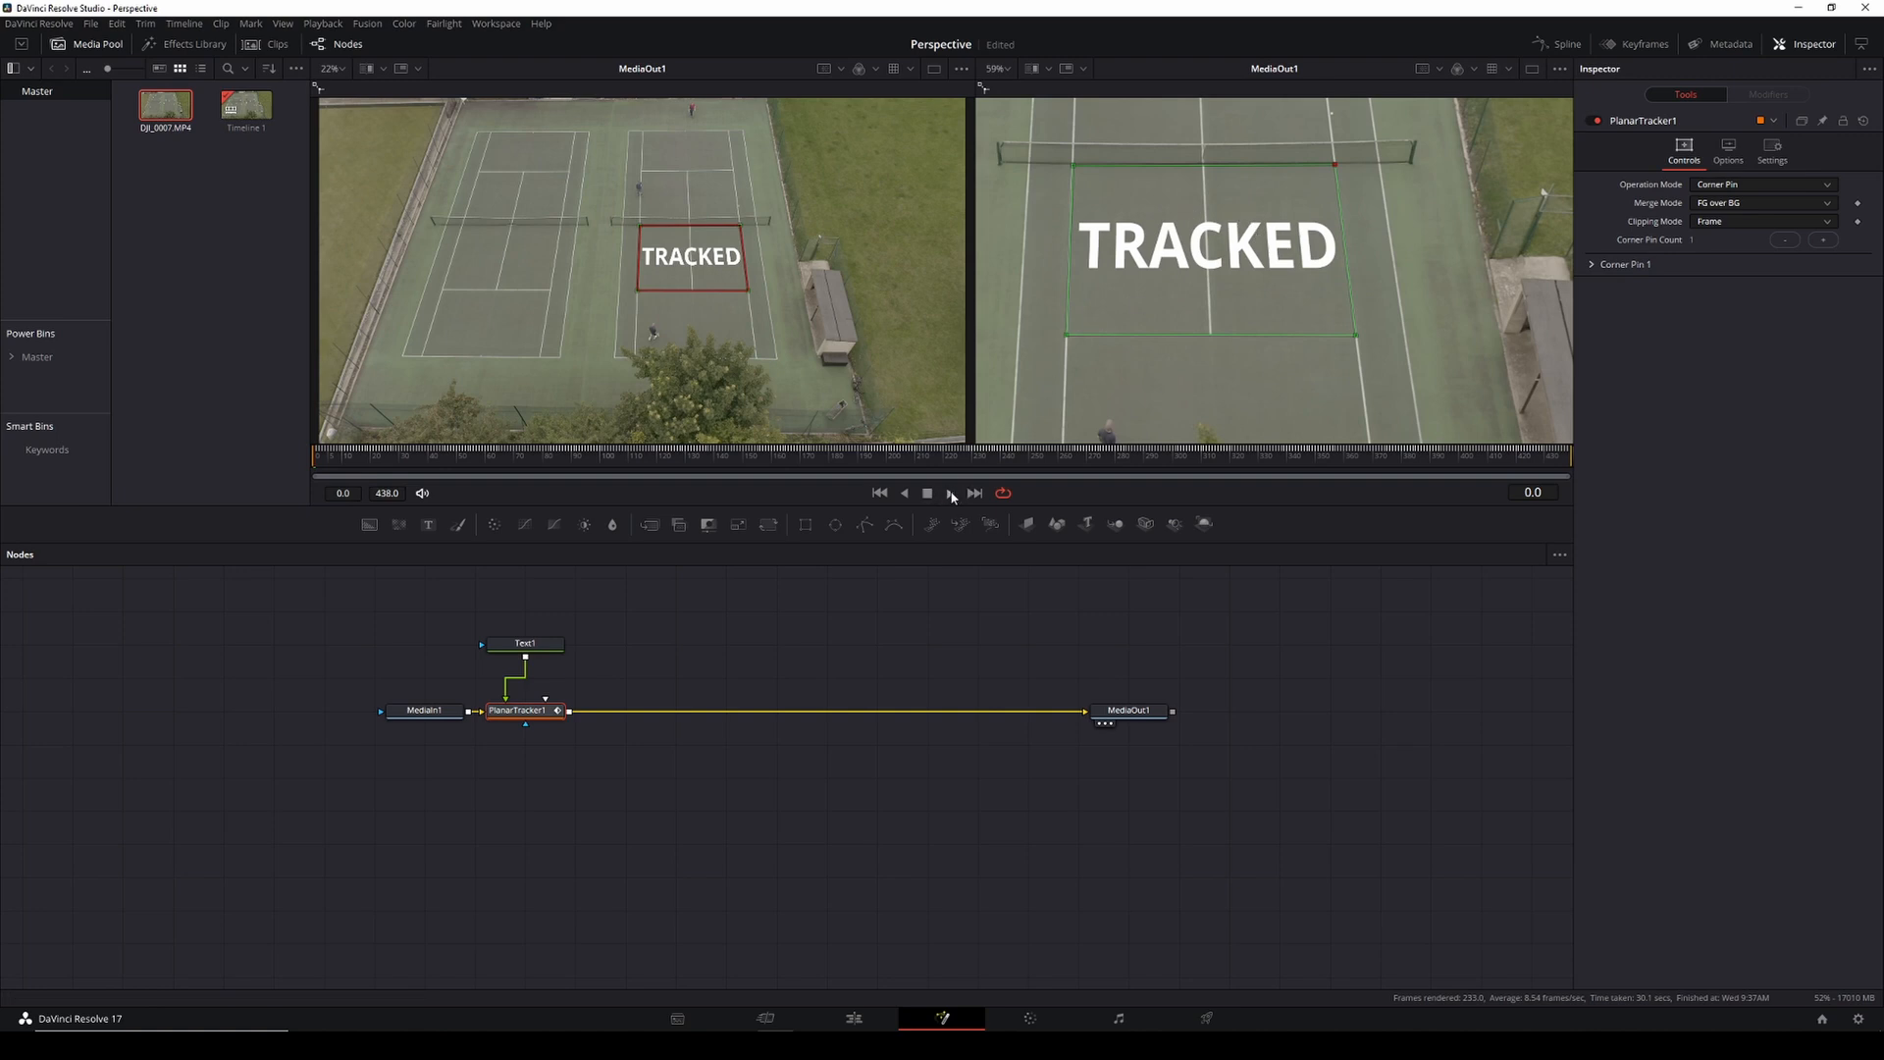
- Play the clip and stop it after confirming TRACKED stays locked to the court
left_click(950, 492)
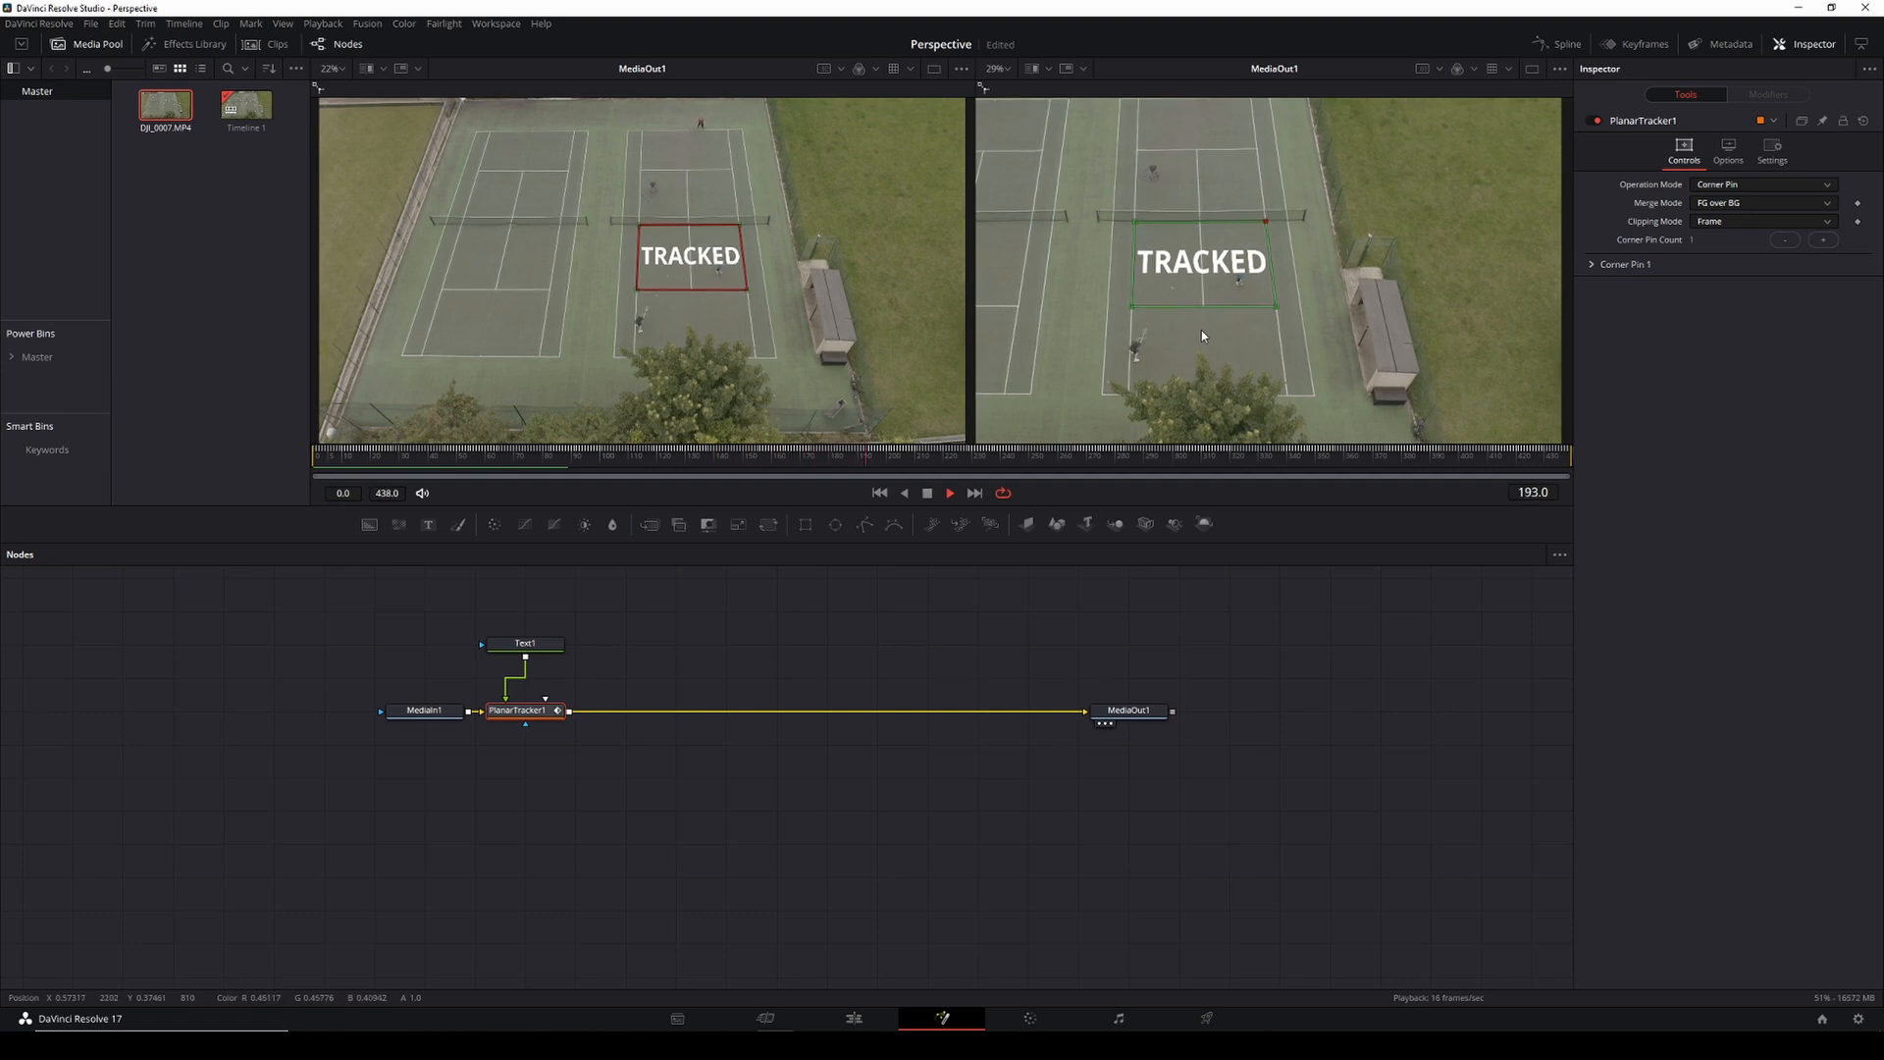
left_click(948, 493)
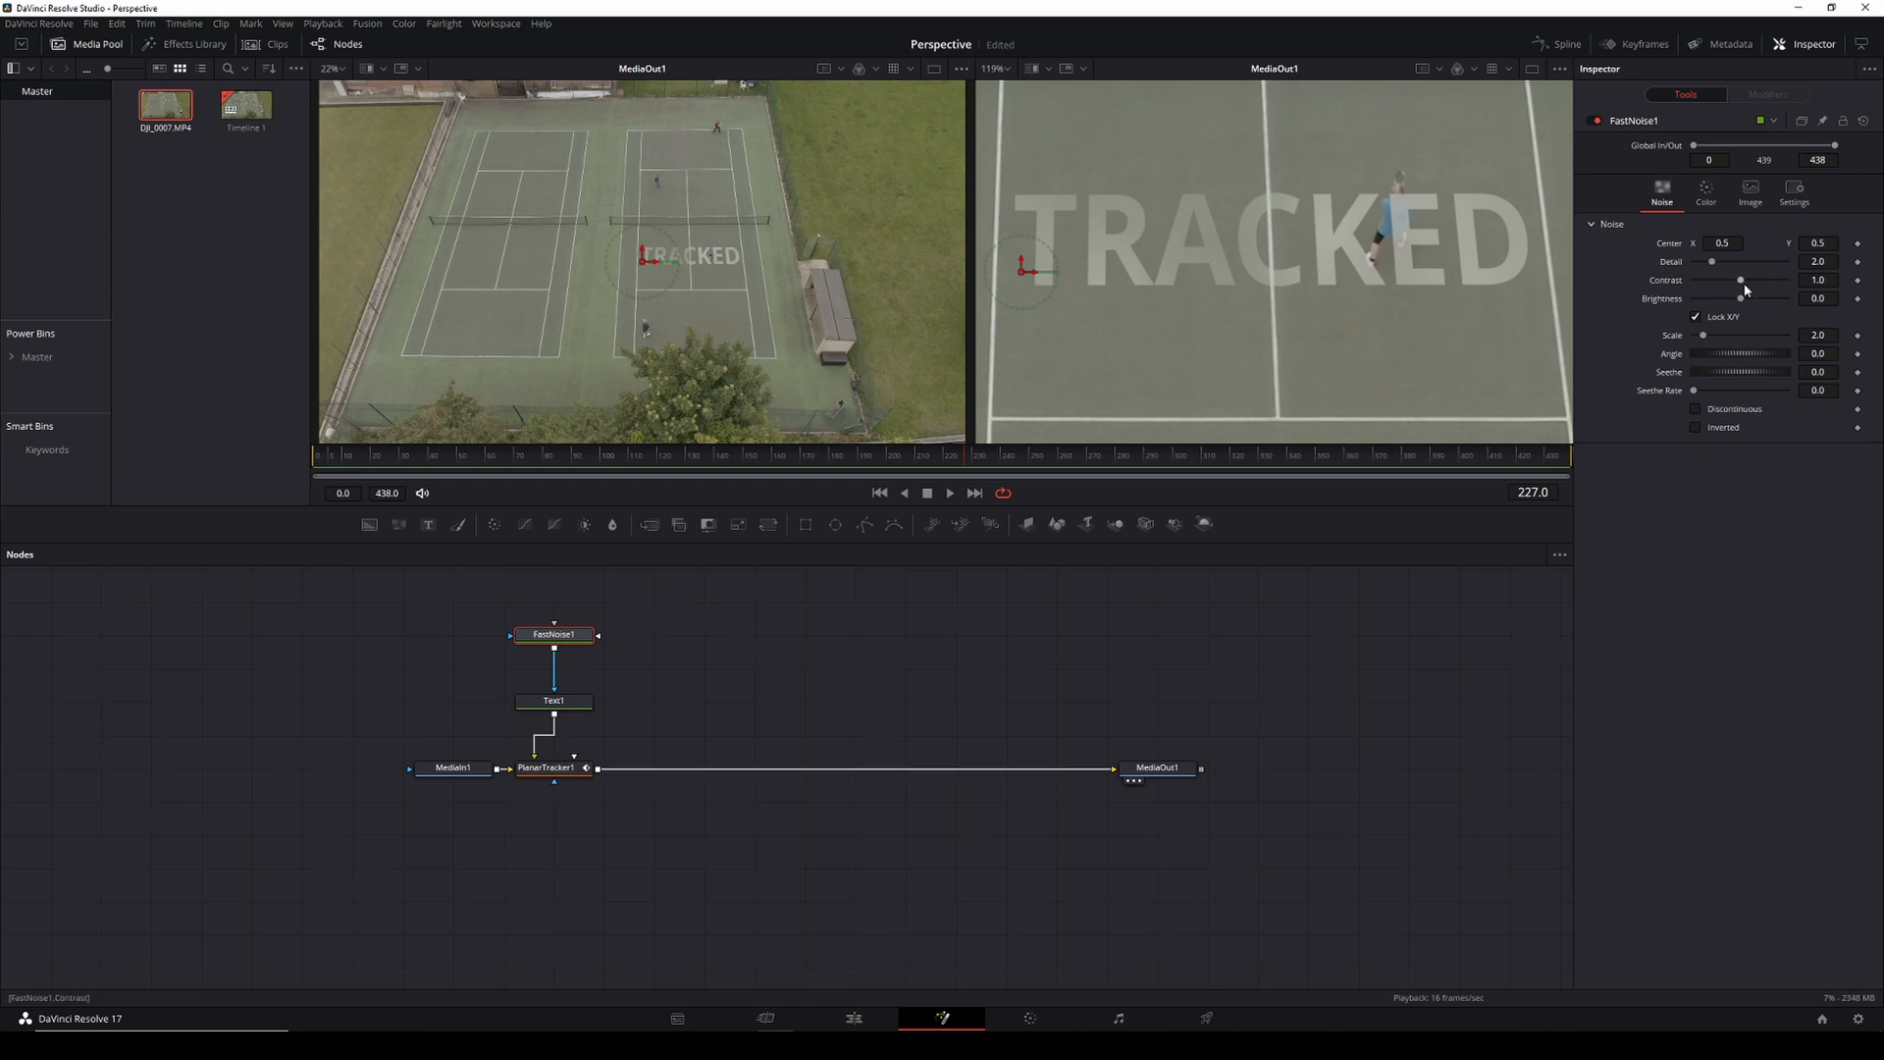
- Raise the FastNoise contrast, brightness and detail and begin enlarging its scale
left_click_drag(1711, 299, 1743, 298)
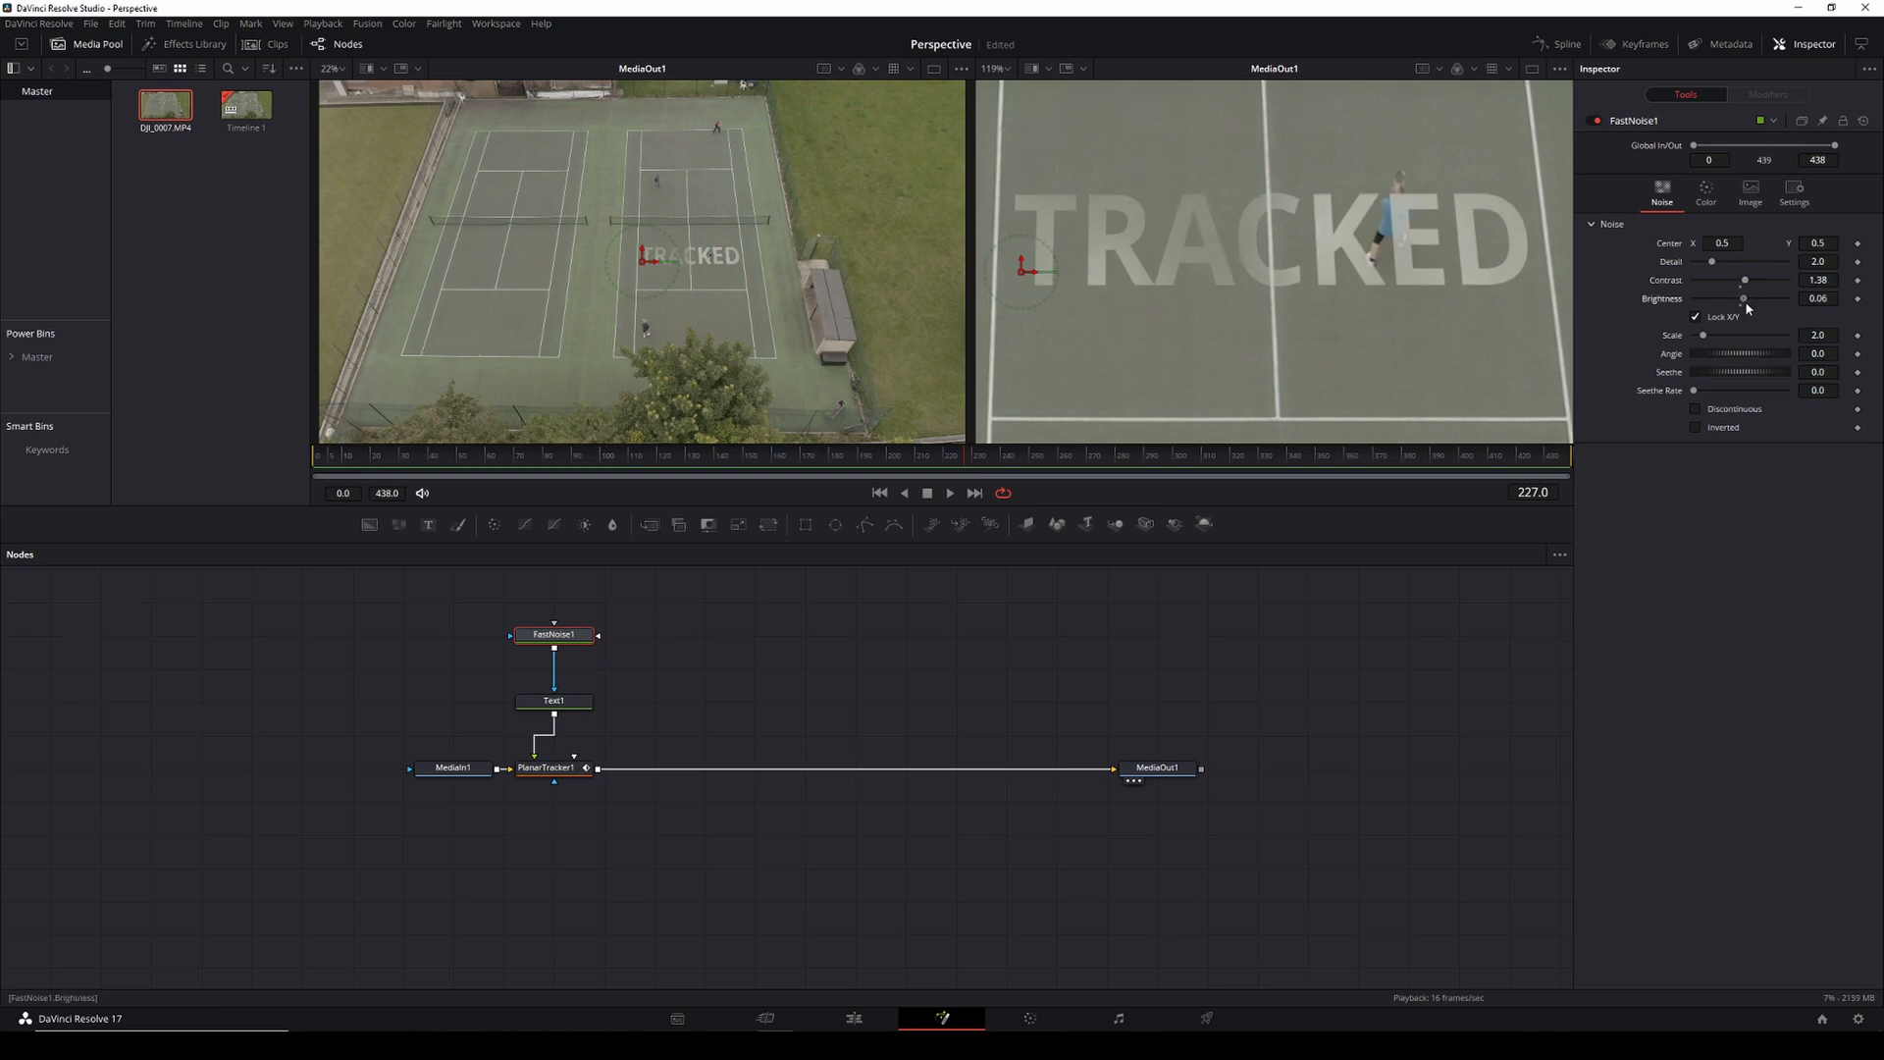
left_click_drag(1711, 261, 1767, 261)
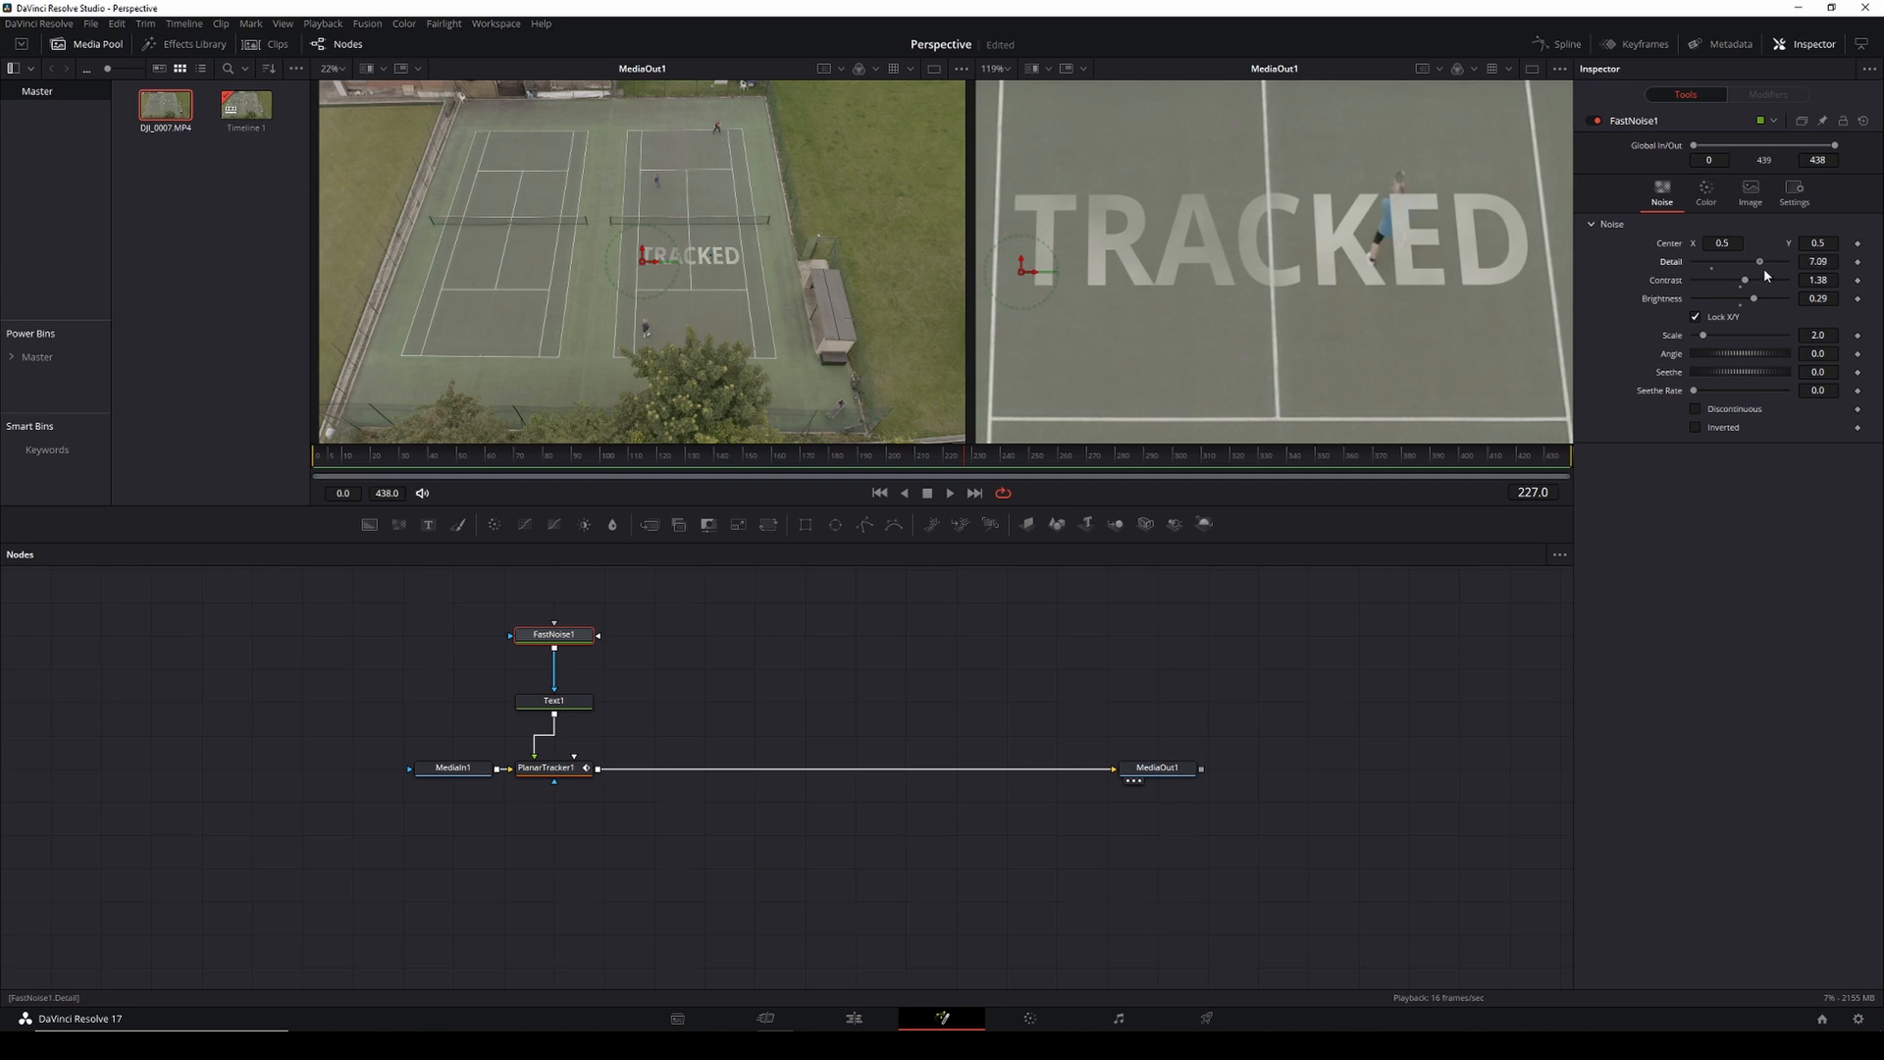
left_click_drag(1761, 261, 1784, 261)
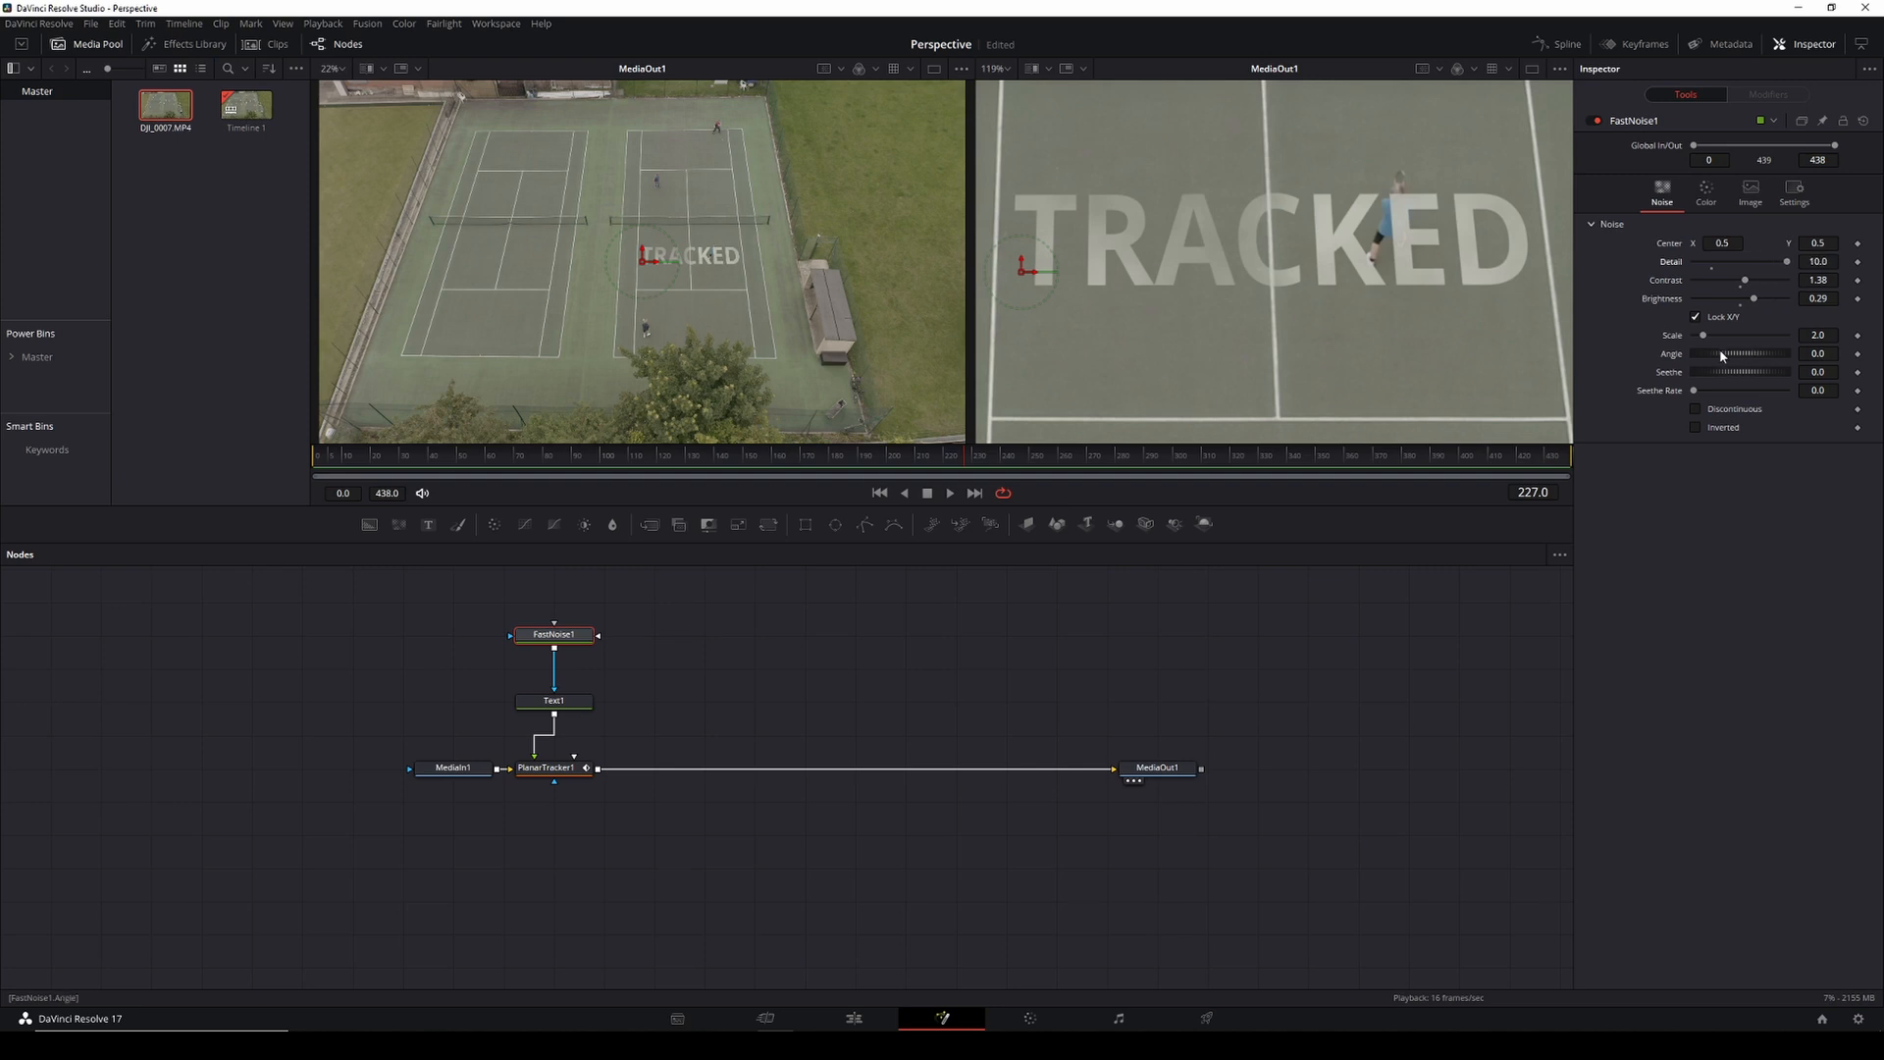
left_click_drag(1704, 336, 1731, 335)
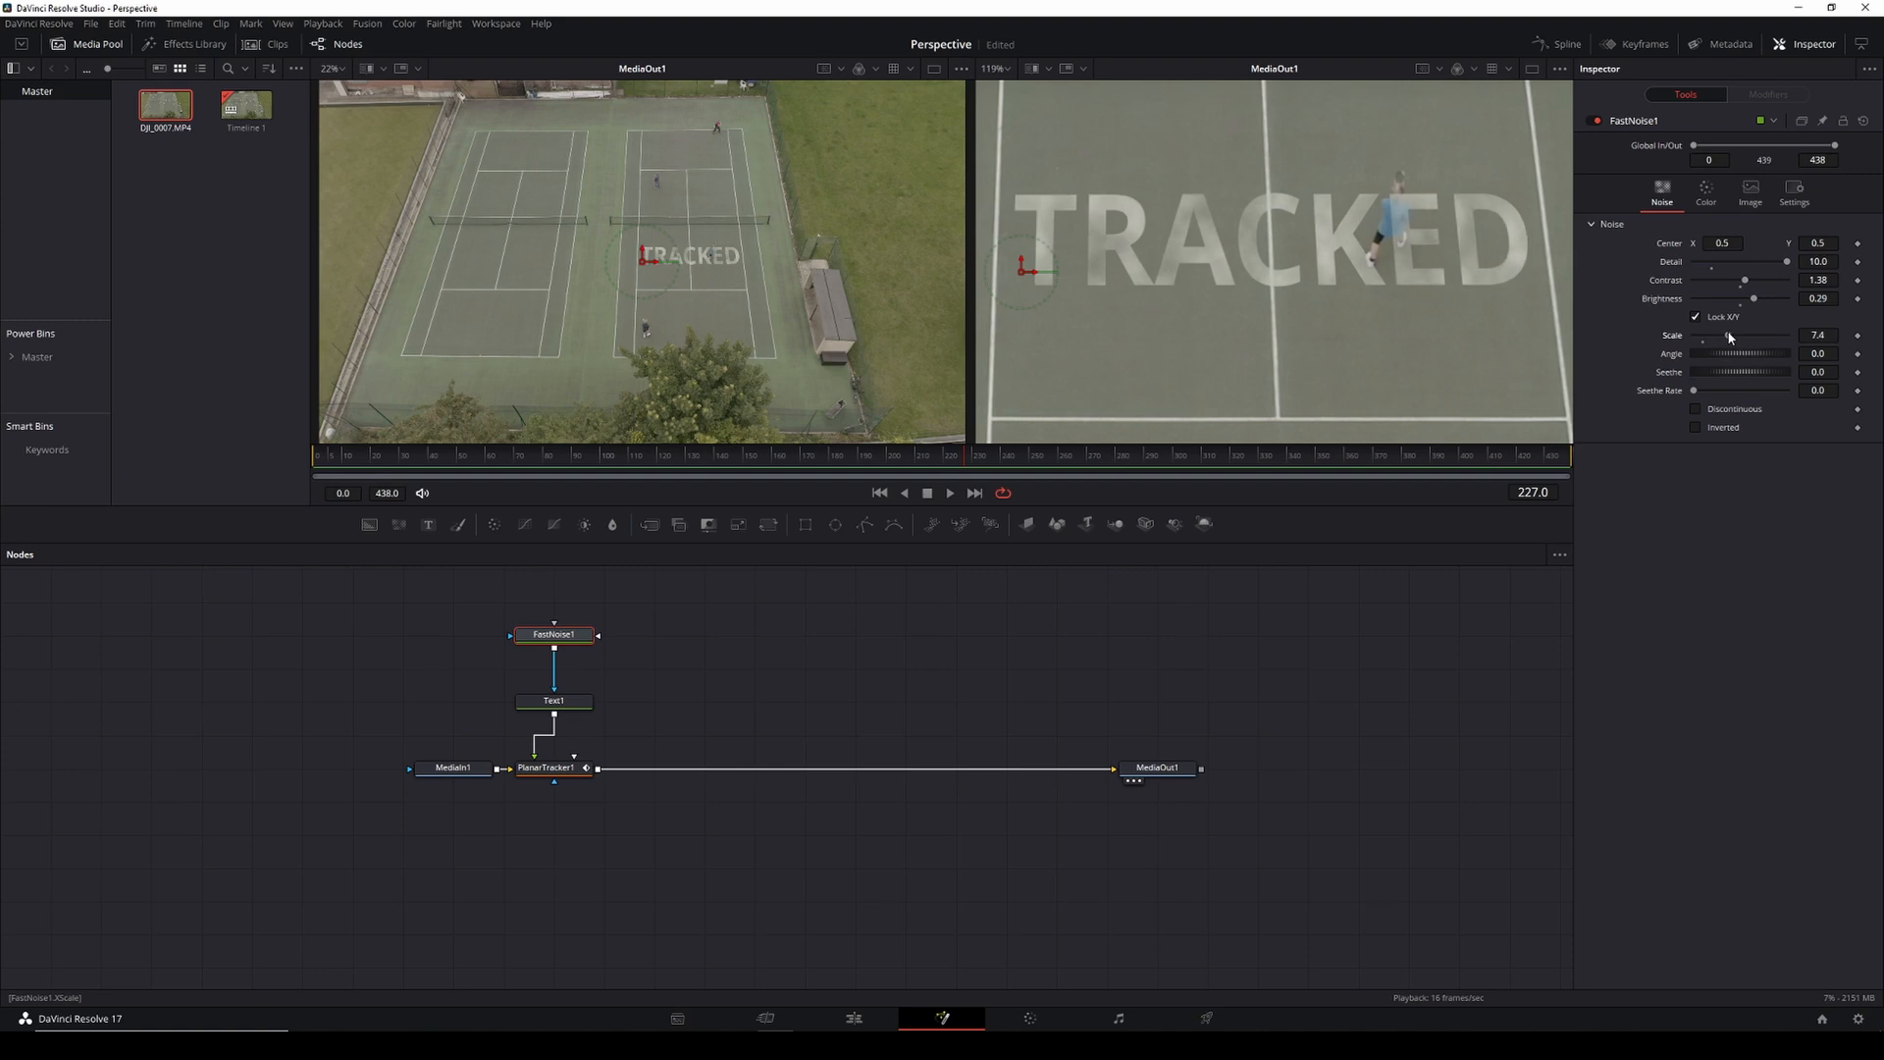
left_click_drag(1727, 336, 1754, 336)
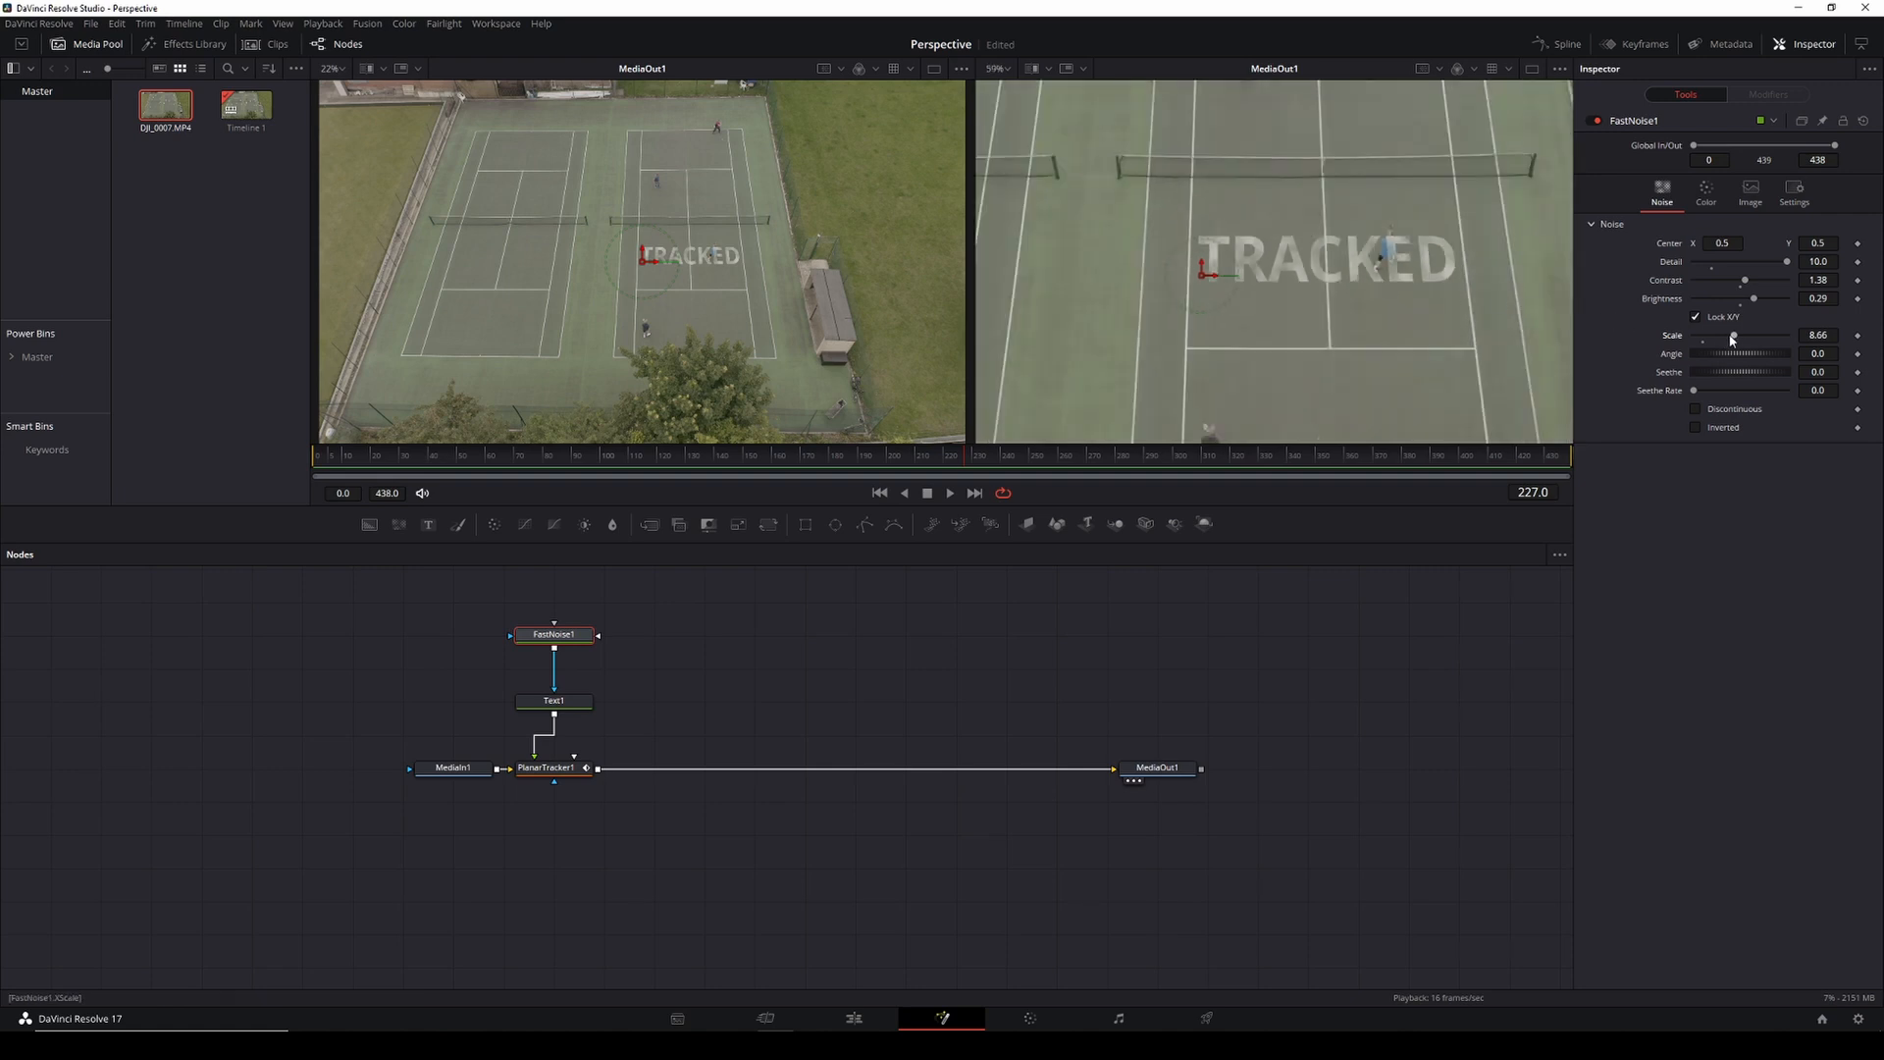
- Push the noise scale much bigger, then back off contrast and detail for a worn look
left_click_drag(1734, 336, 1773, 336)
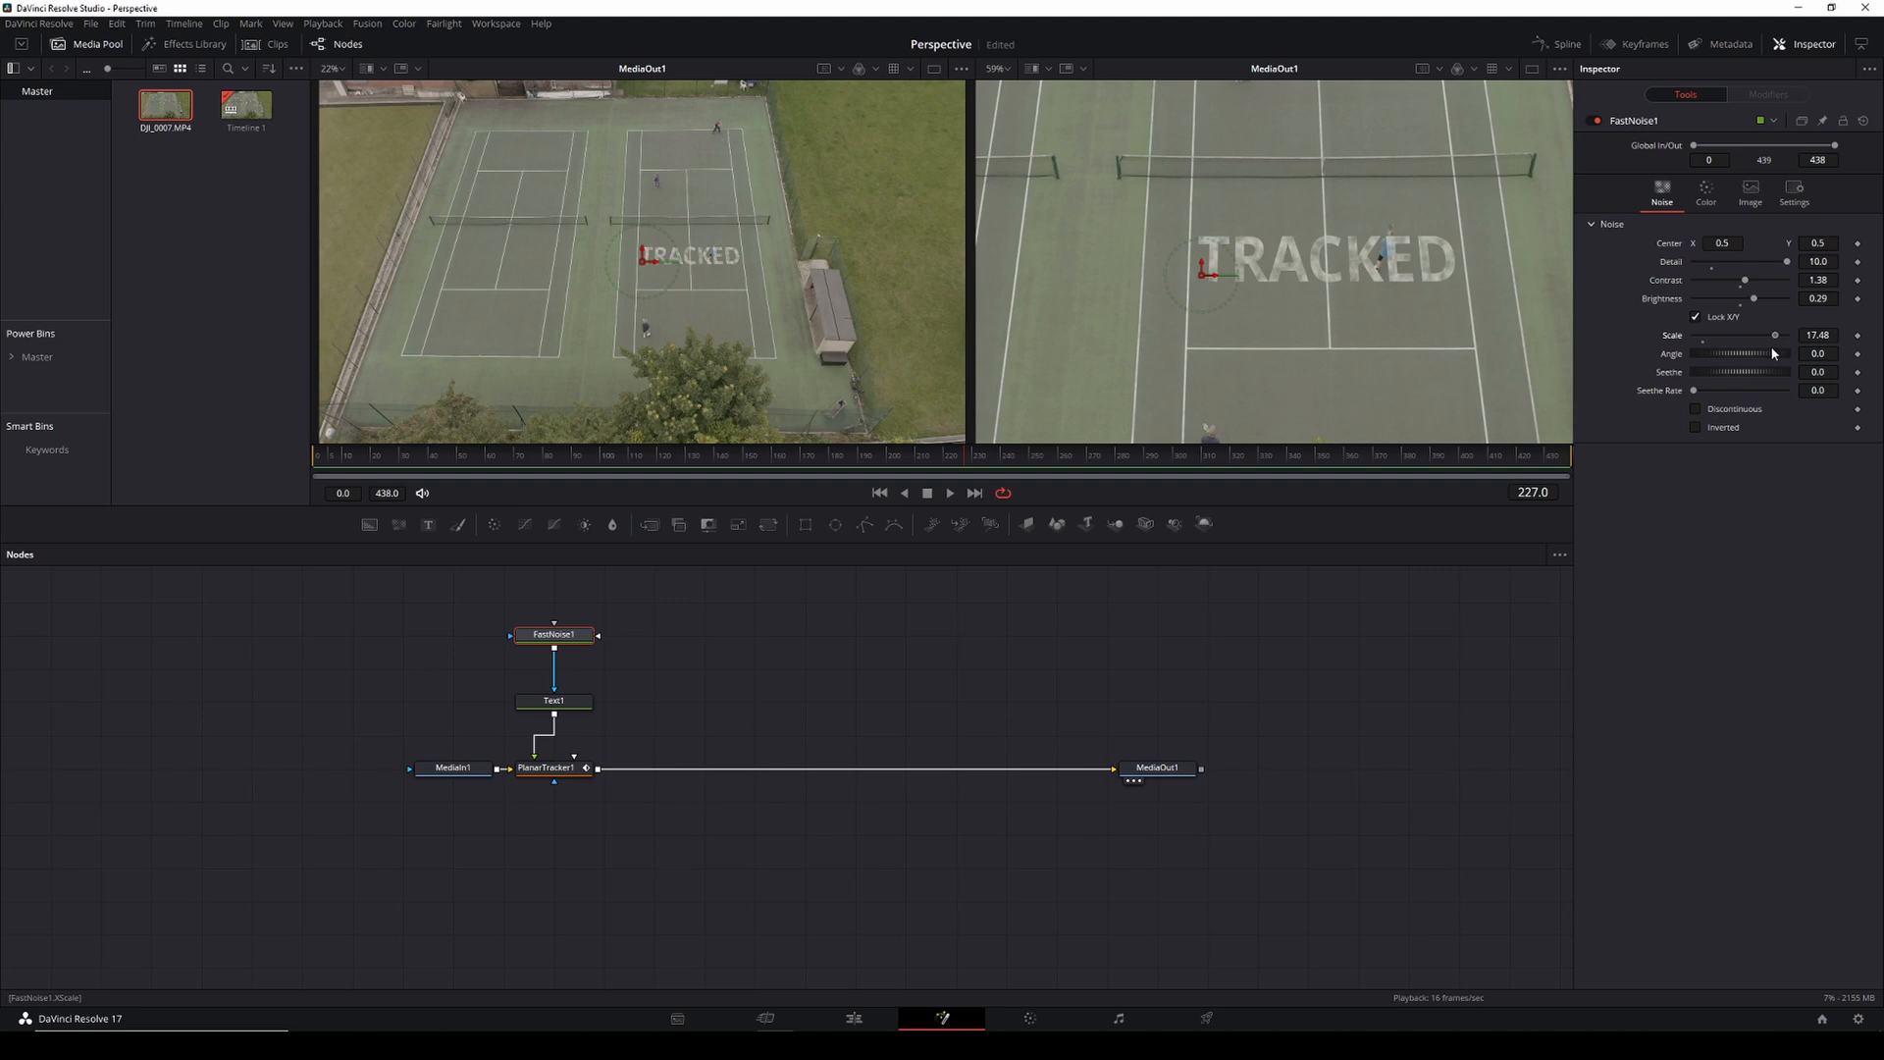
left_click_drag(1747, 281, 1727, 280)
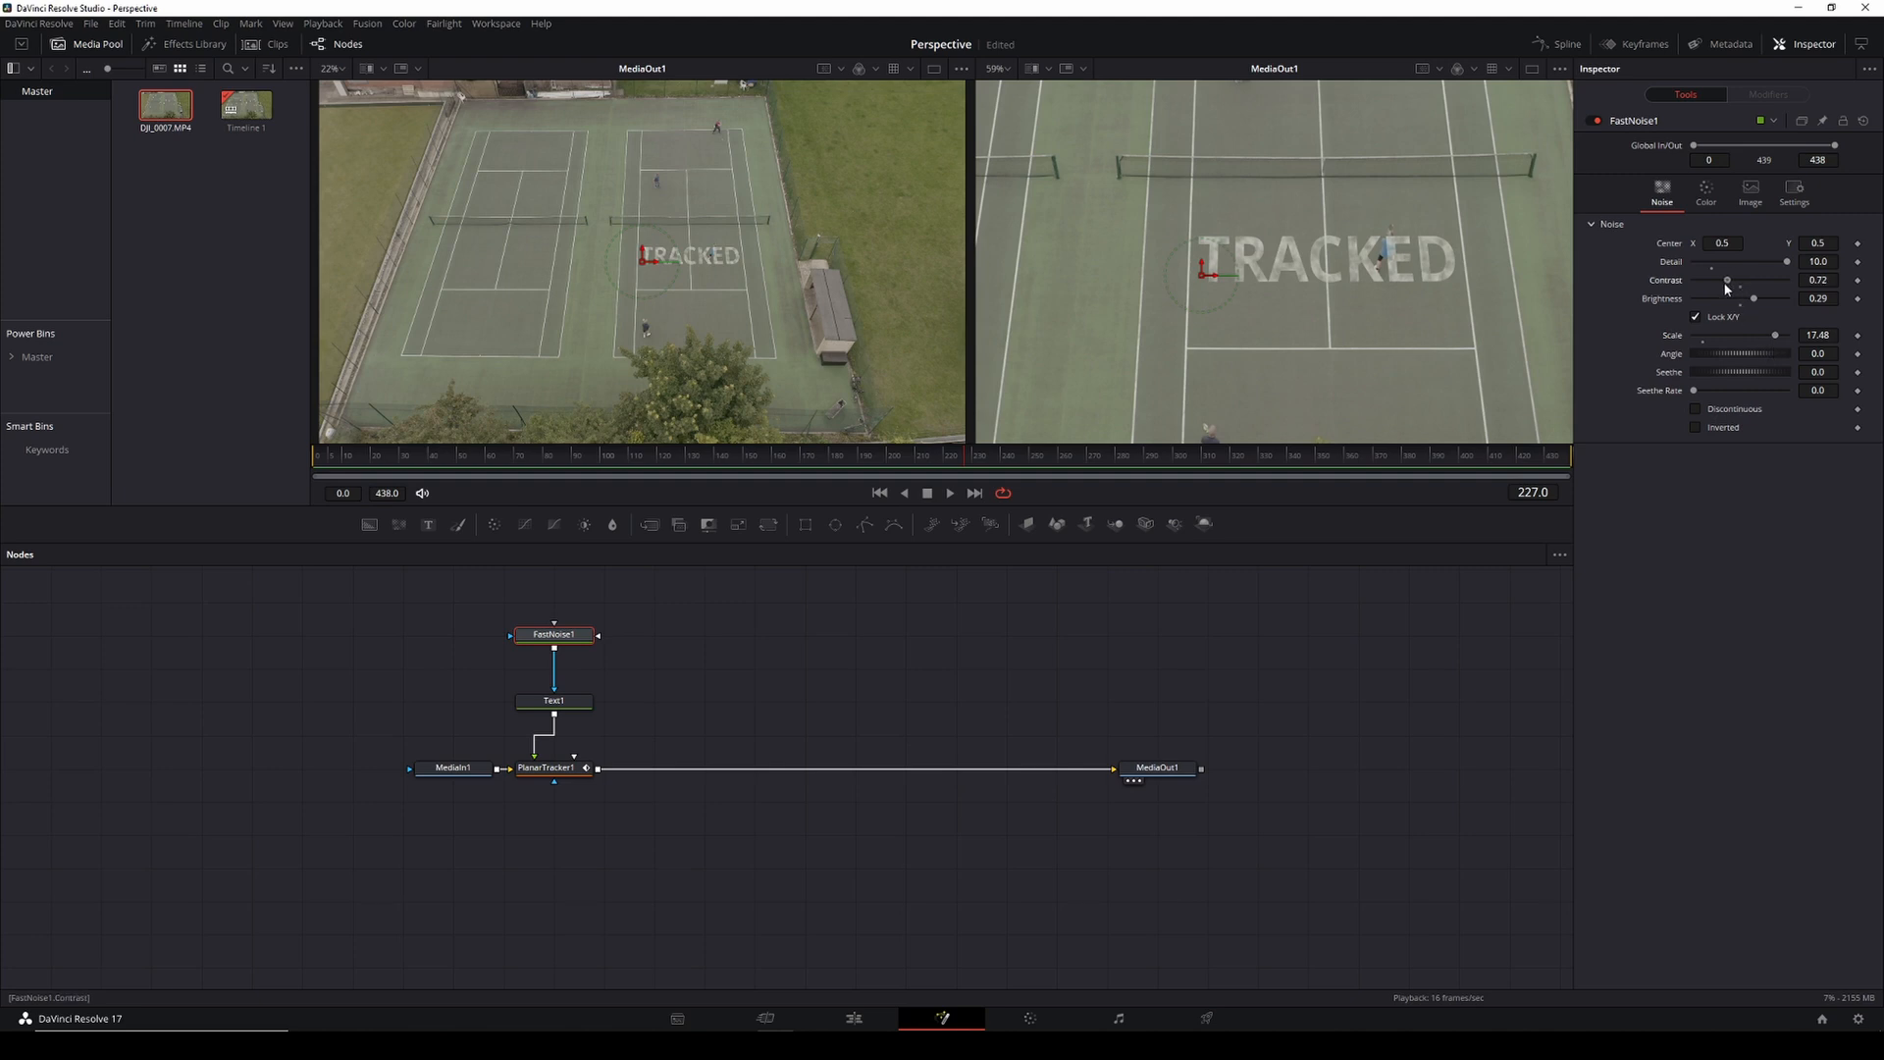
left_click_drag(1766, 261, 1737, 262)
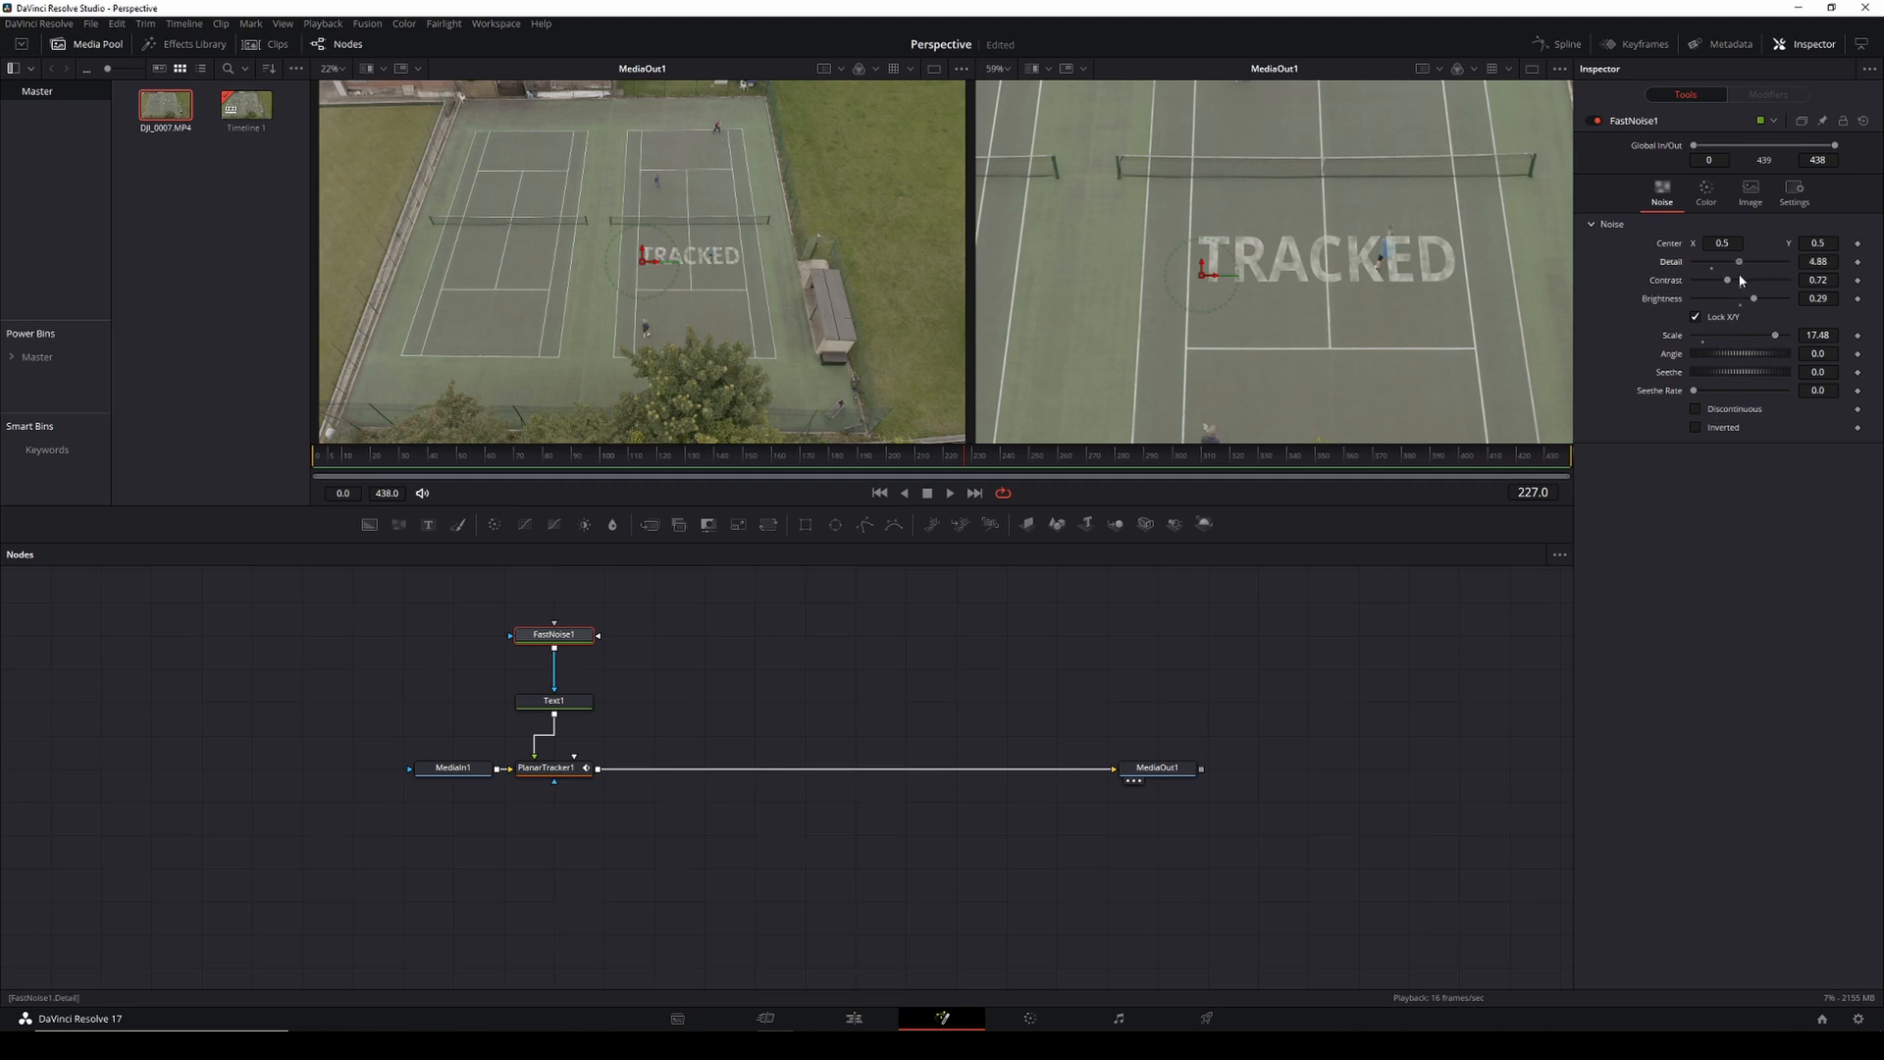
left_click_drag(1737, 261, 1711, 261)
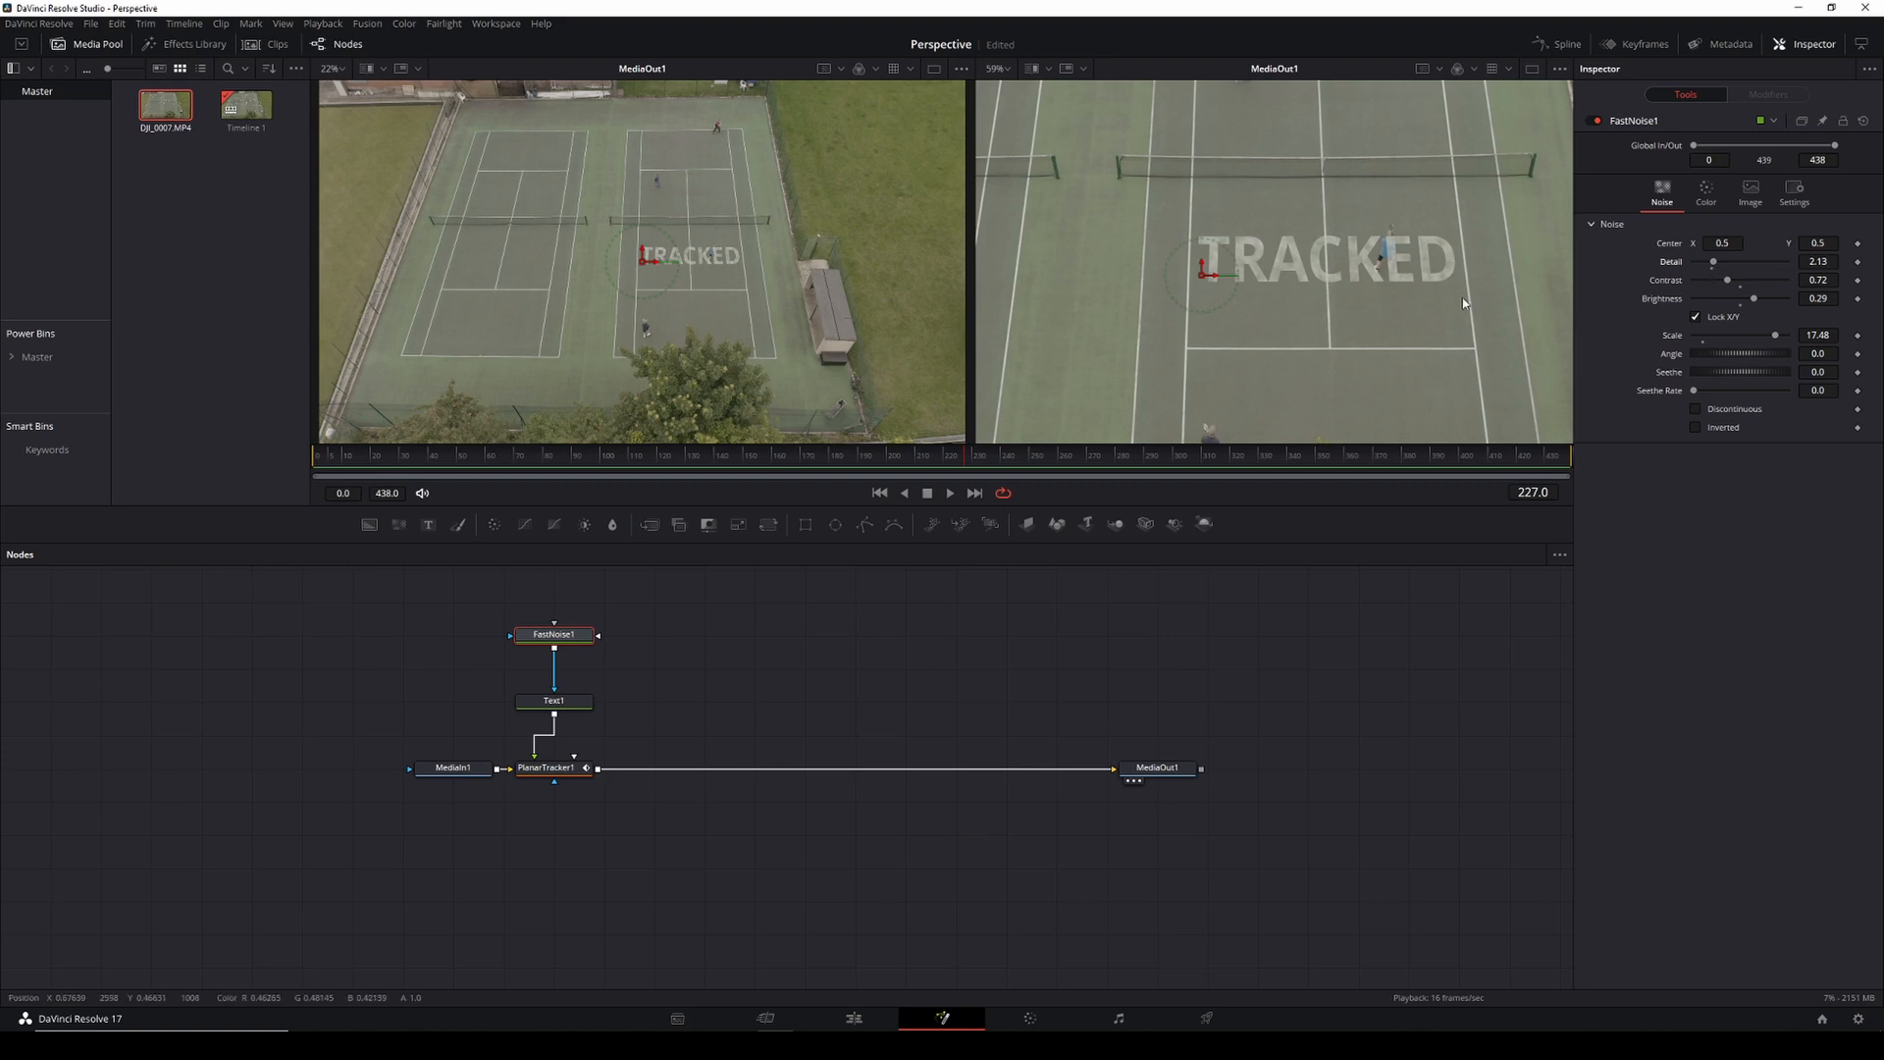
mouse_move(1360, 288)
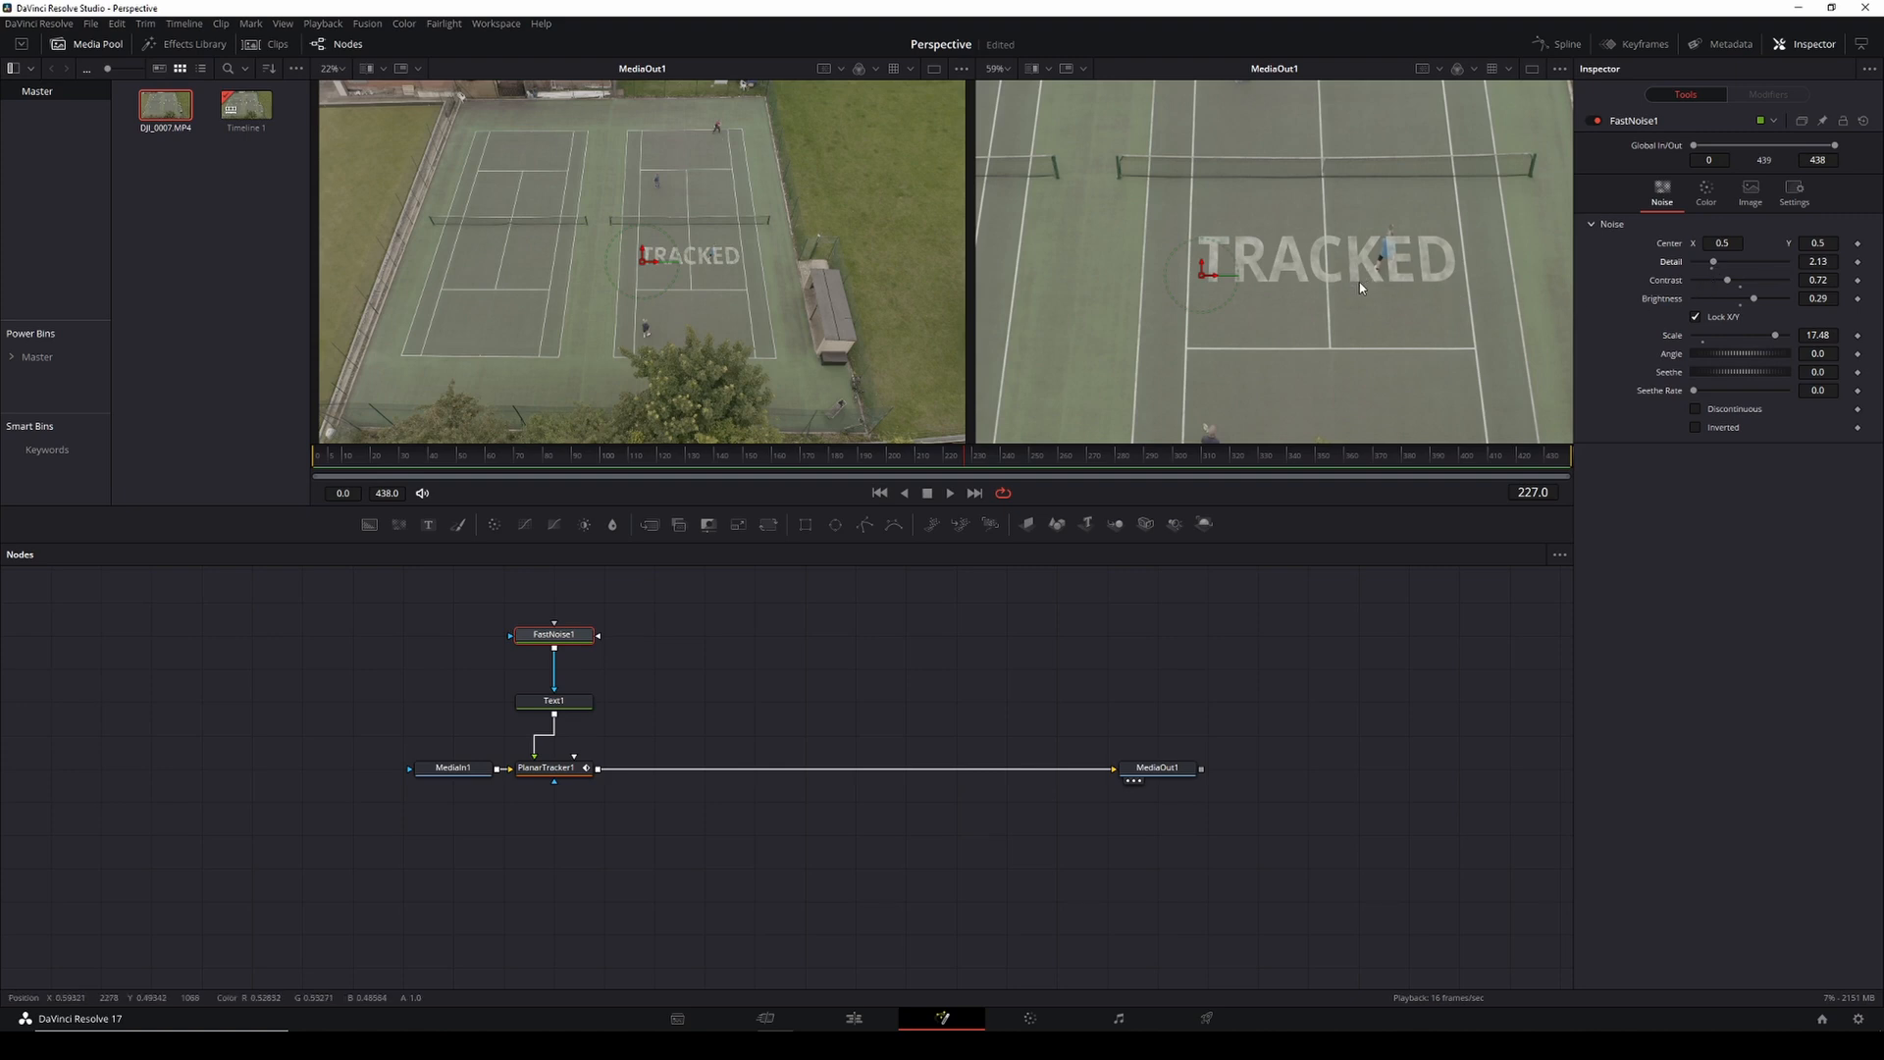
mouse_move(1297, 294)
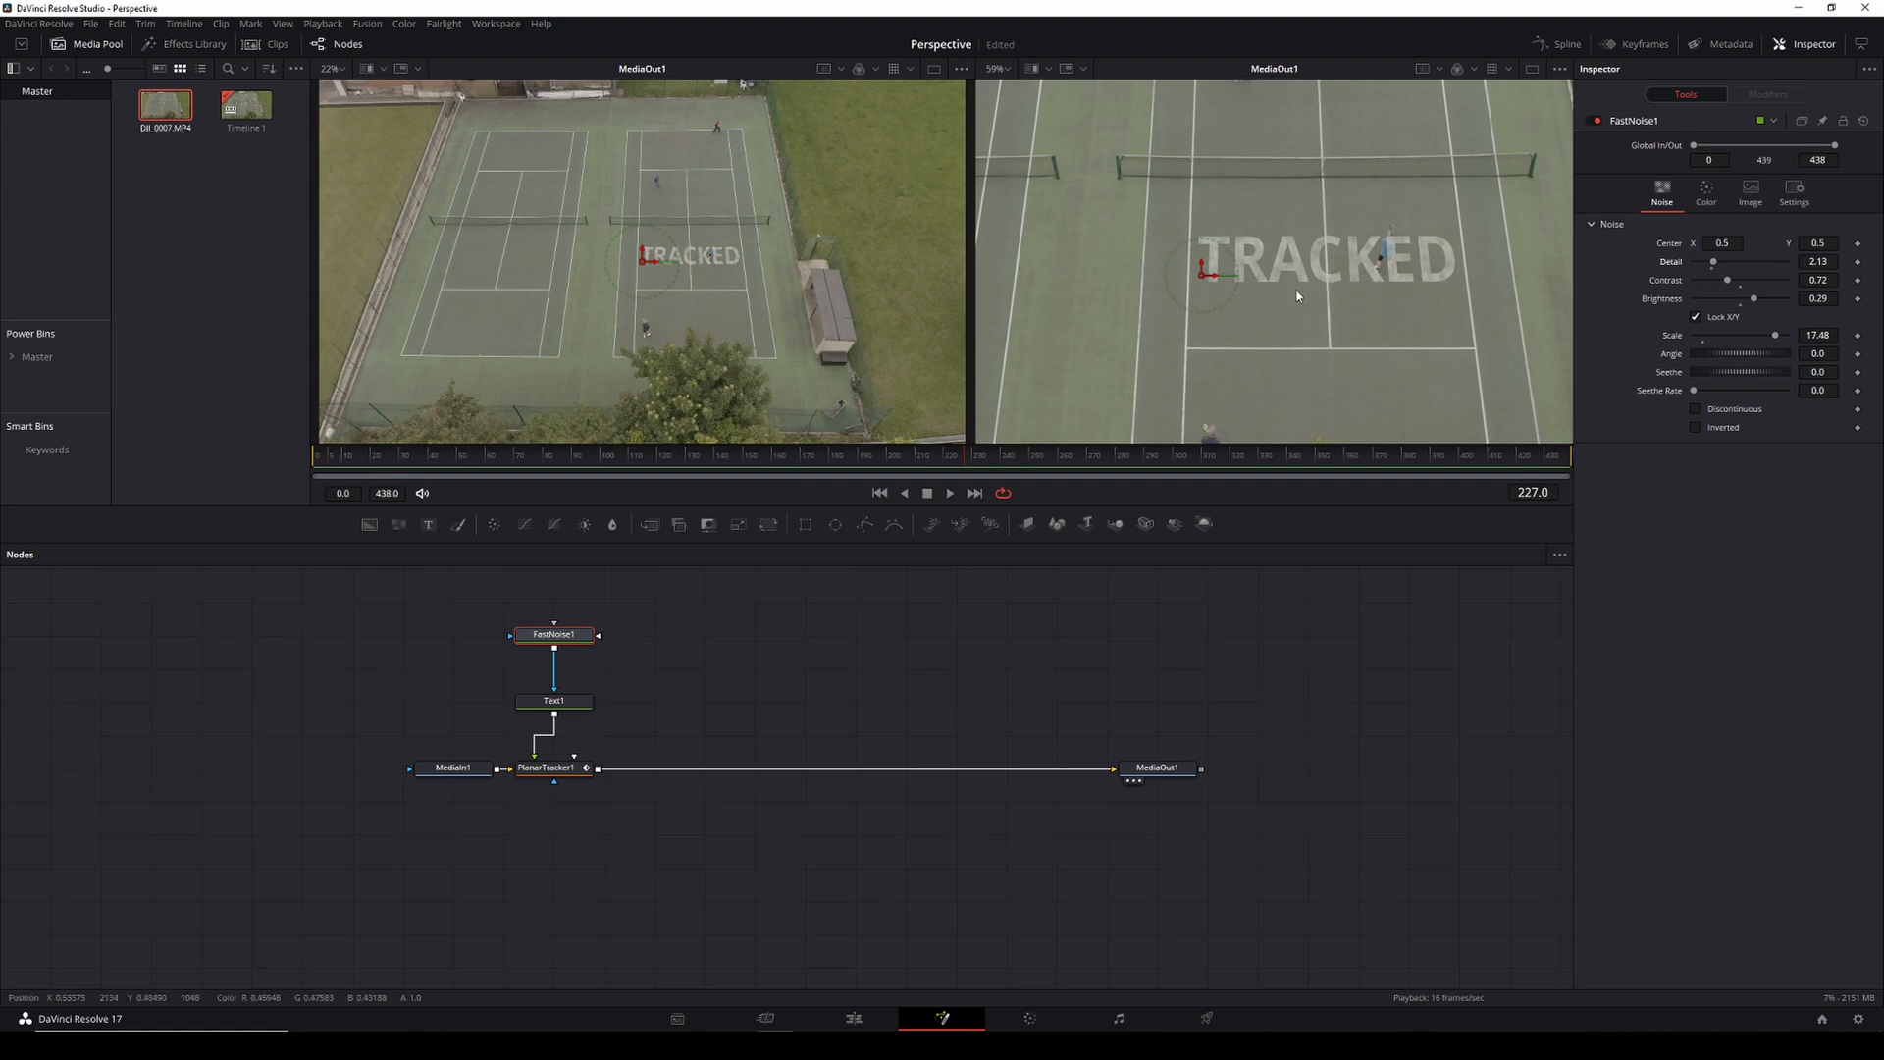
mouse_move(1359, 294)
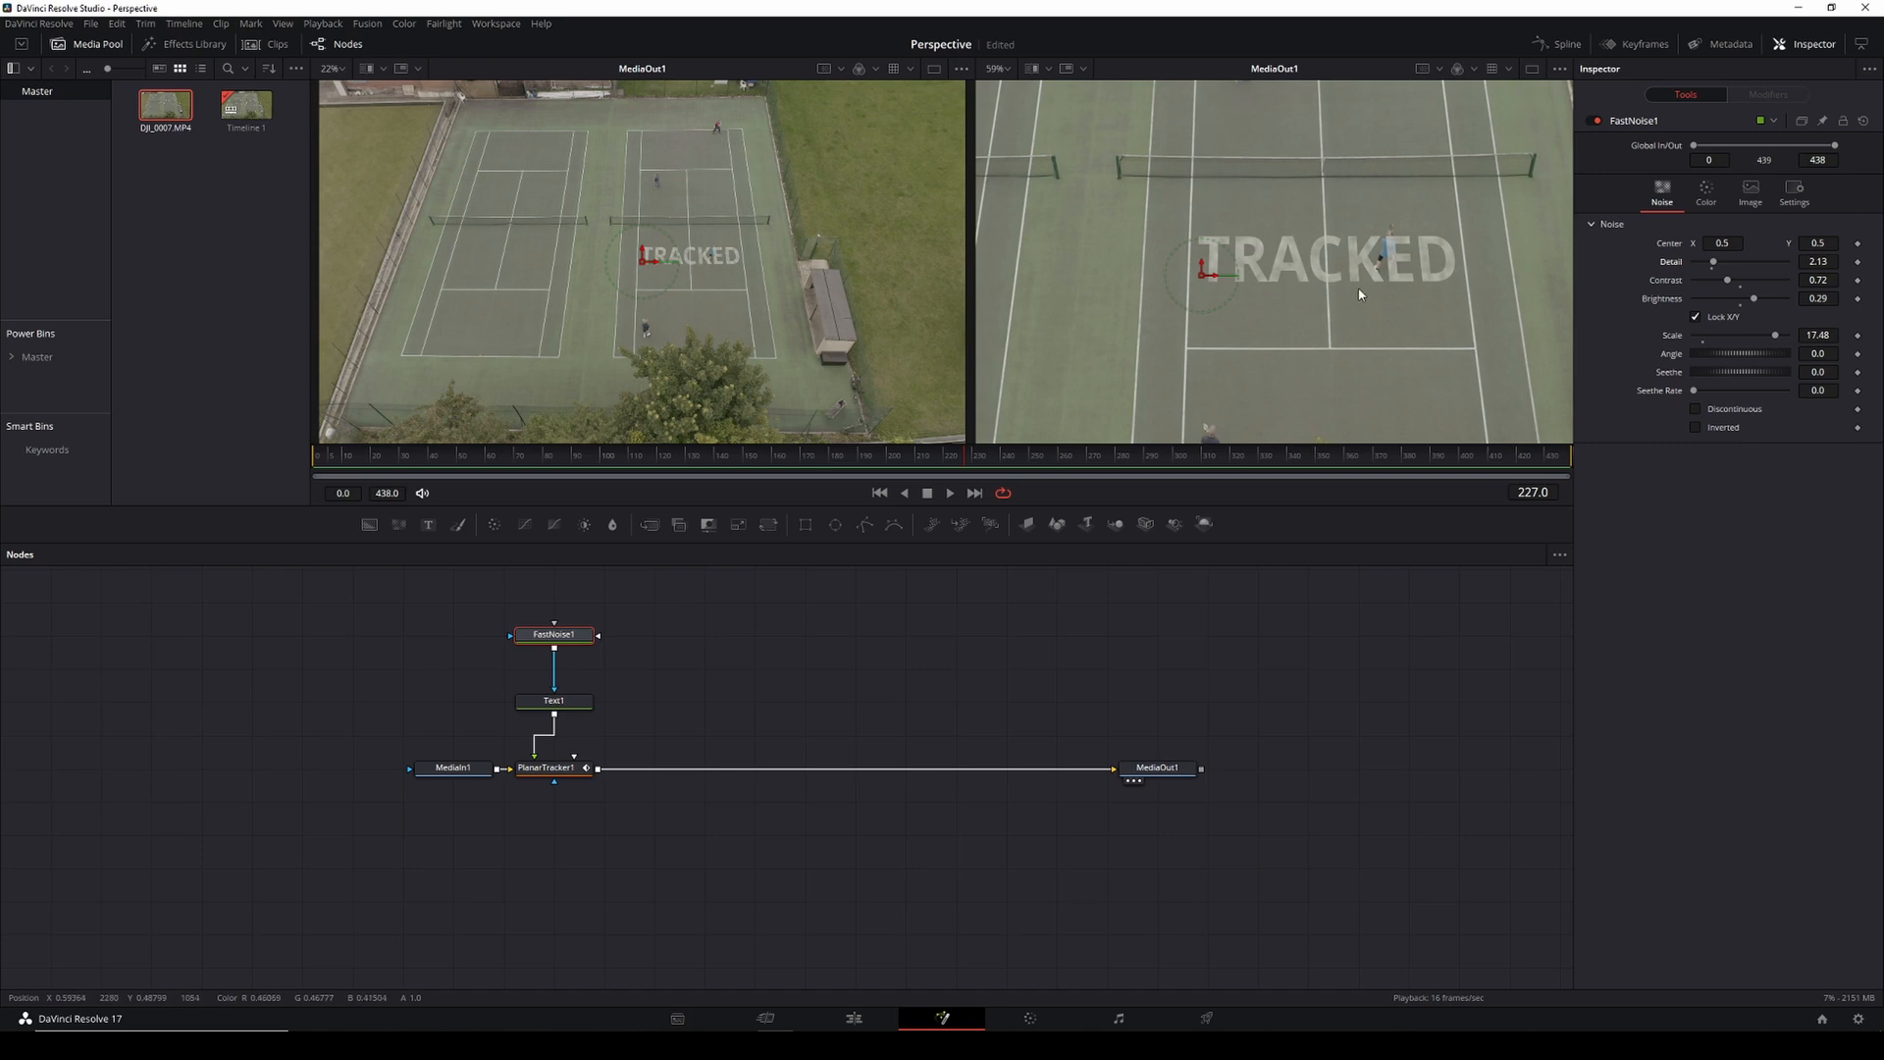
mouse_move(1270, 291)
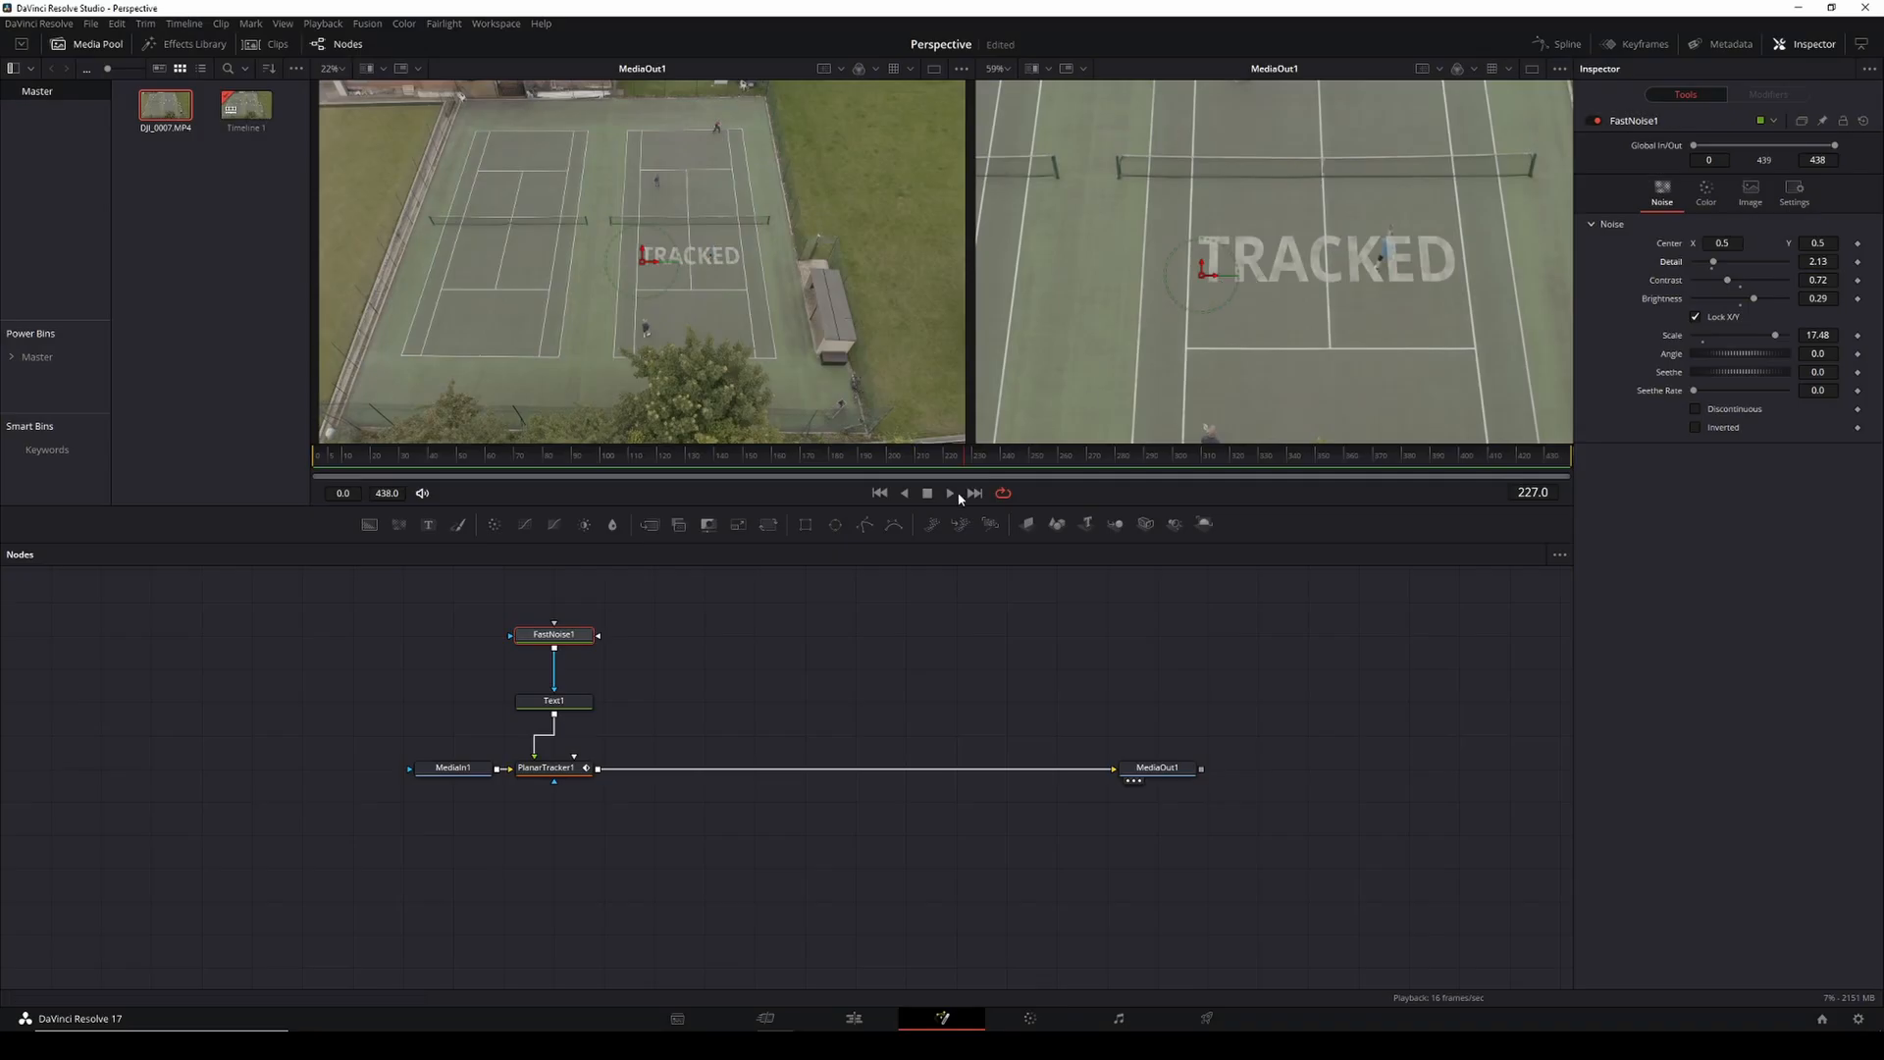
left_click(924, 492)
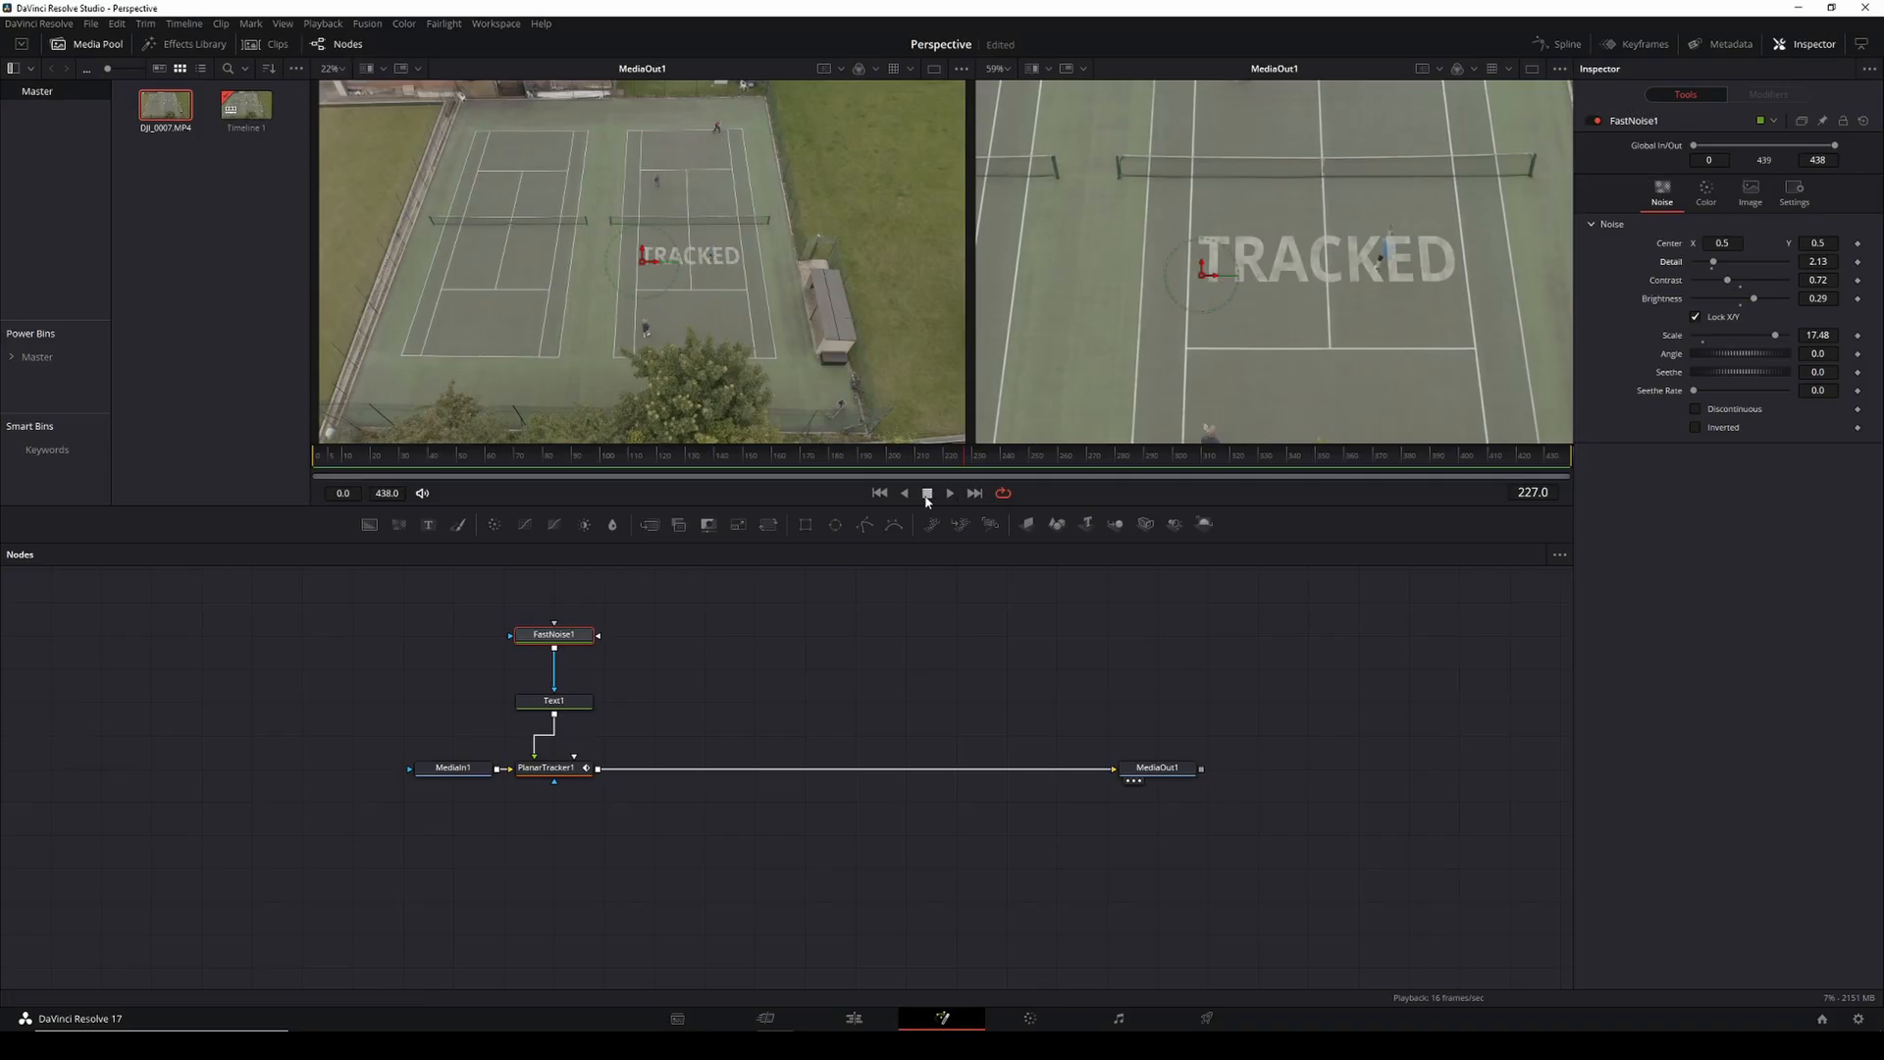